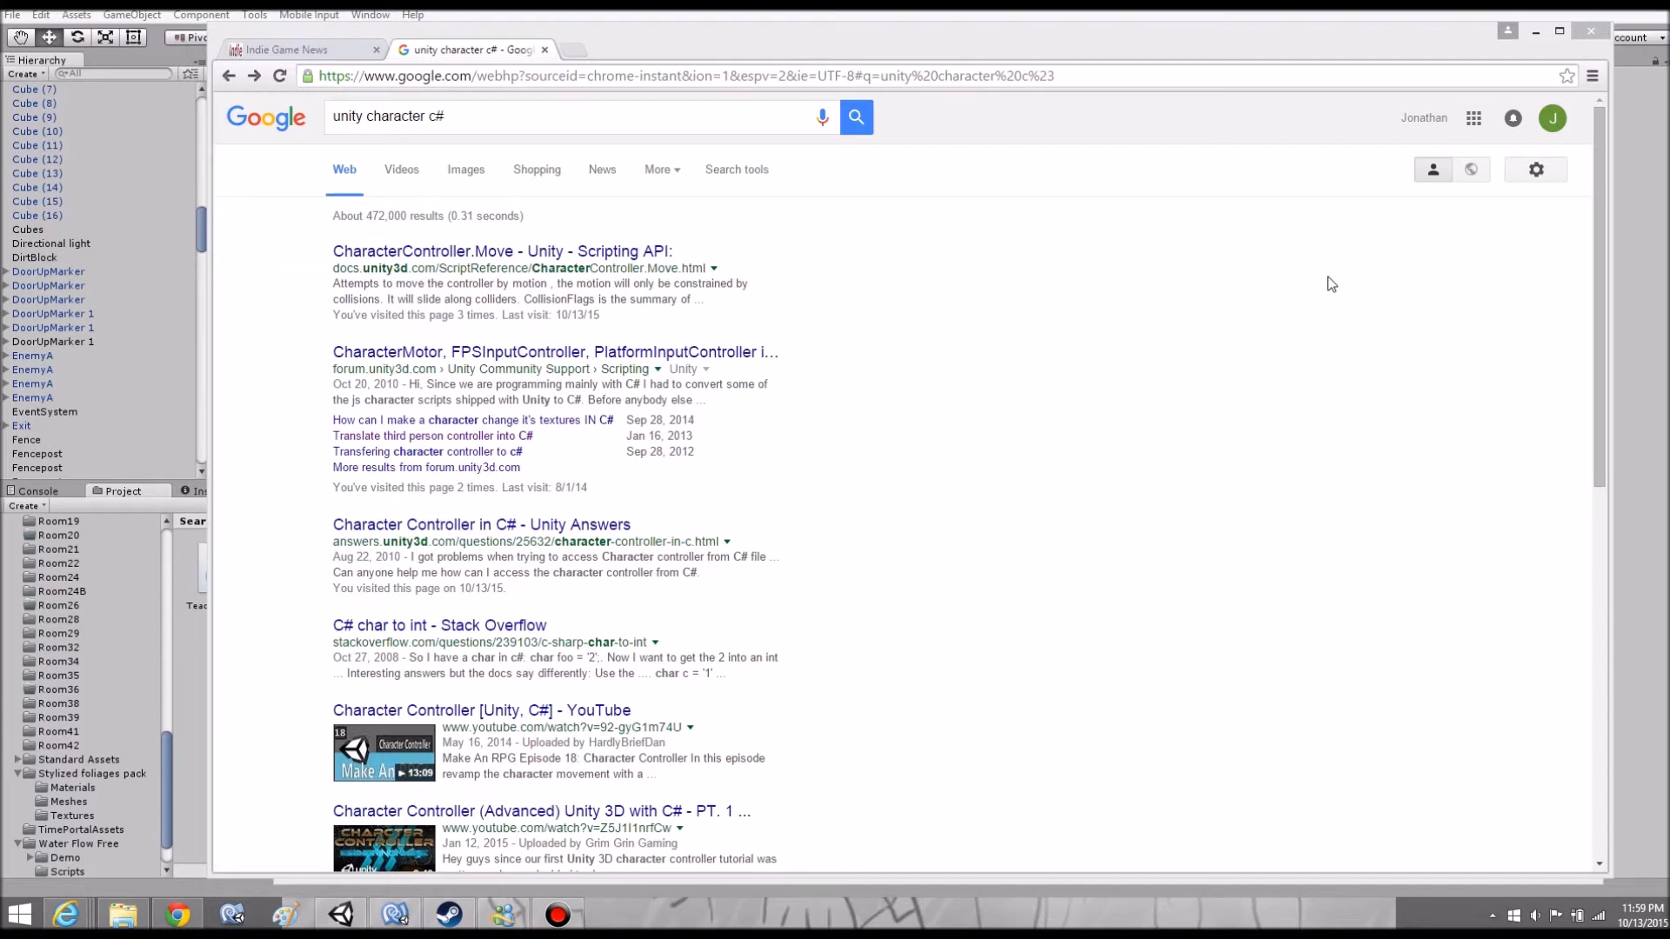
pyautogui.moveTo(732, 322)
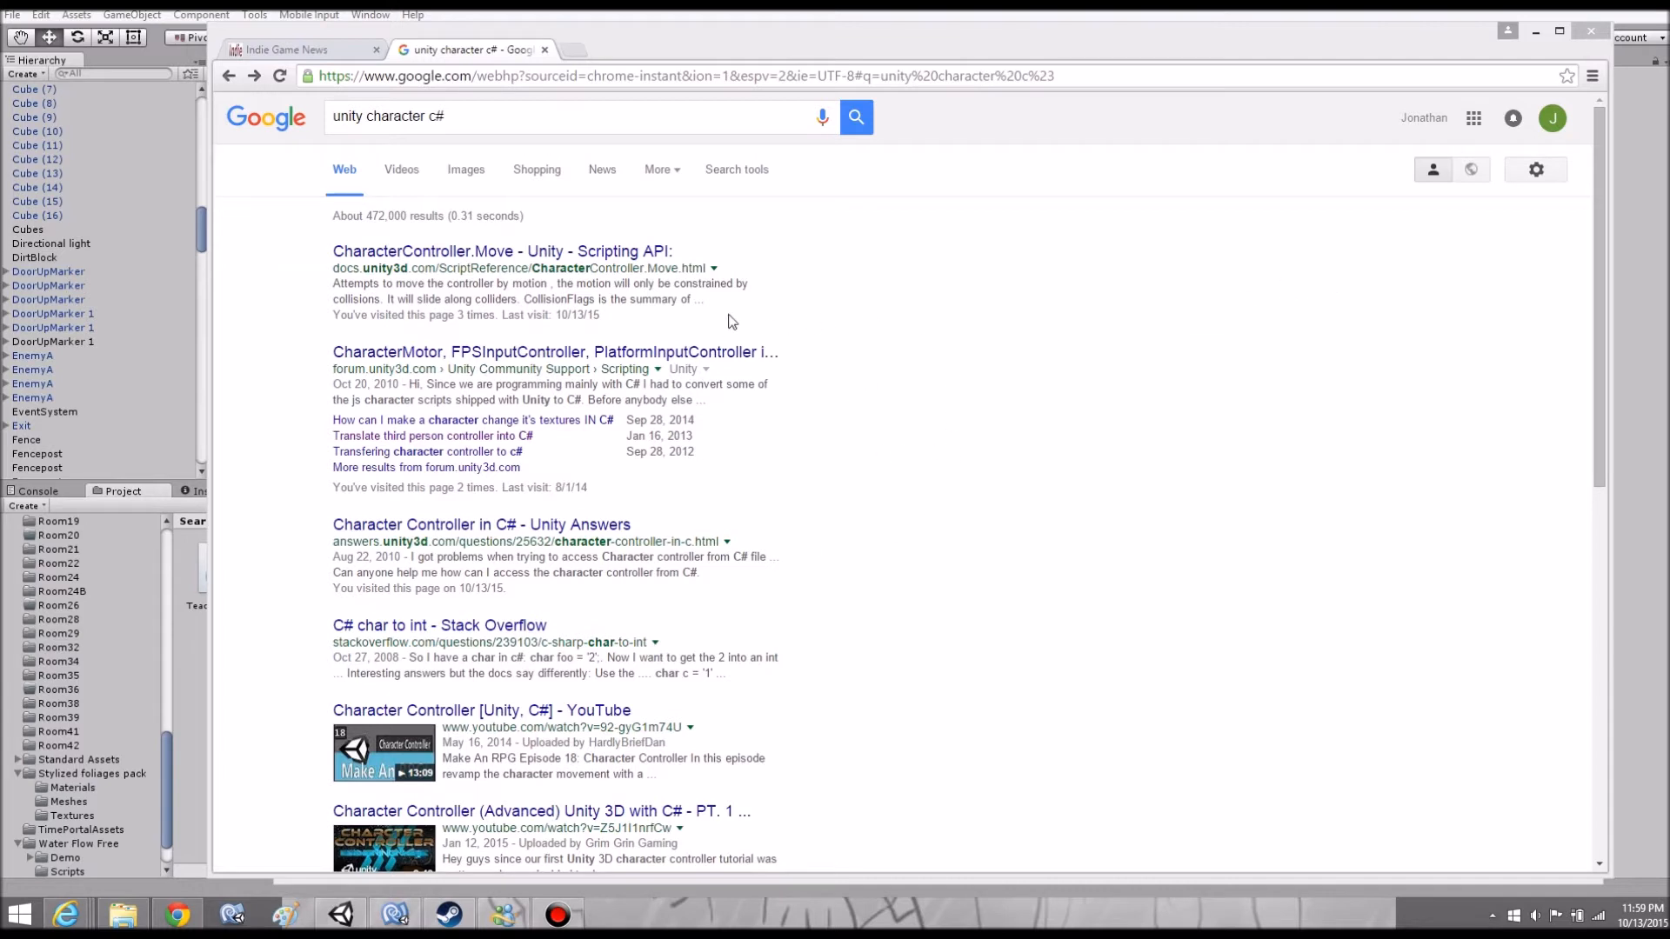
pyautogui.moveTo(740, 347)
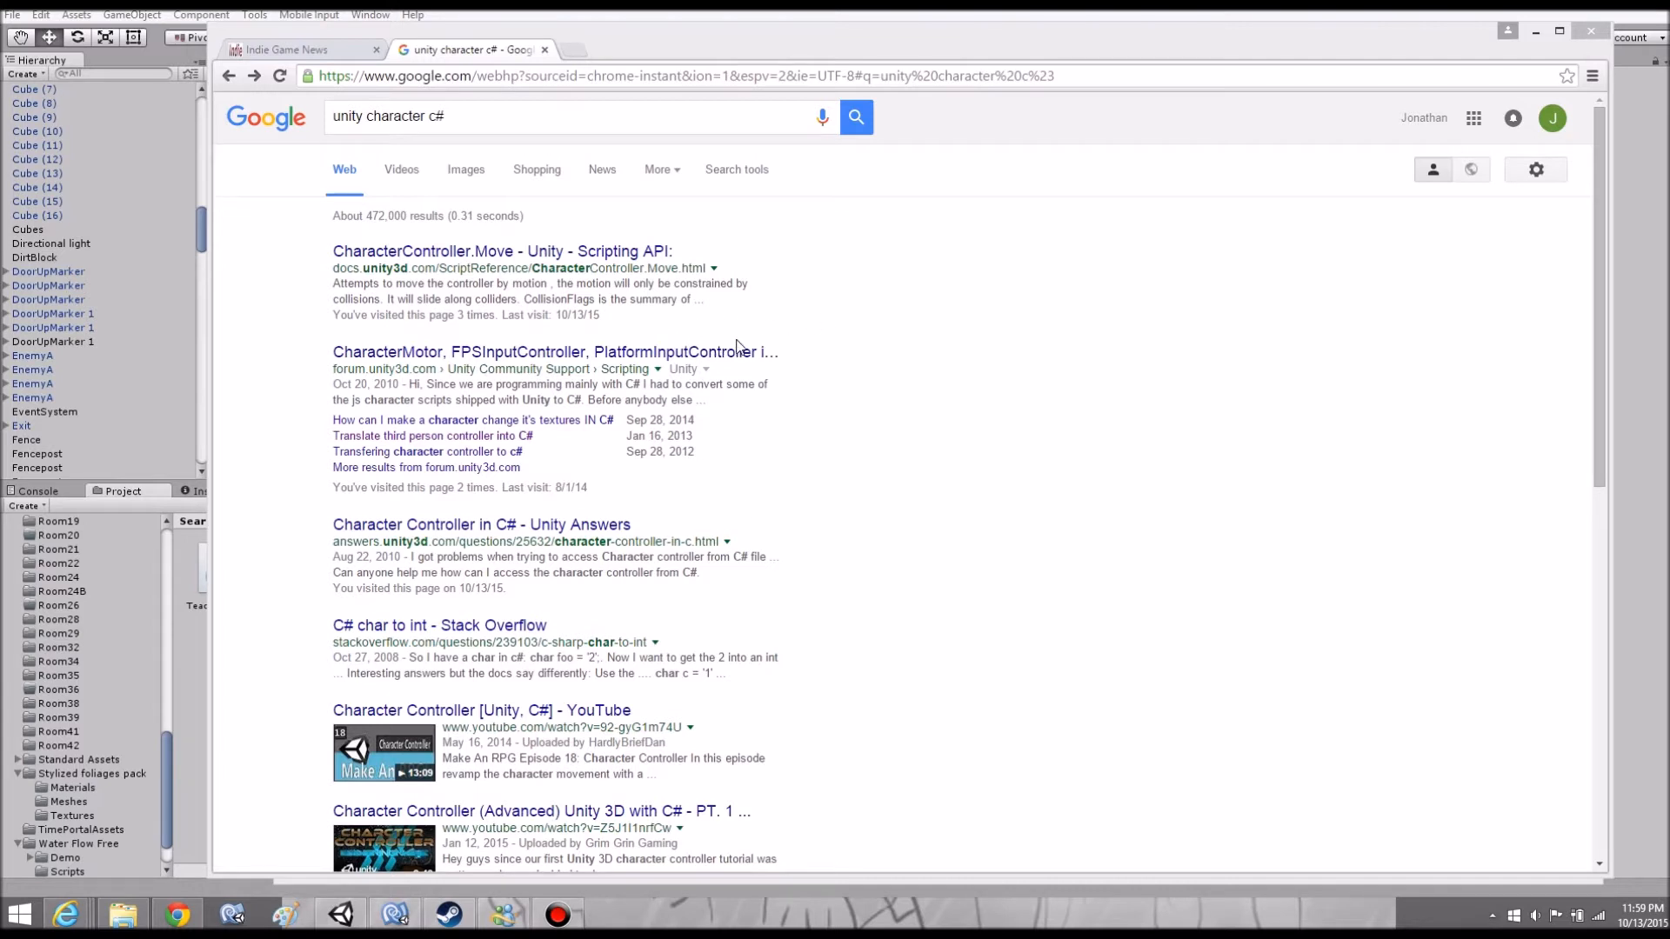
pyautogui.moveTo(786, 299)
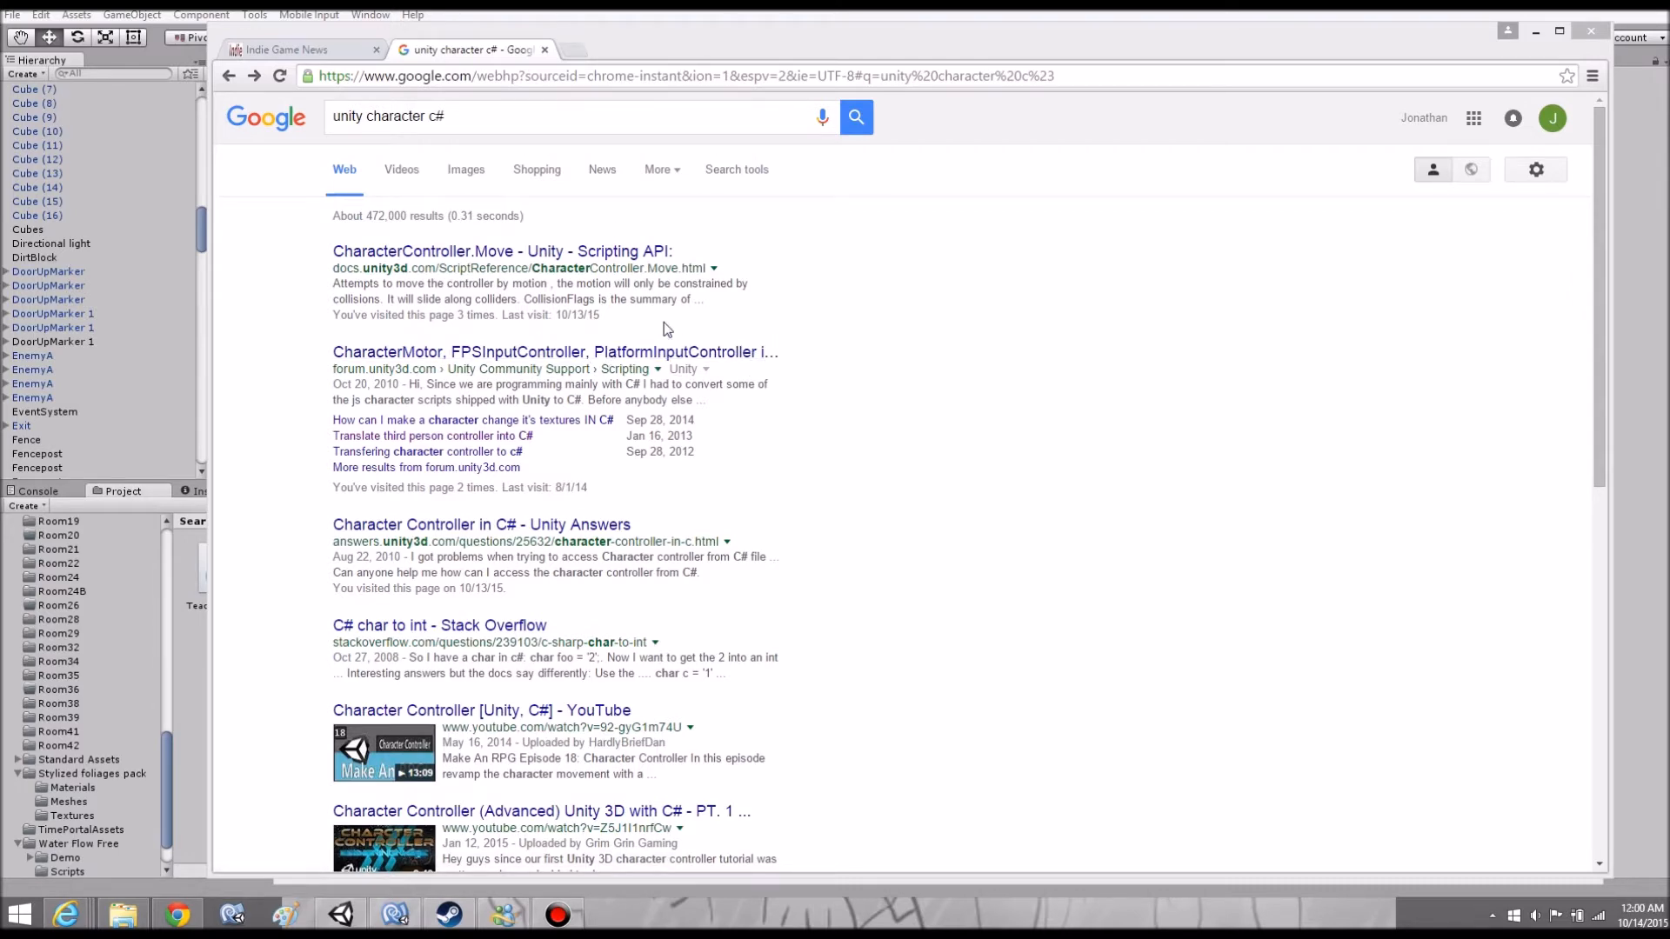
# Open the 'Fixed C# replacements of CharacterMotor.js' Gist and skim the CharacterMotorC.cs code.
pyautogui.scroll(-3)
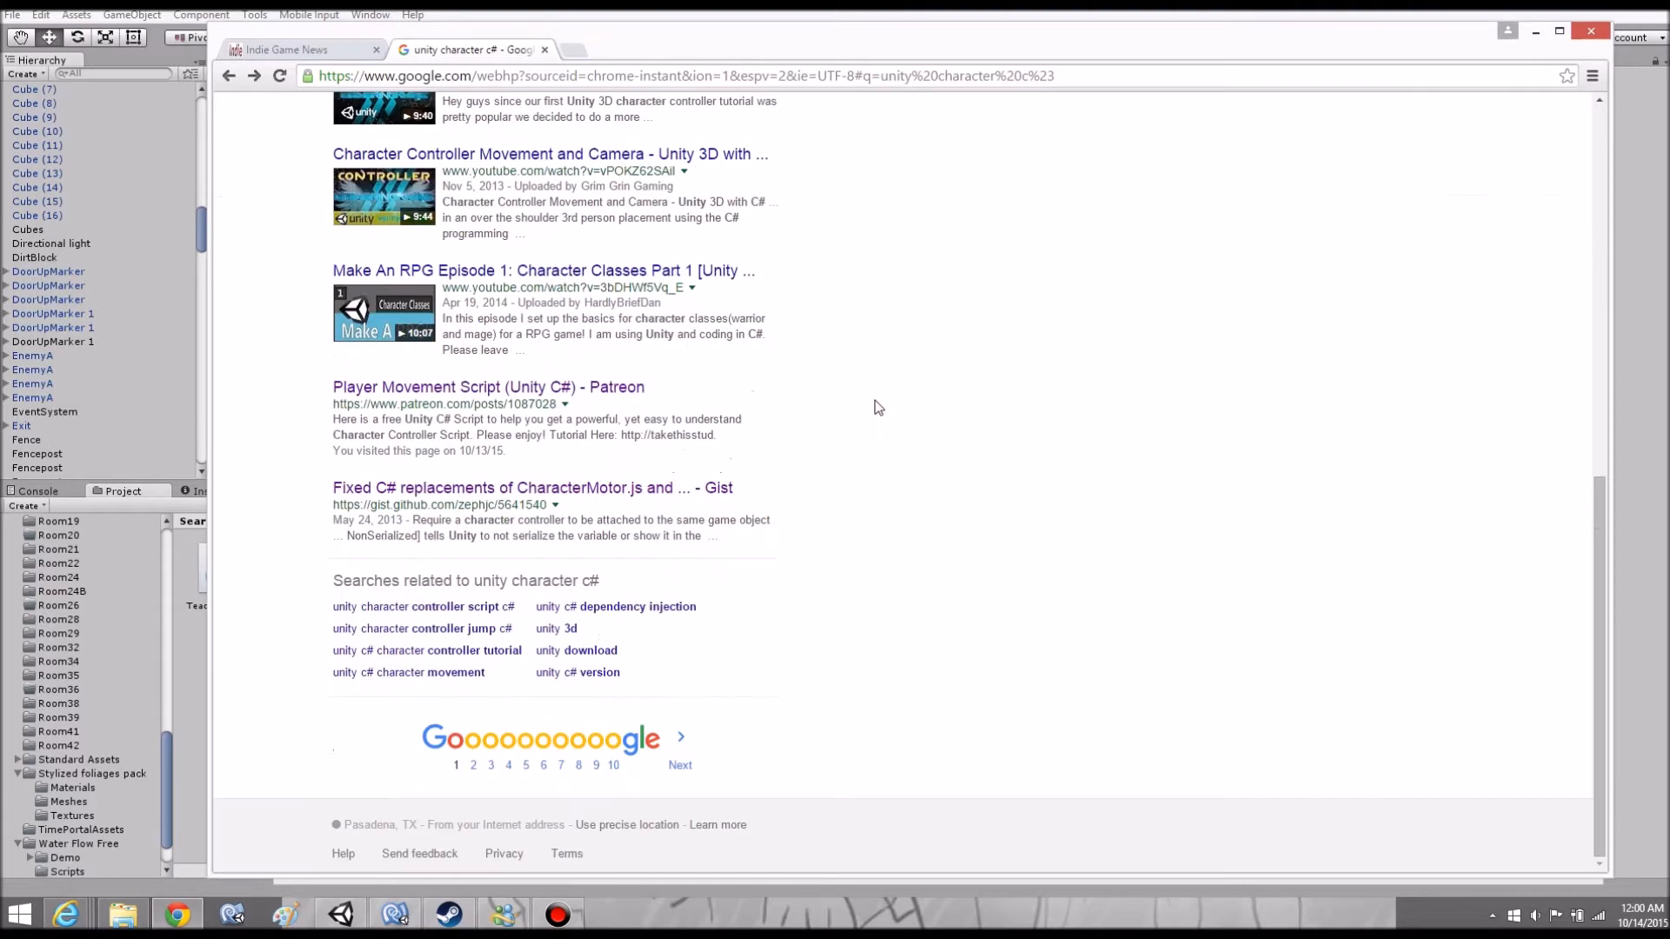
pyautogui.scroll(3)
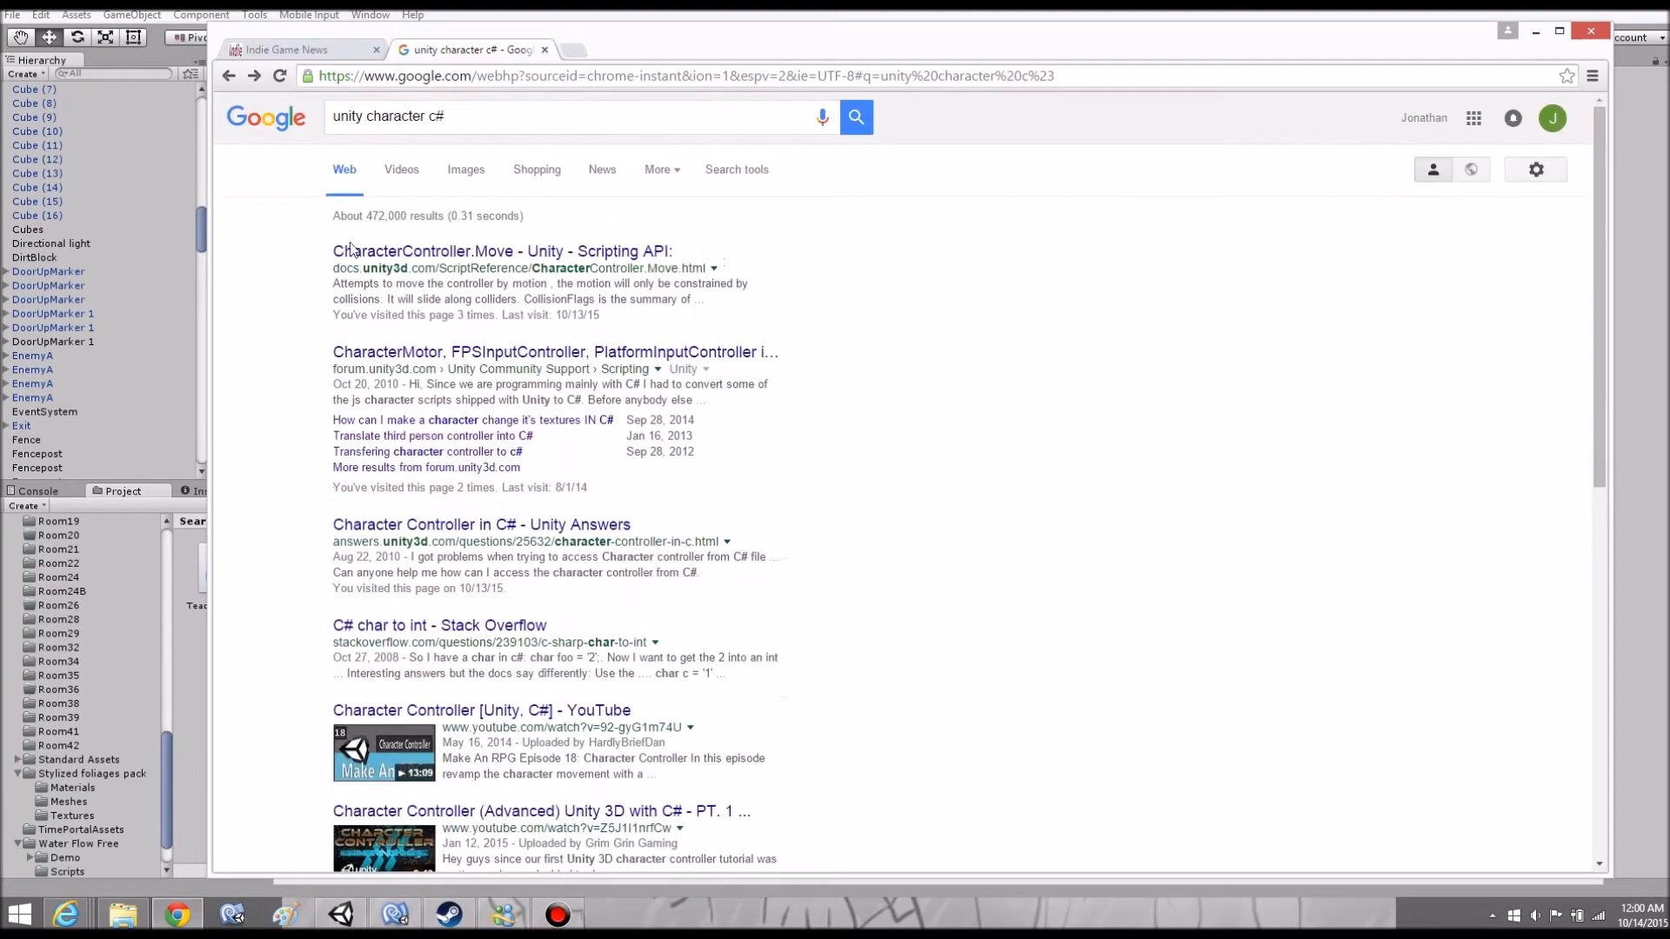
pyautogui.moveTo(443, 157)
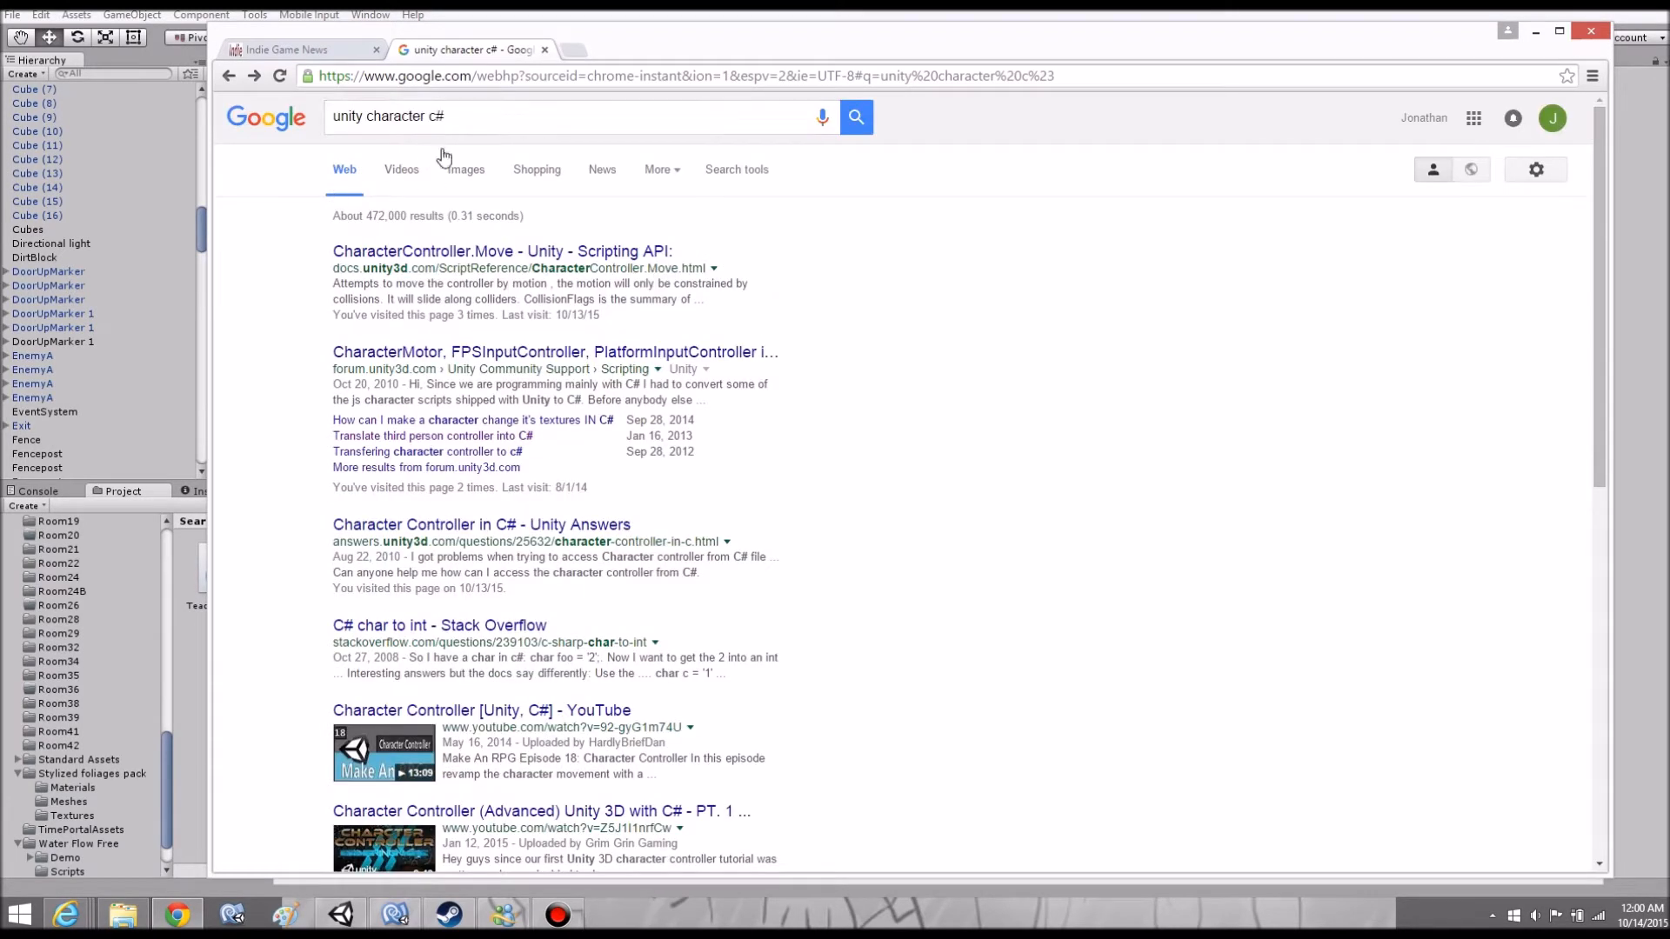
pyautogui.scroll(-3)
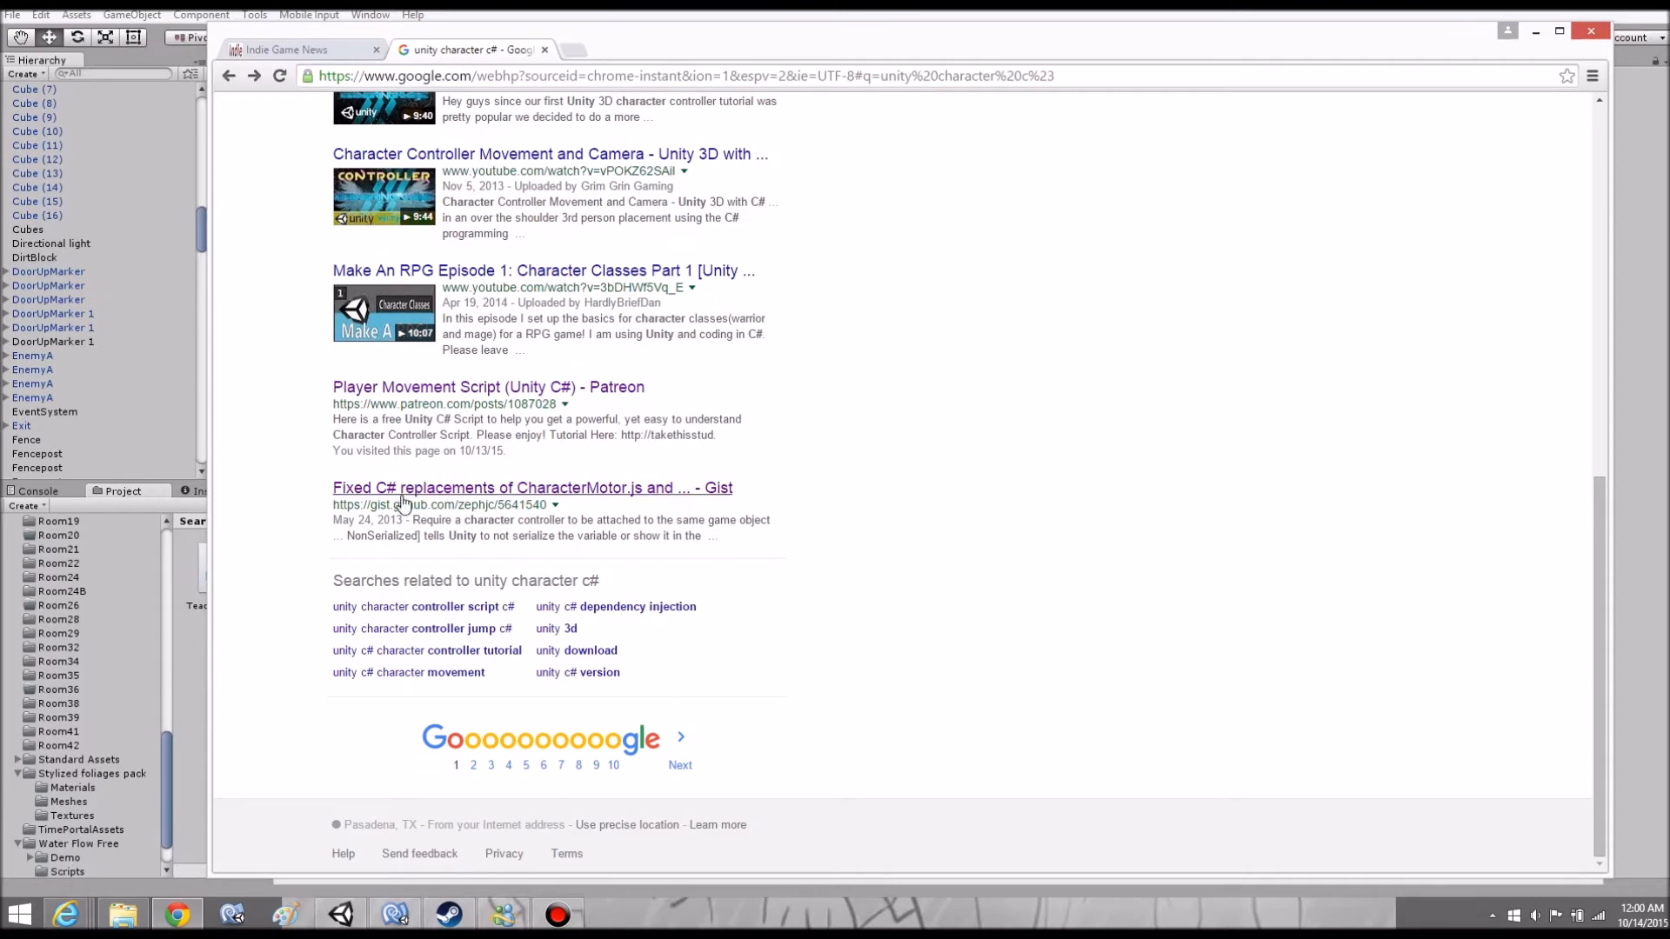
pyautogui.click(531, 488)
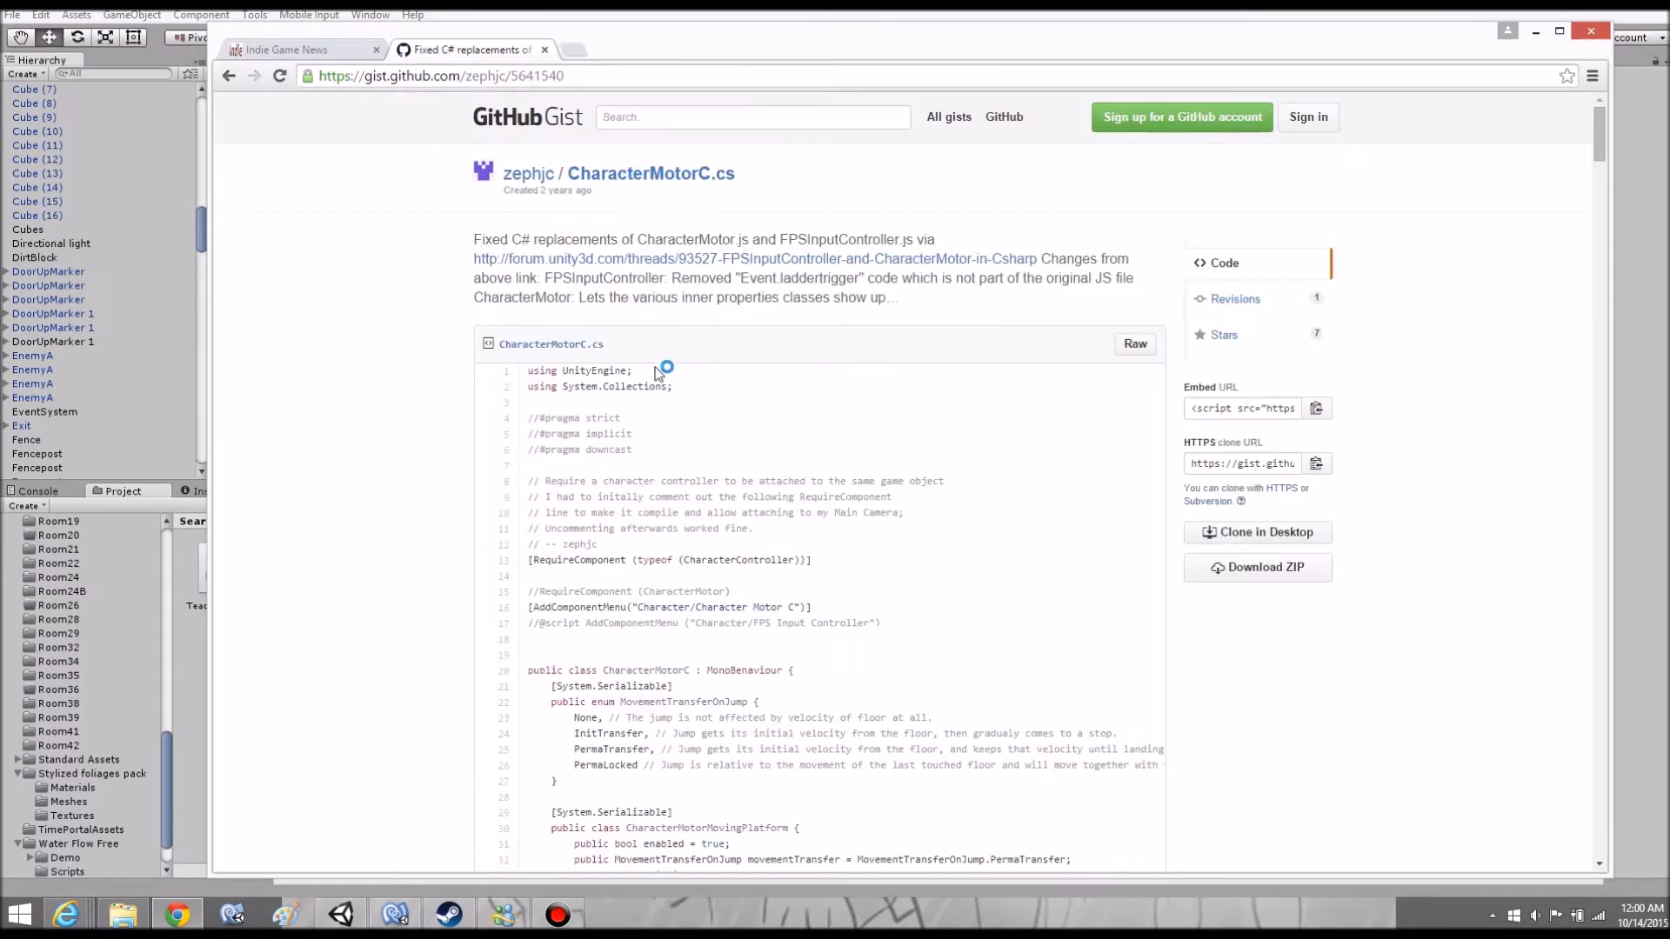
pyautogui.scroll(-3)
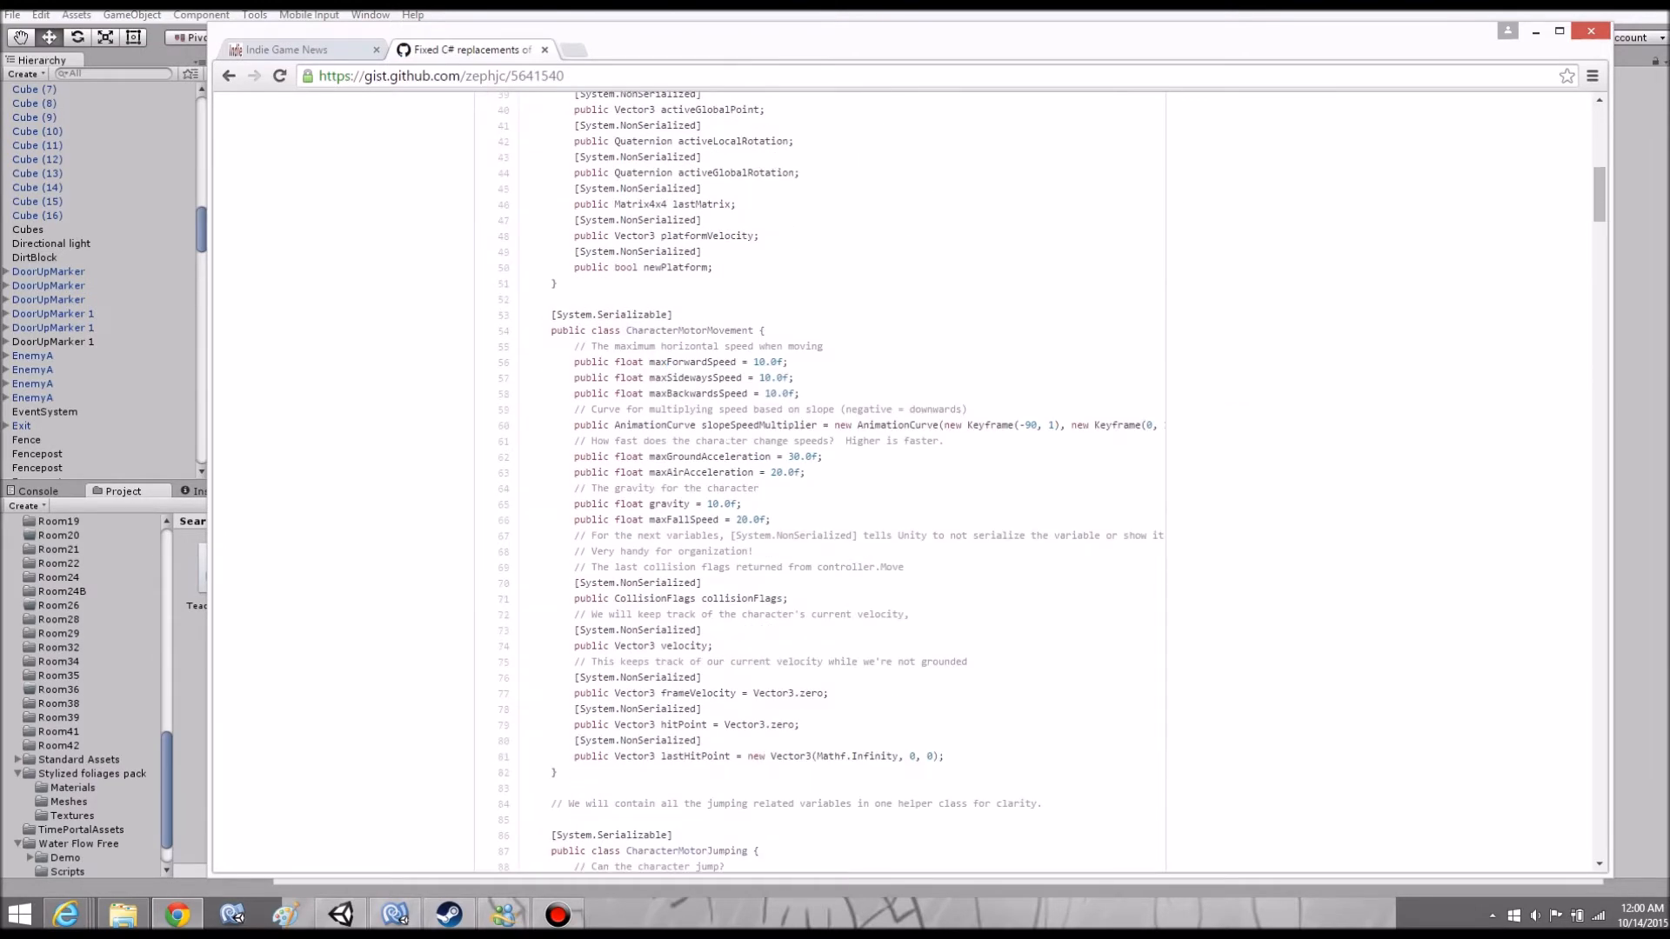
pyautogui.scroll(3)
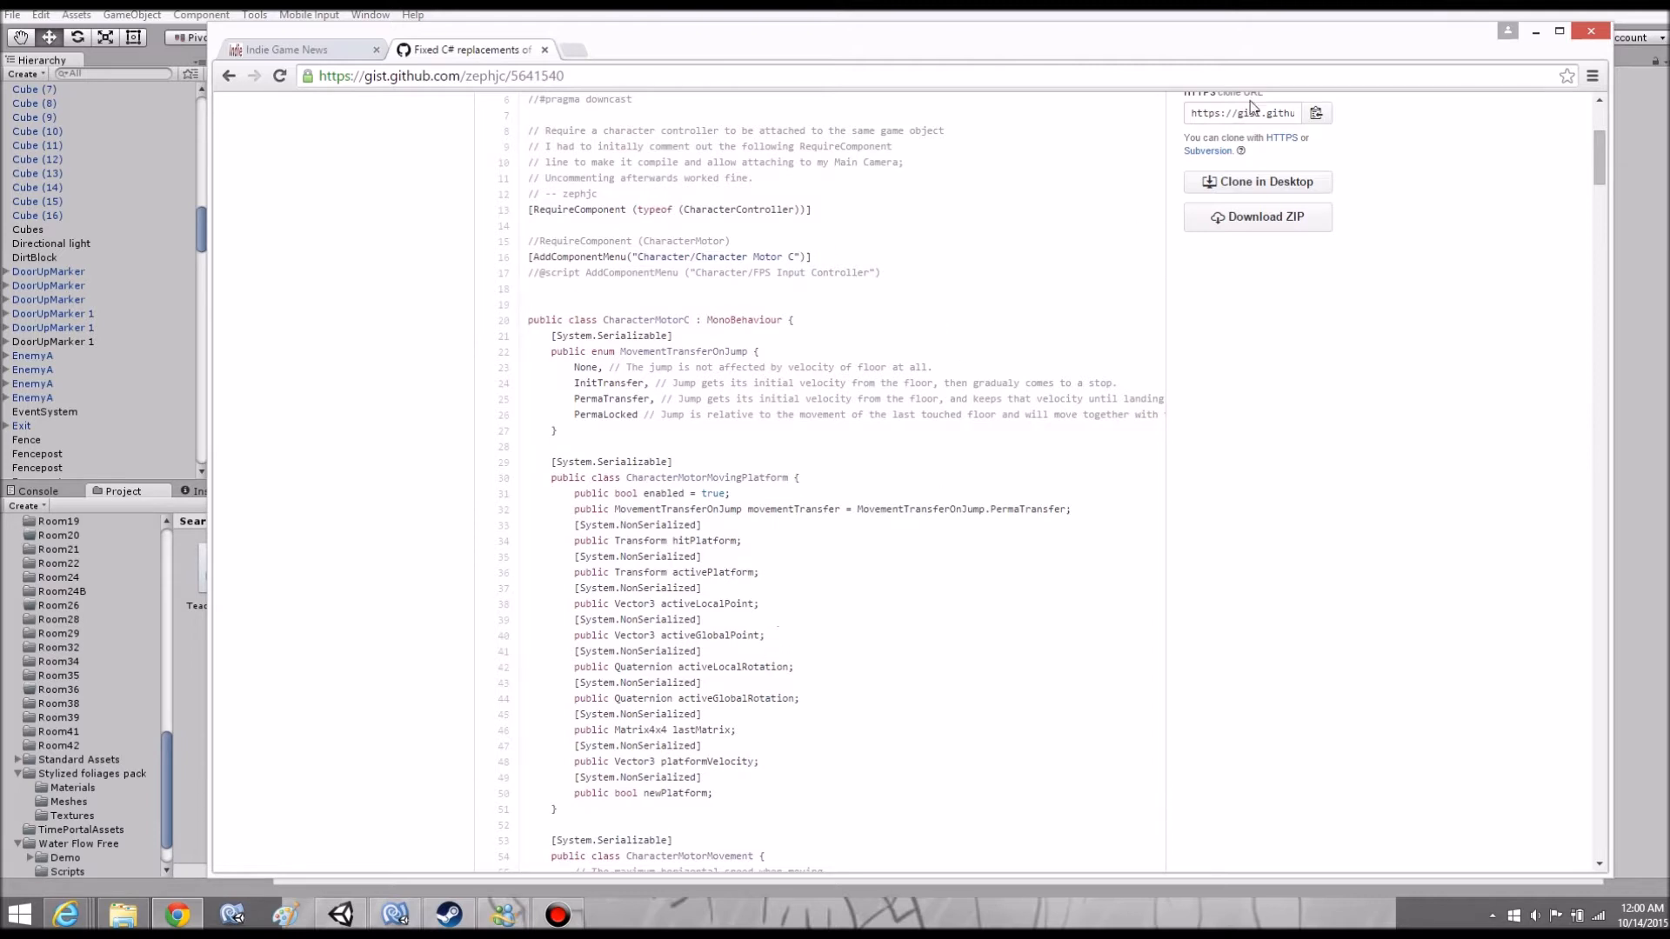
pyautogui.moveTo(1537, 31)
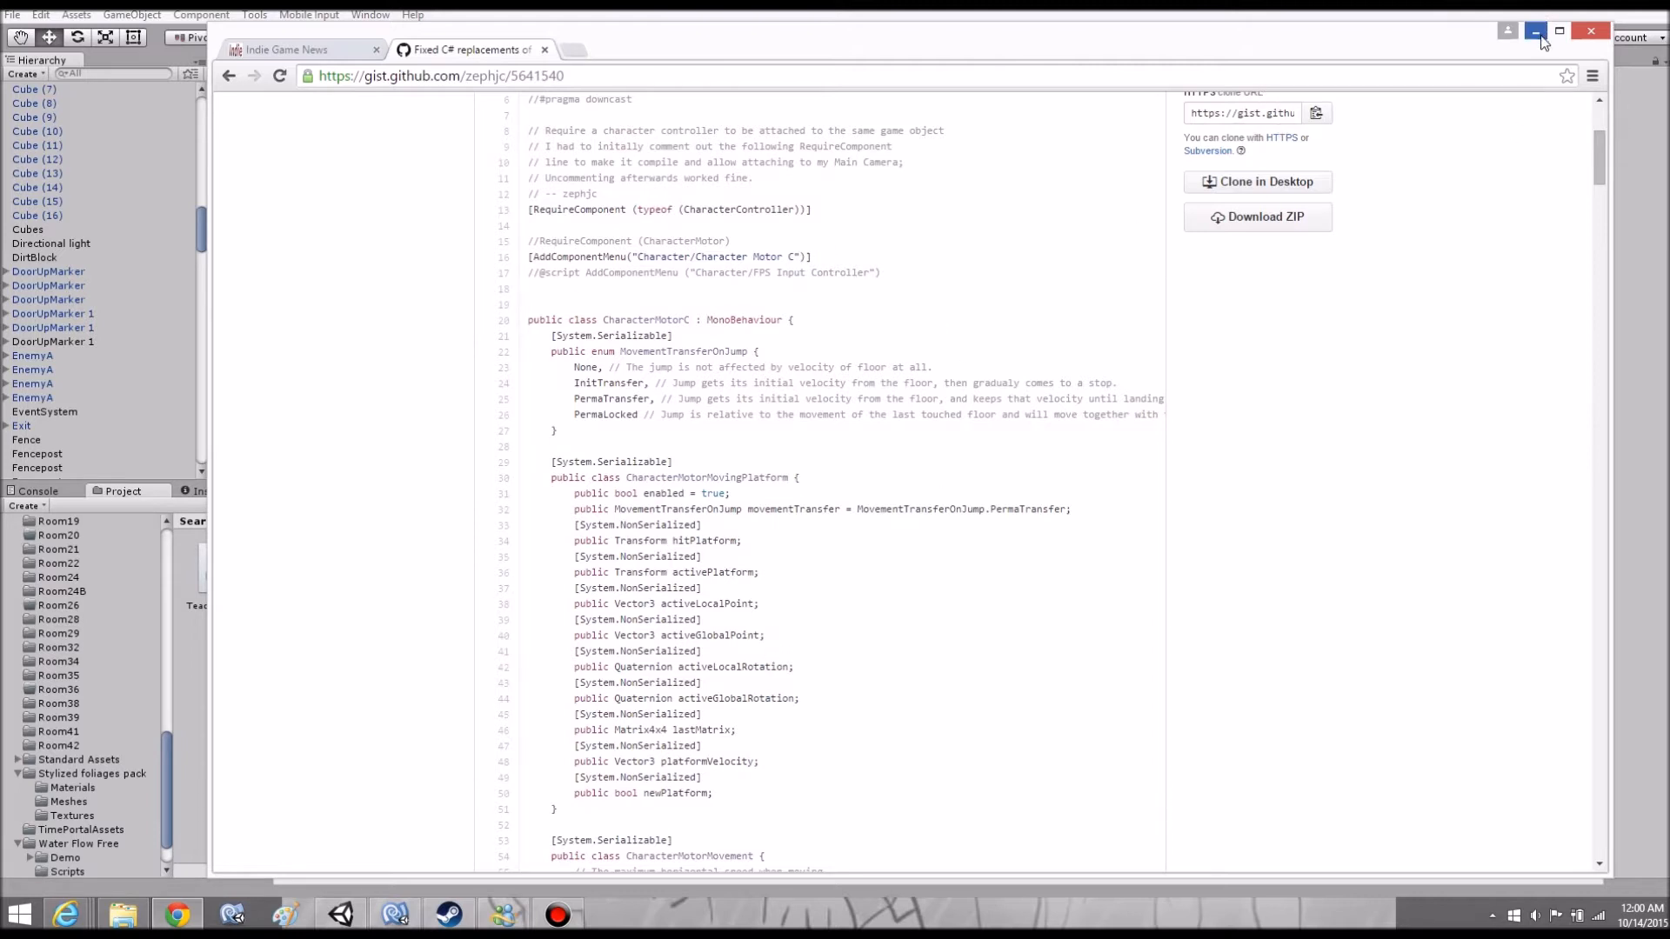
pyautogui.moveTo(1535, 32)
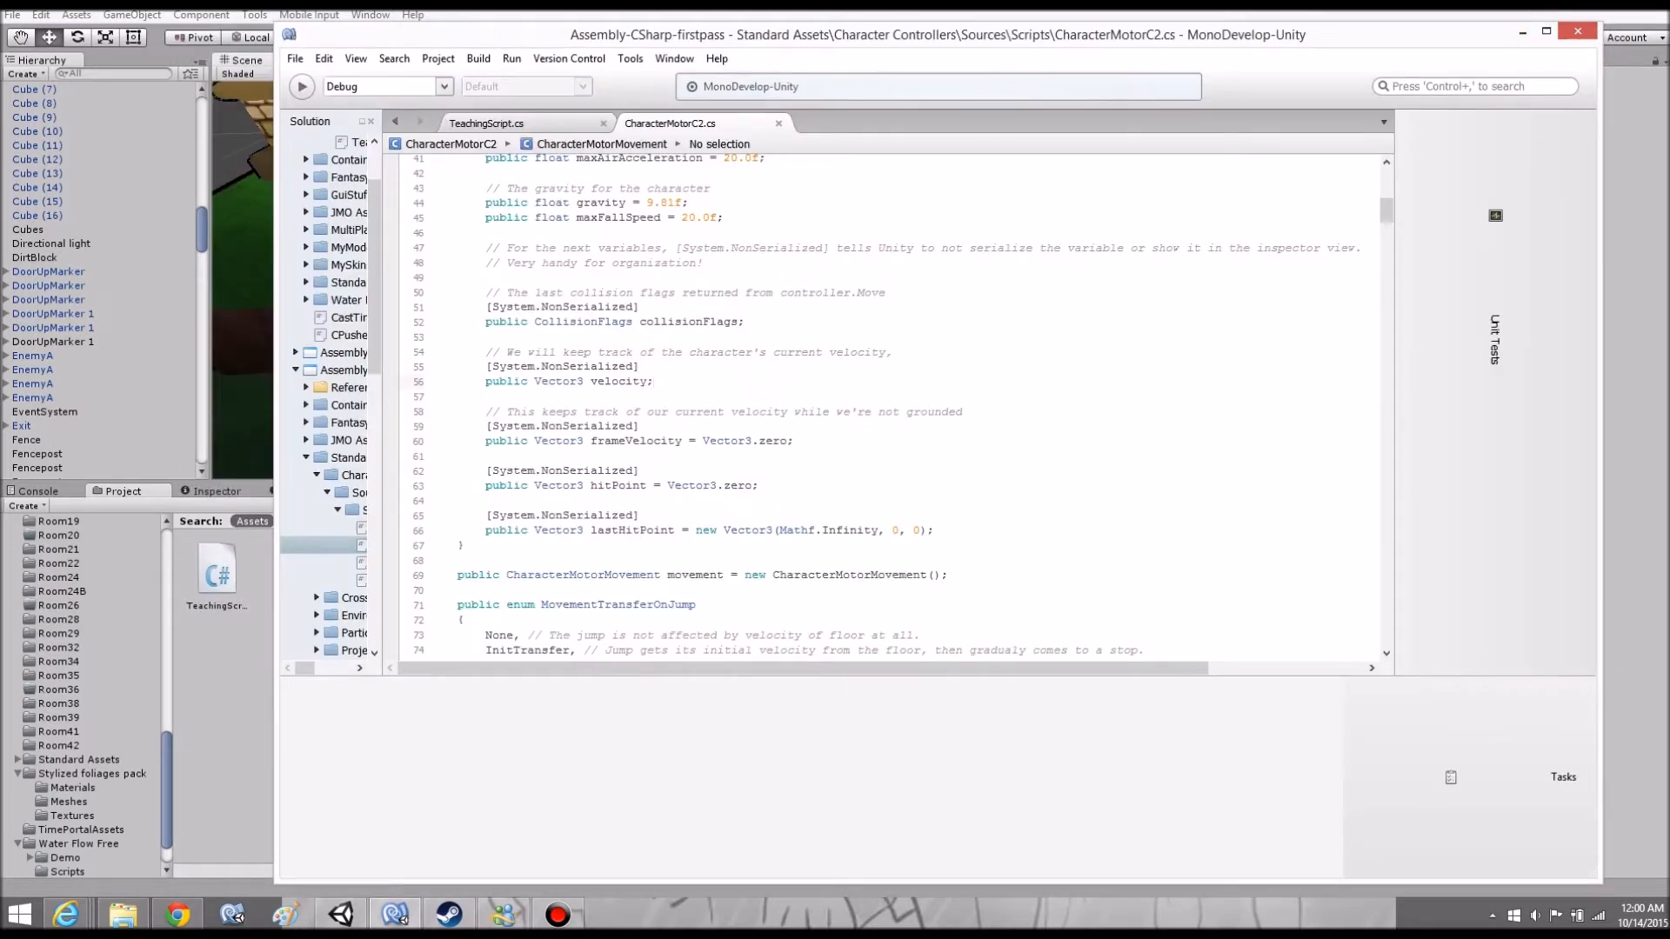
pyautogui.moveTo(1546, 33)
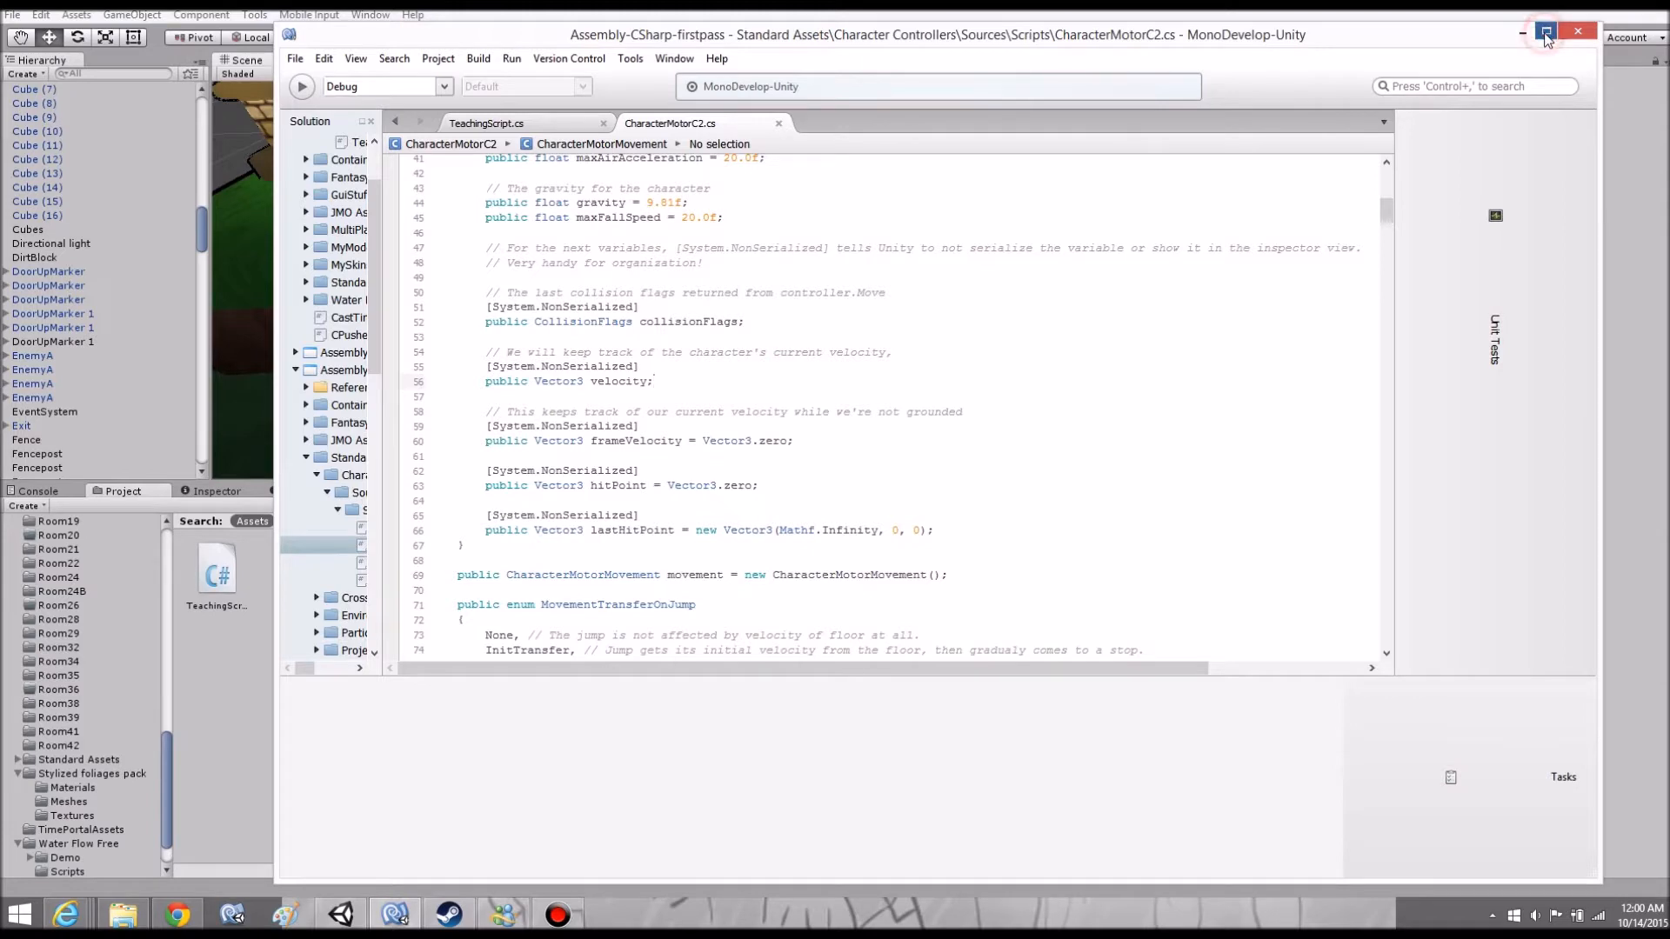
# Maximize MonoDevelop and review the movement and velocity fields in CharacterMotorC2.cs.
pyautogui.click(1546, 31)
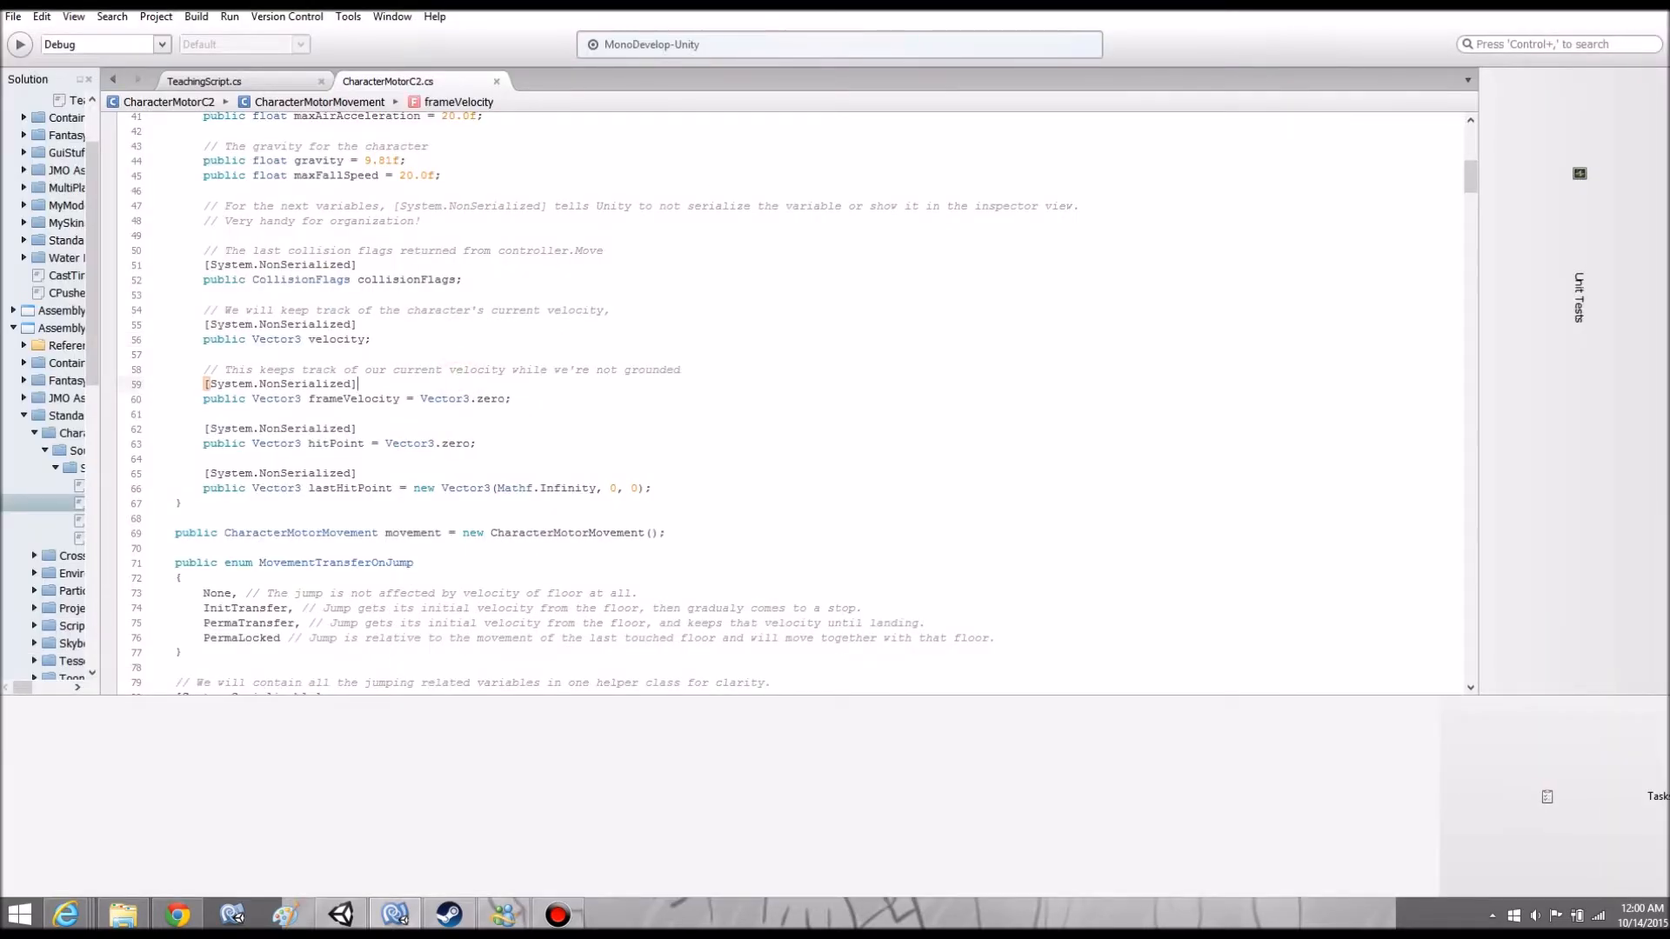
pyautogui.click(531, 533)
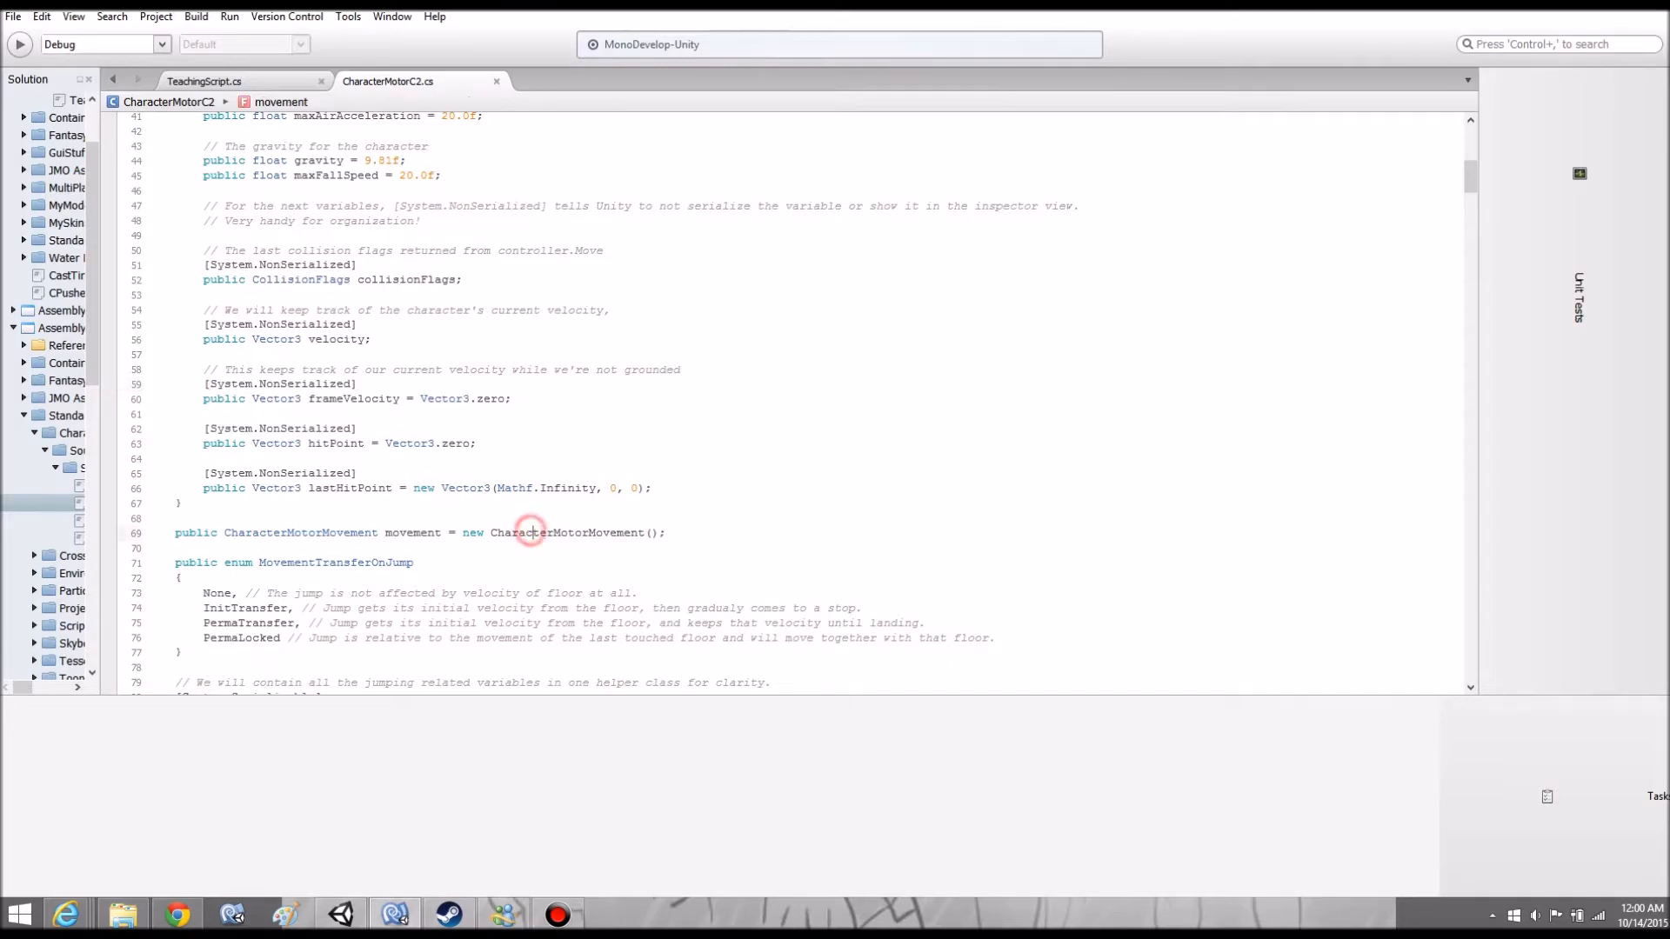
pyautogui.scroll(3)
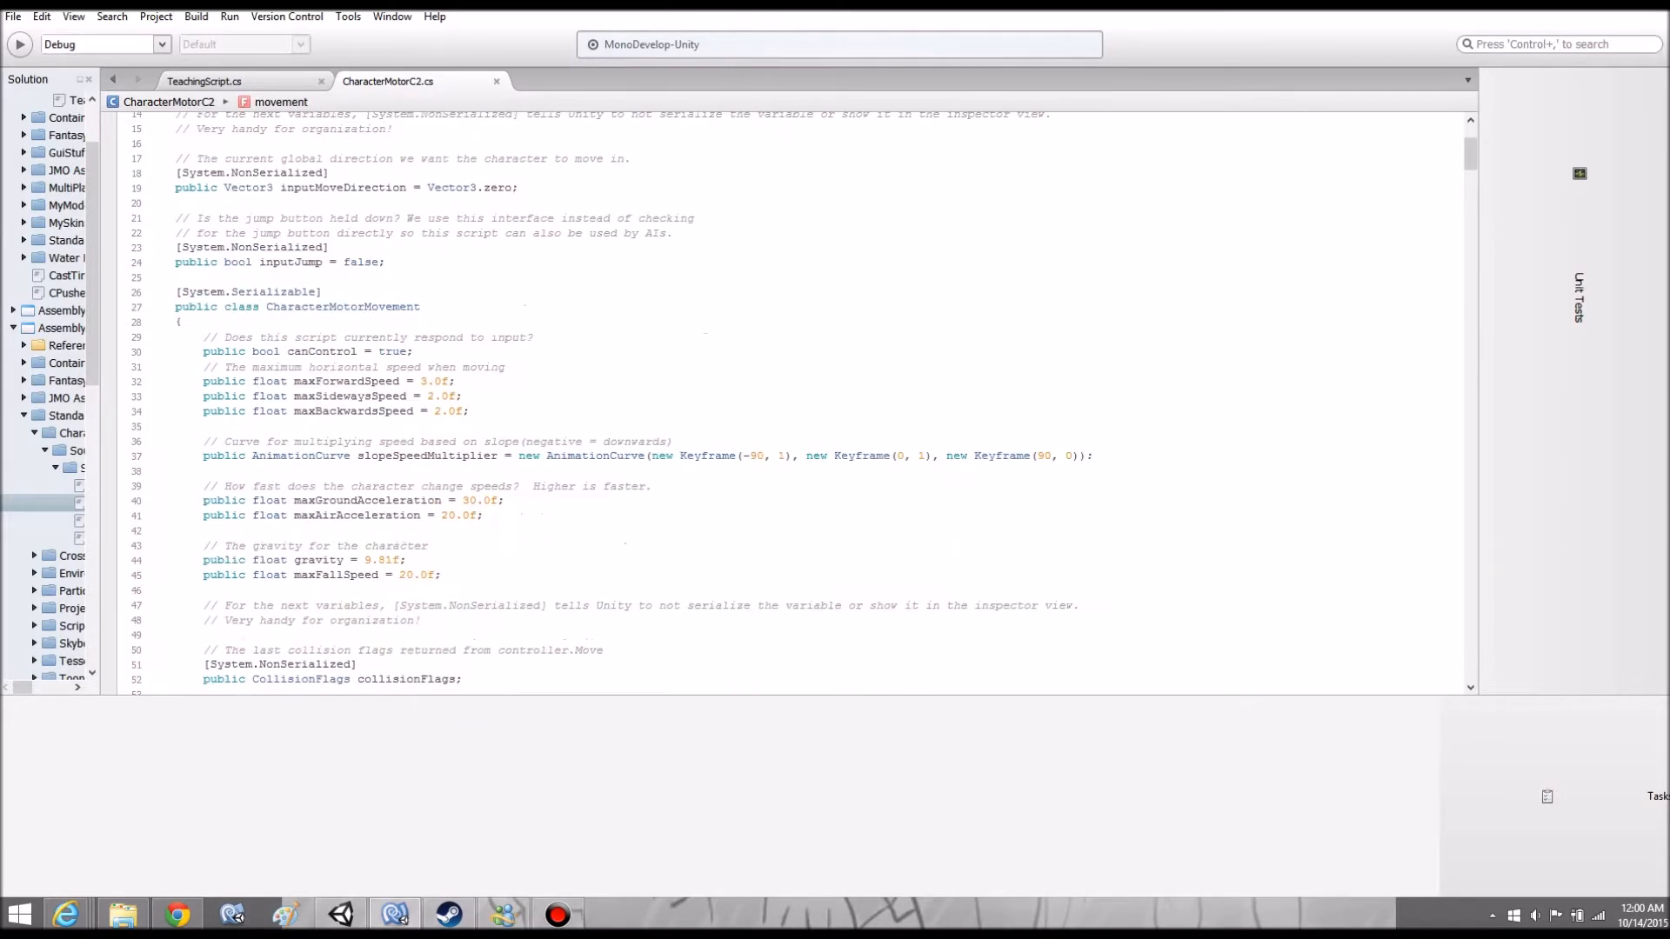
pyautogui.scroll(-3)
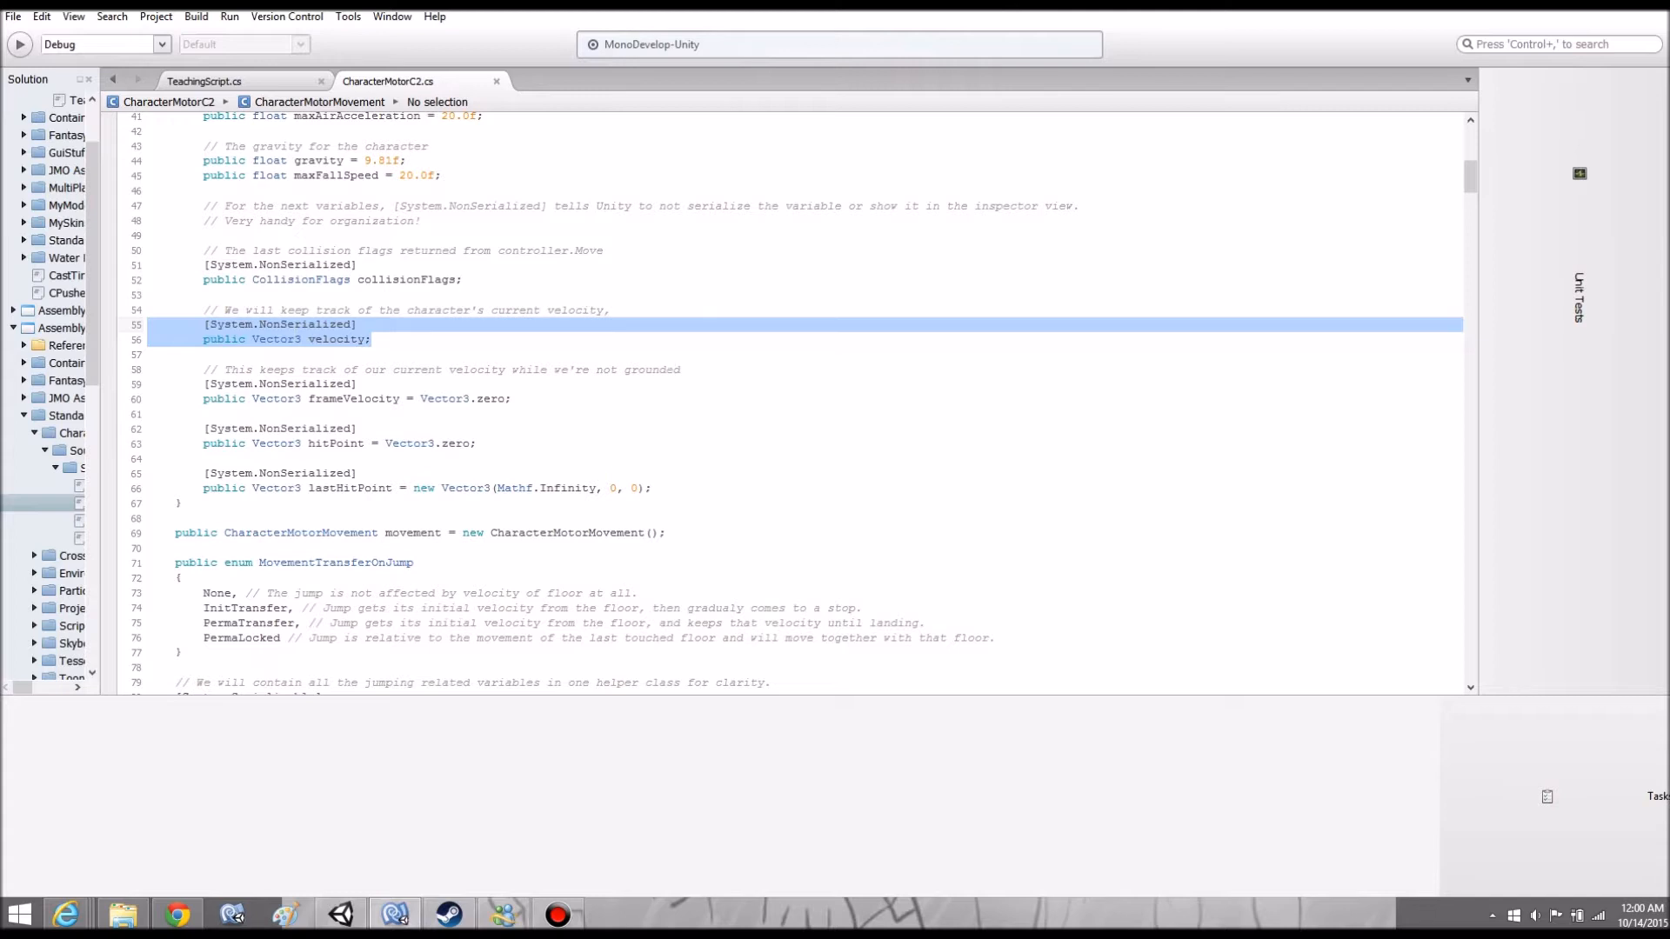
pyautogui.click(176, 532)
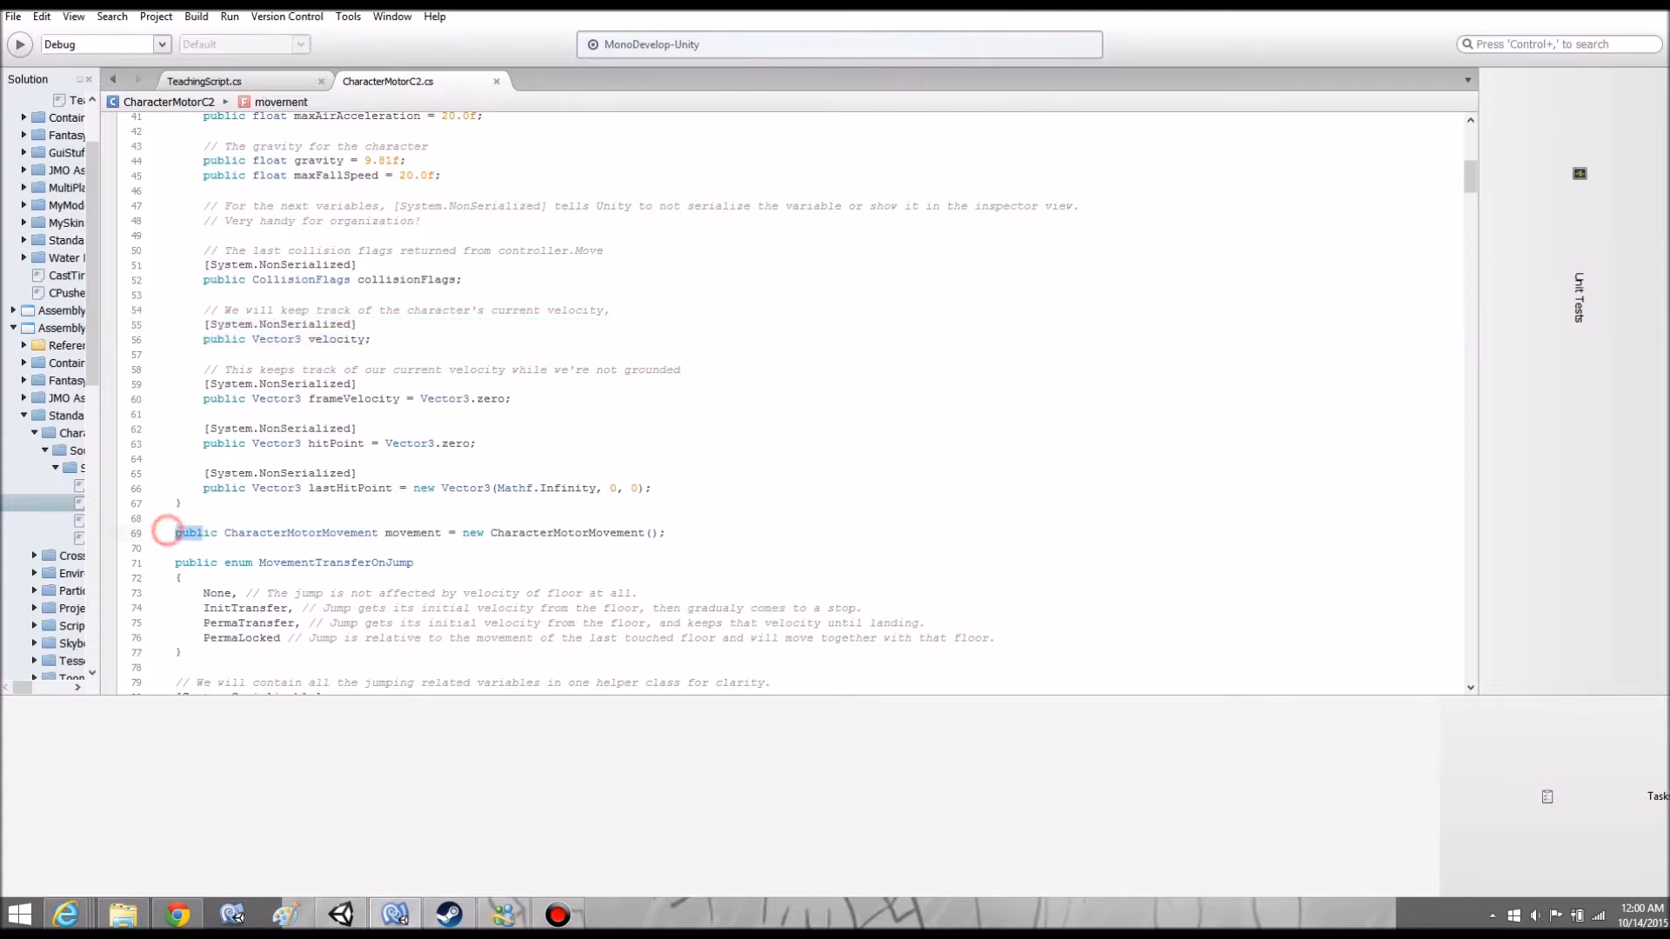
pyautogui.tripleClick(416, 533)
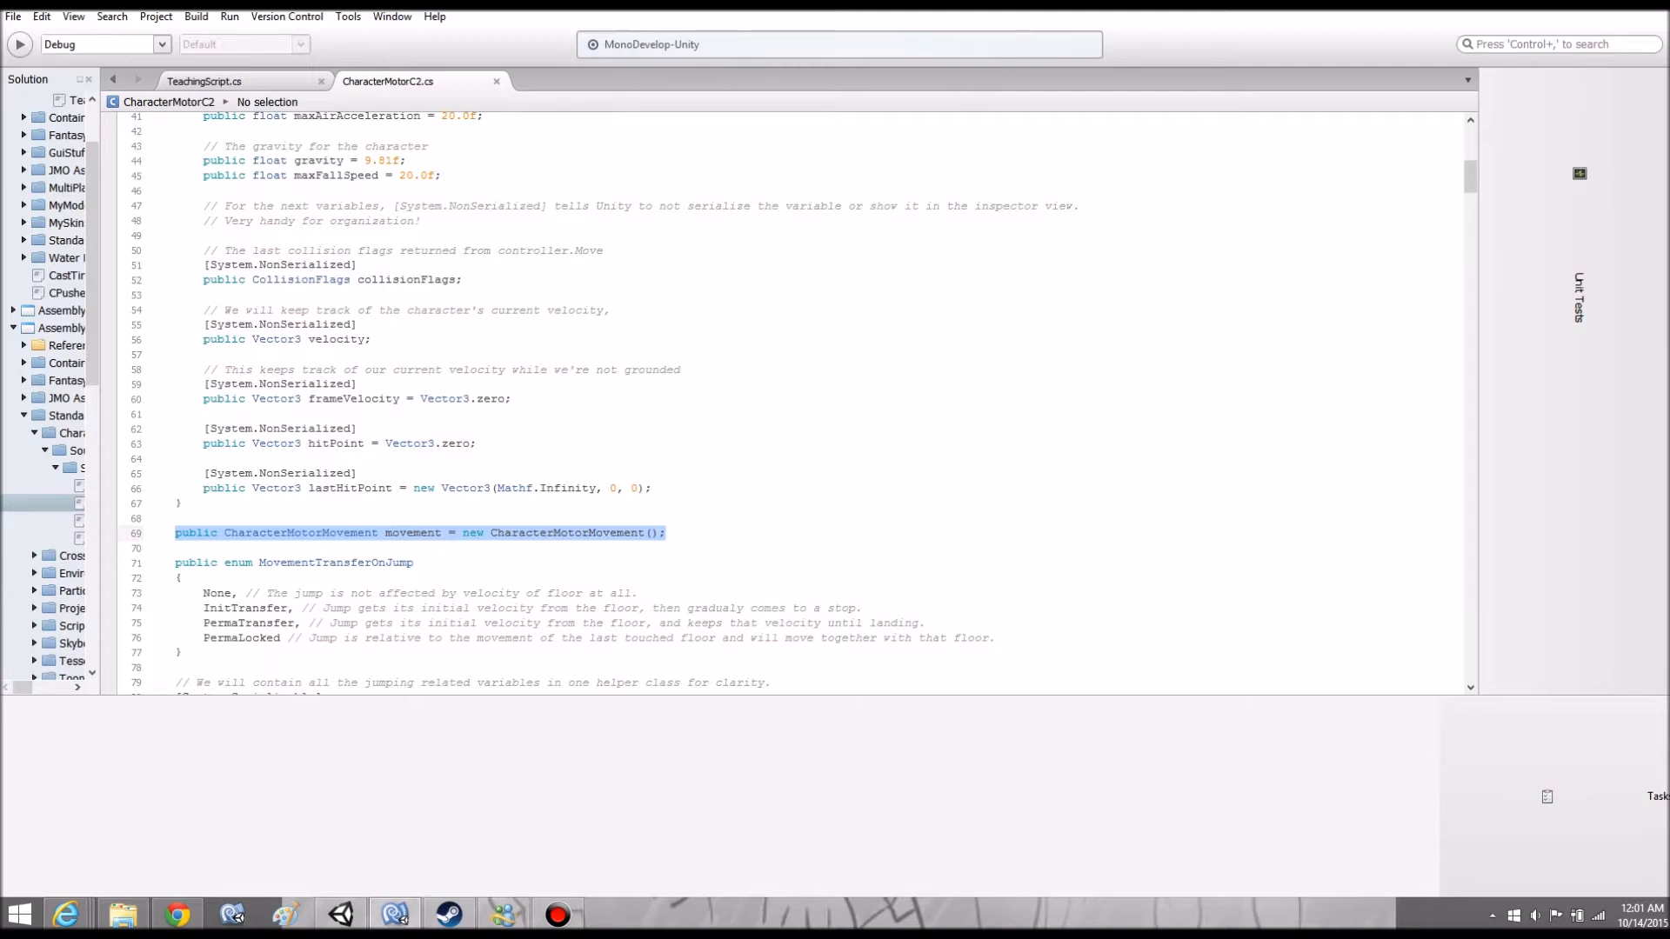
# Switch to the TeachingScript.cs file.
pyautogui.click(203, 81)
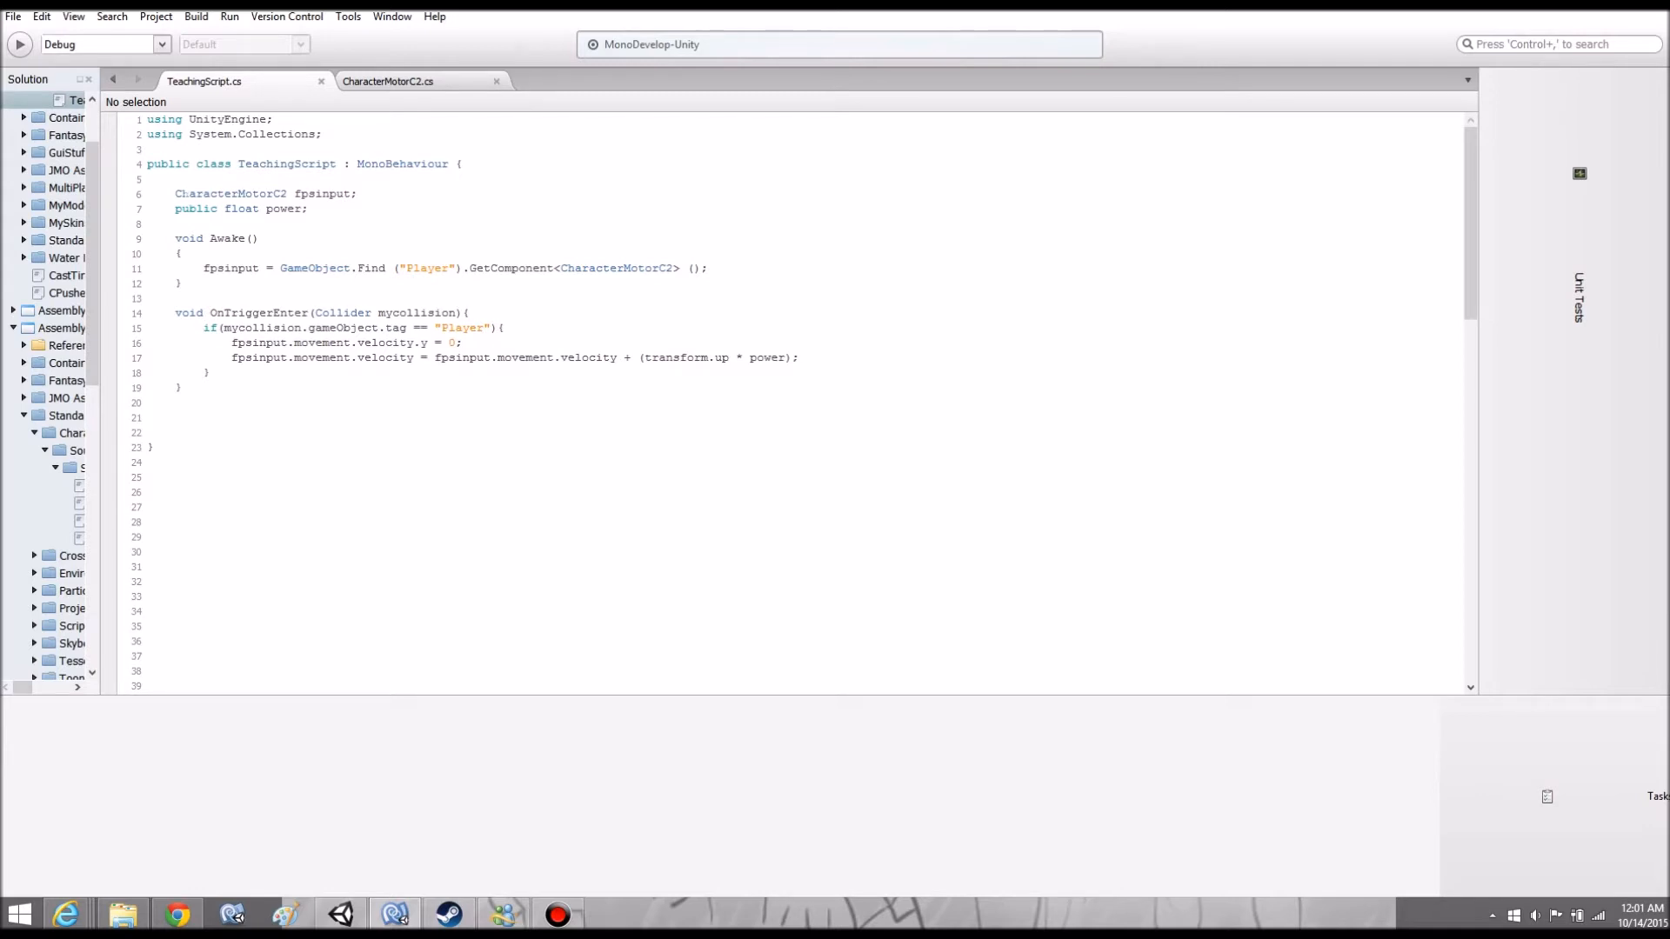
pyautogui.doubleClick(229, 193)
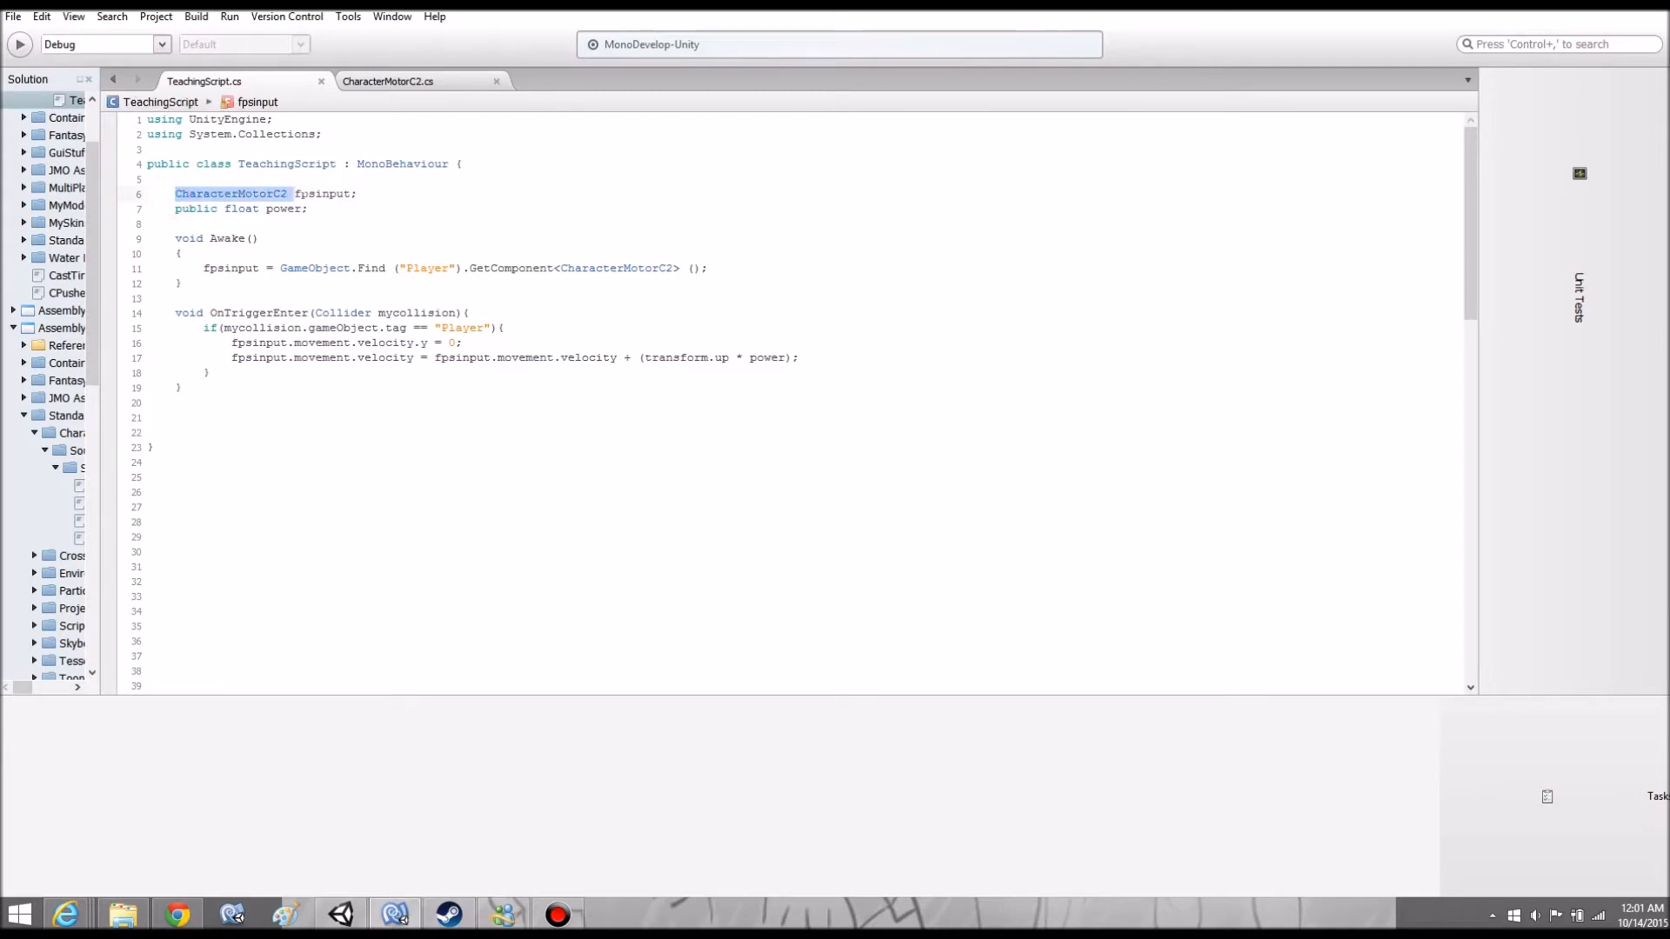
pyautogui.doubleClick(322, 194)
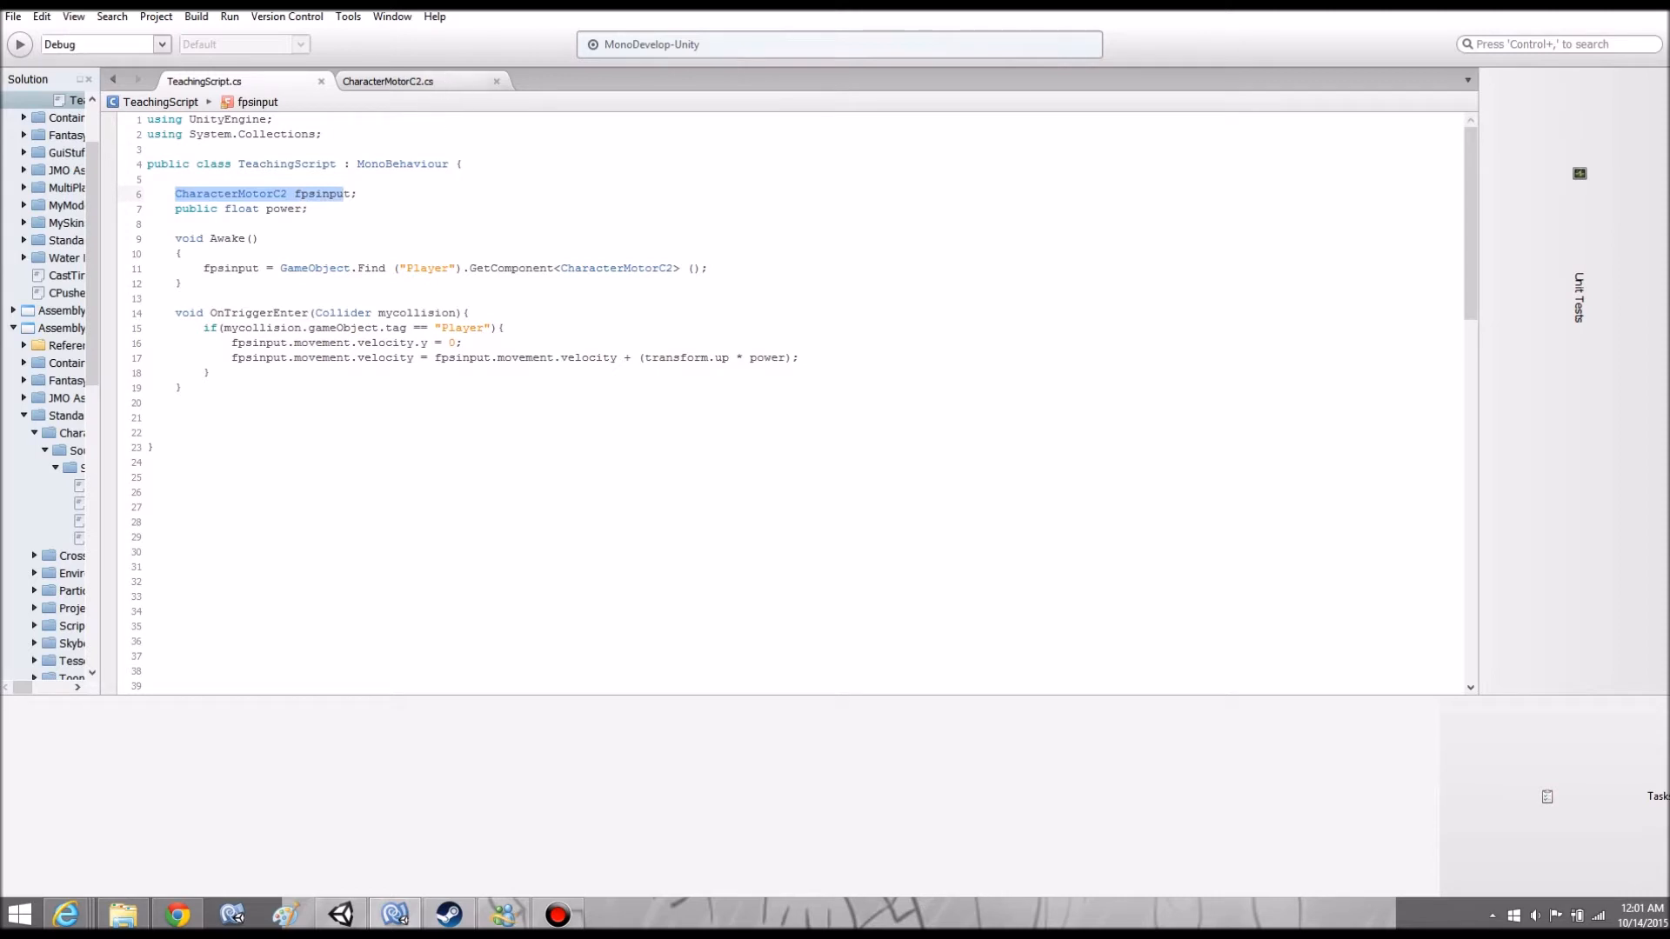
pyautogui.doubleClick(319, 193)
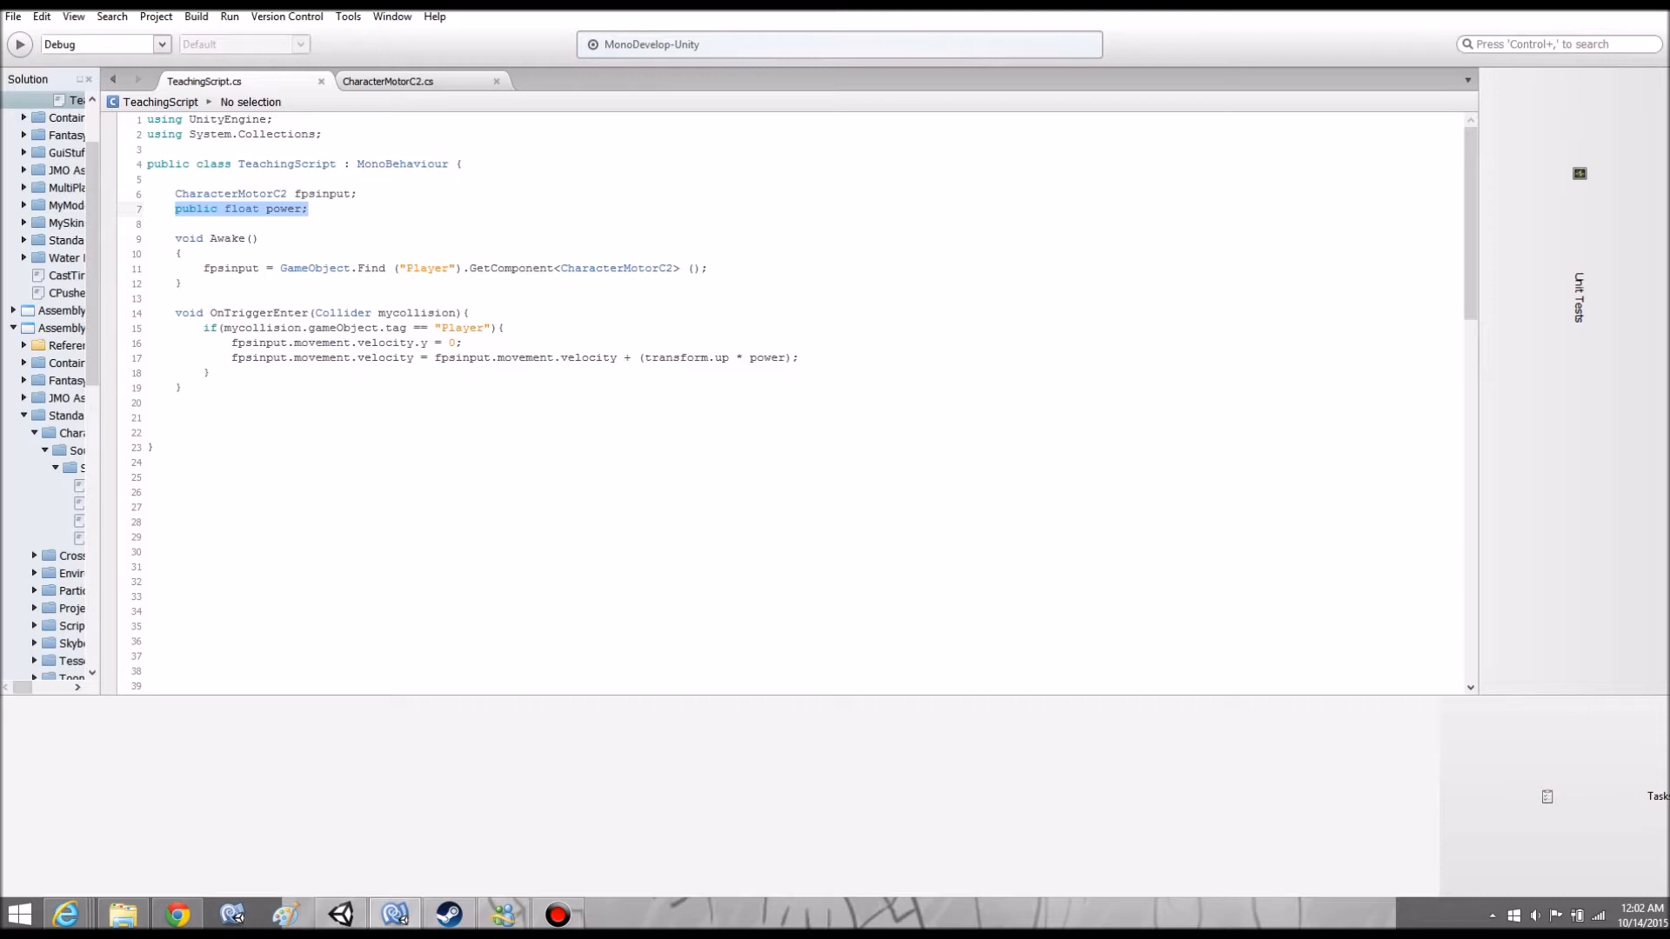
pyautogui.click(427, 269)
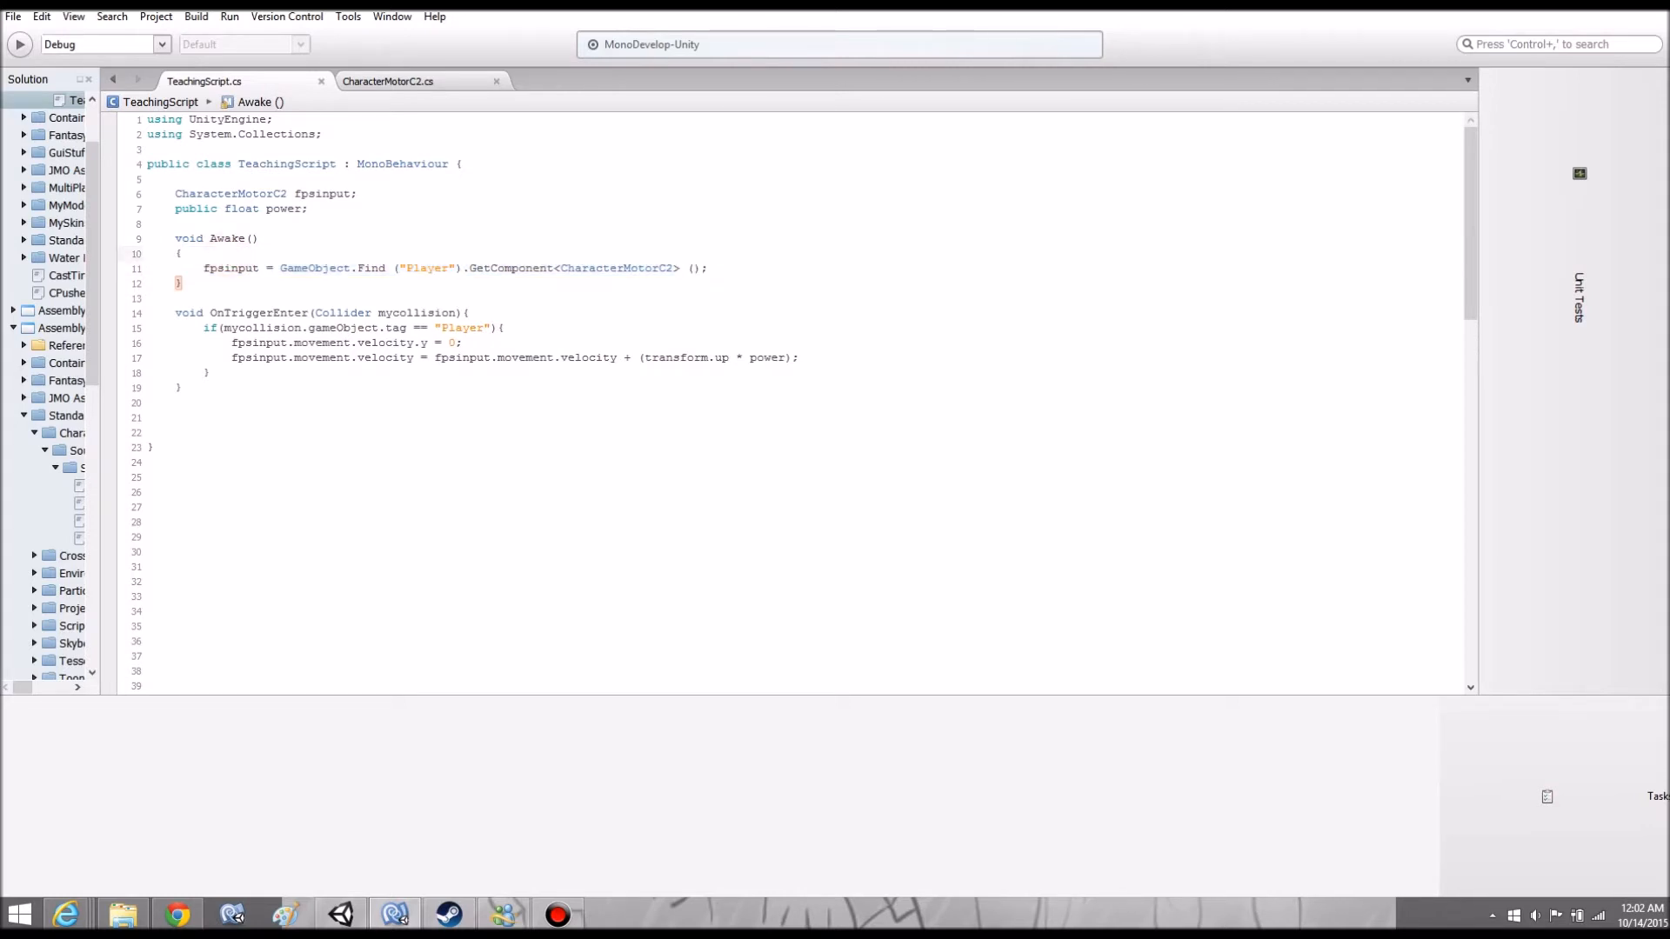
pyautogui.click(181, 253)
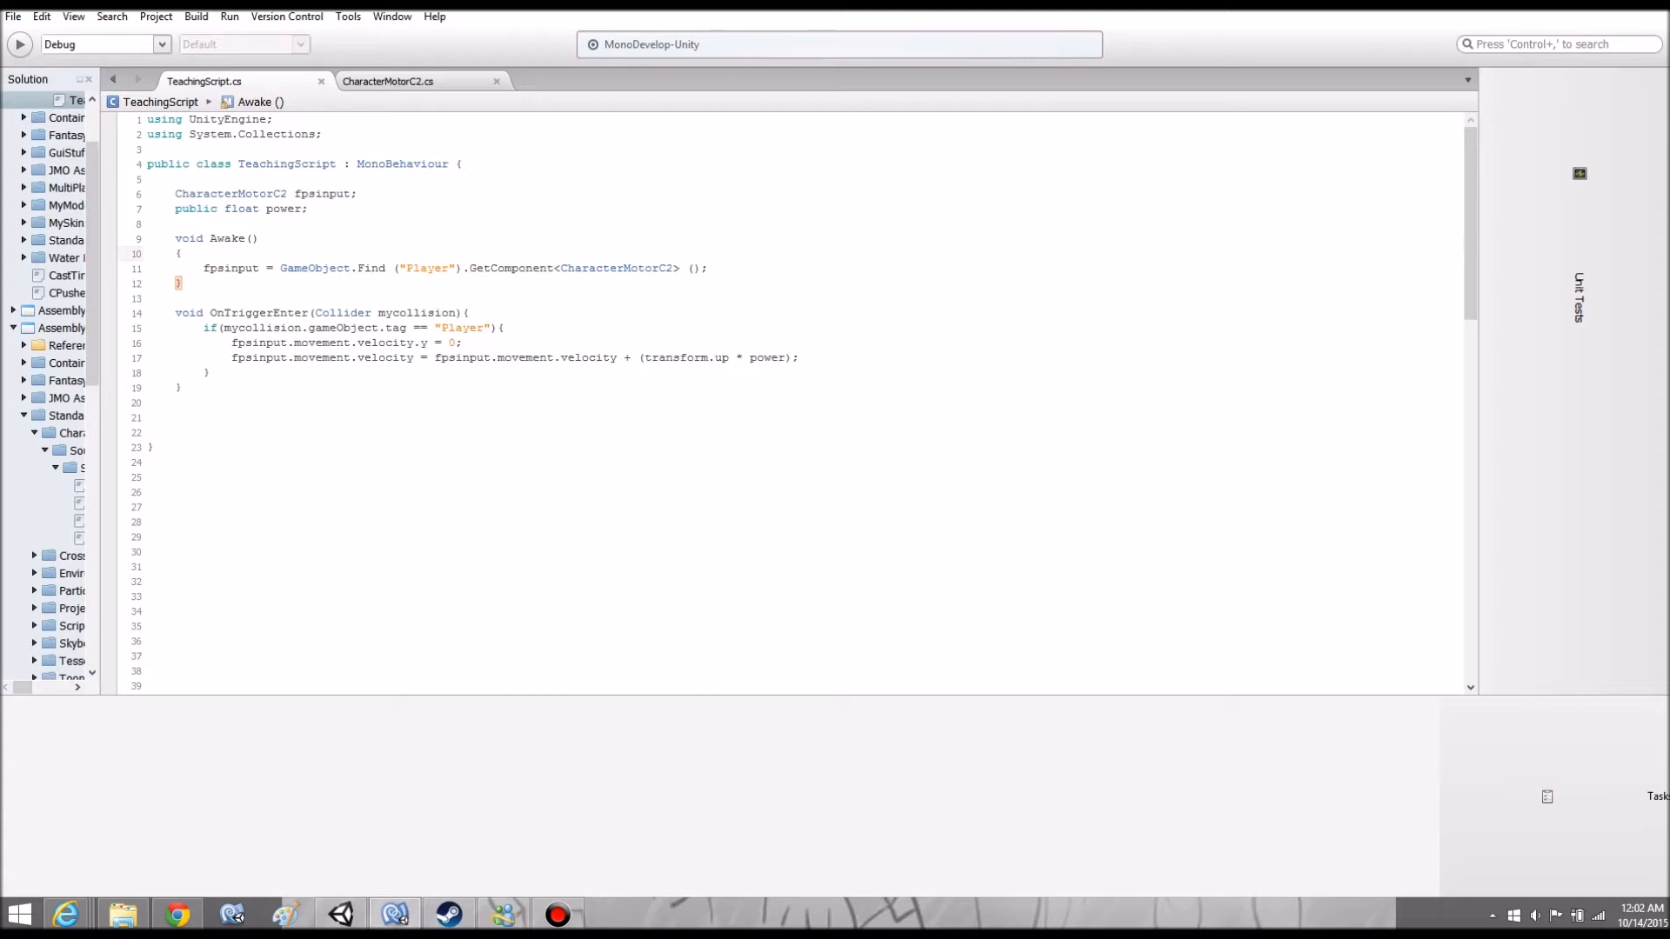
pyautogui.click(181, 253)
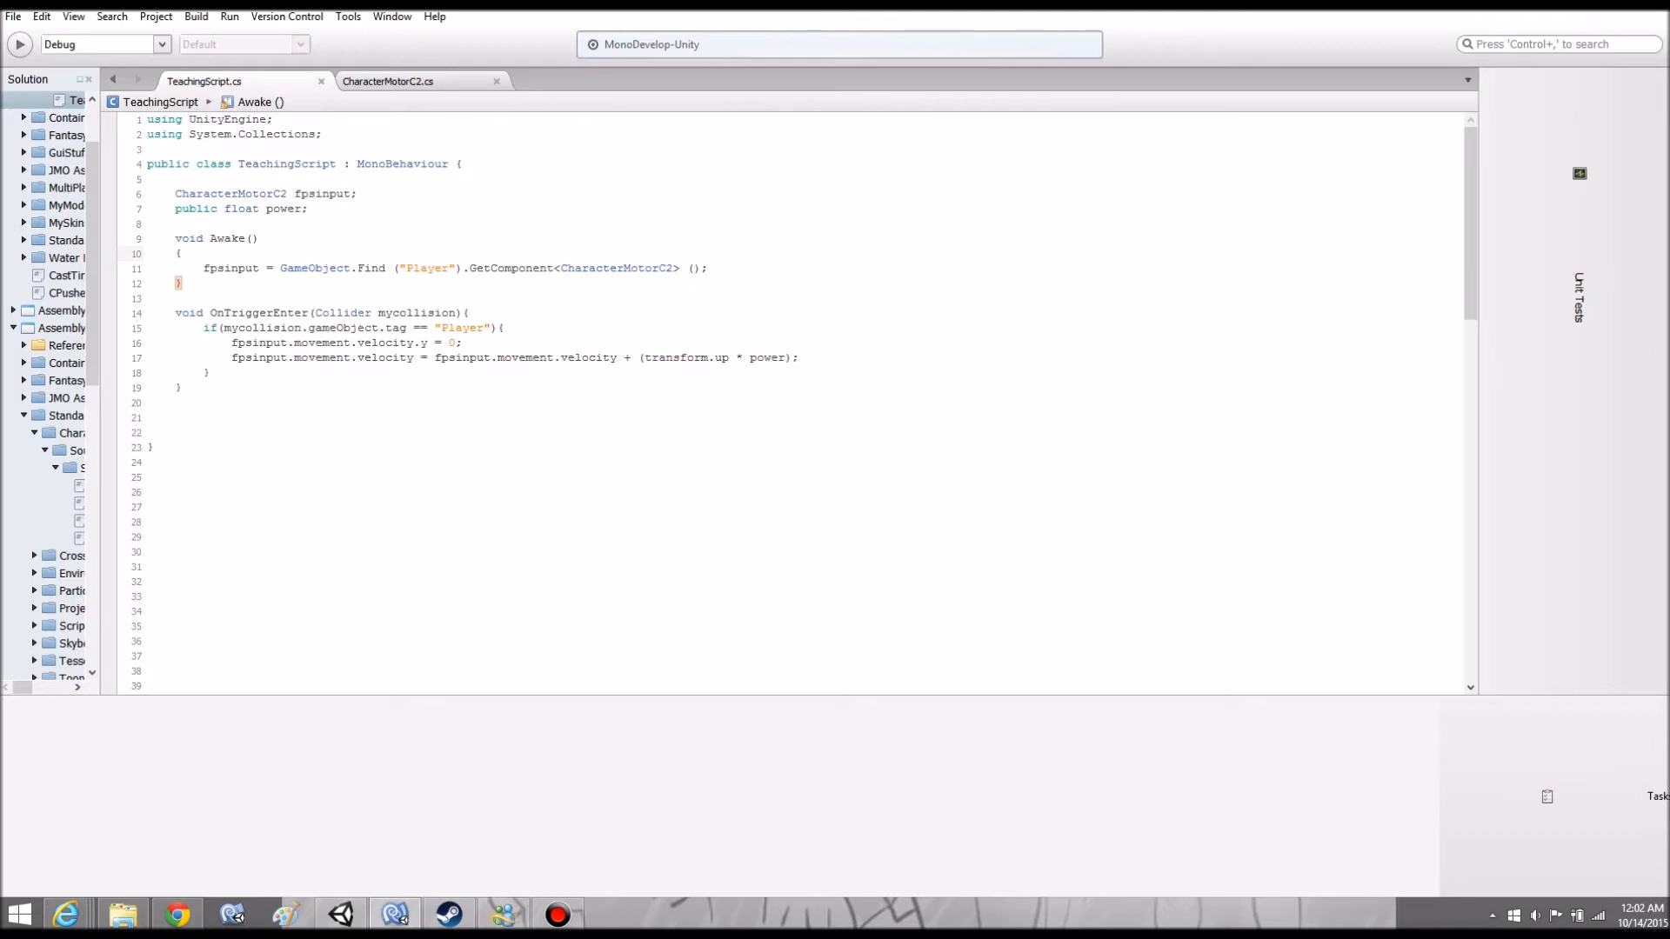
pyautogui.click(180, 253)
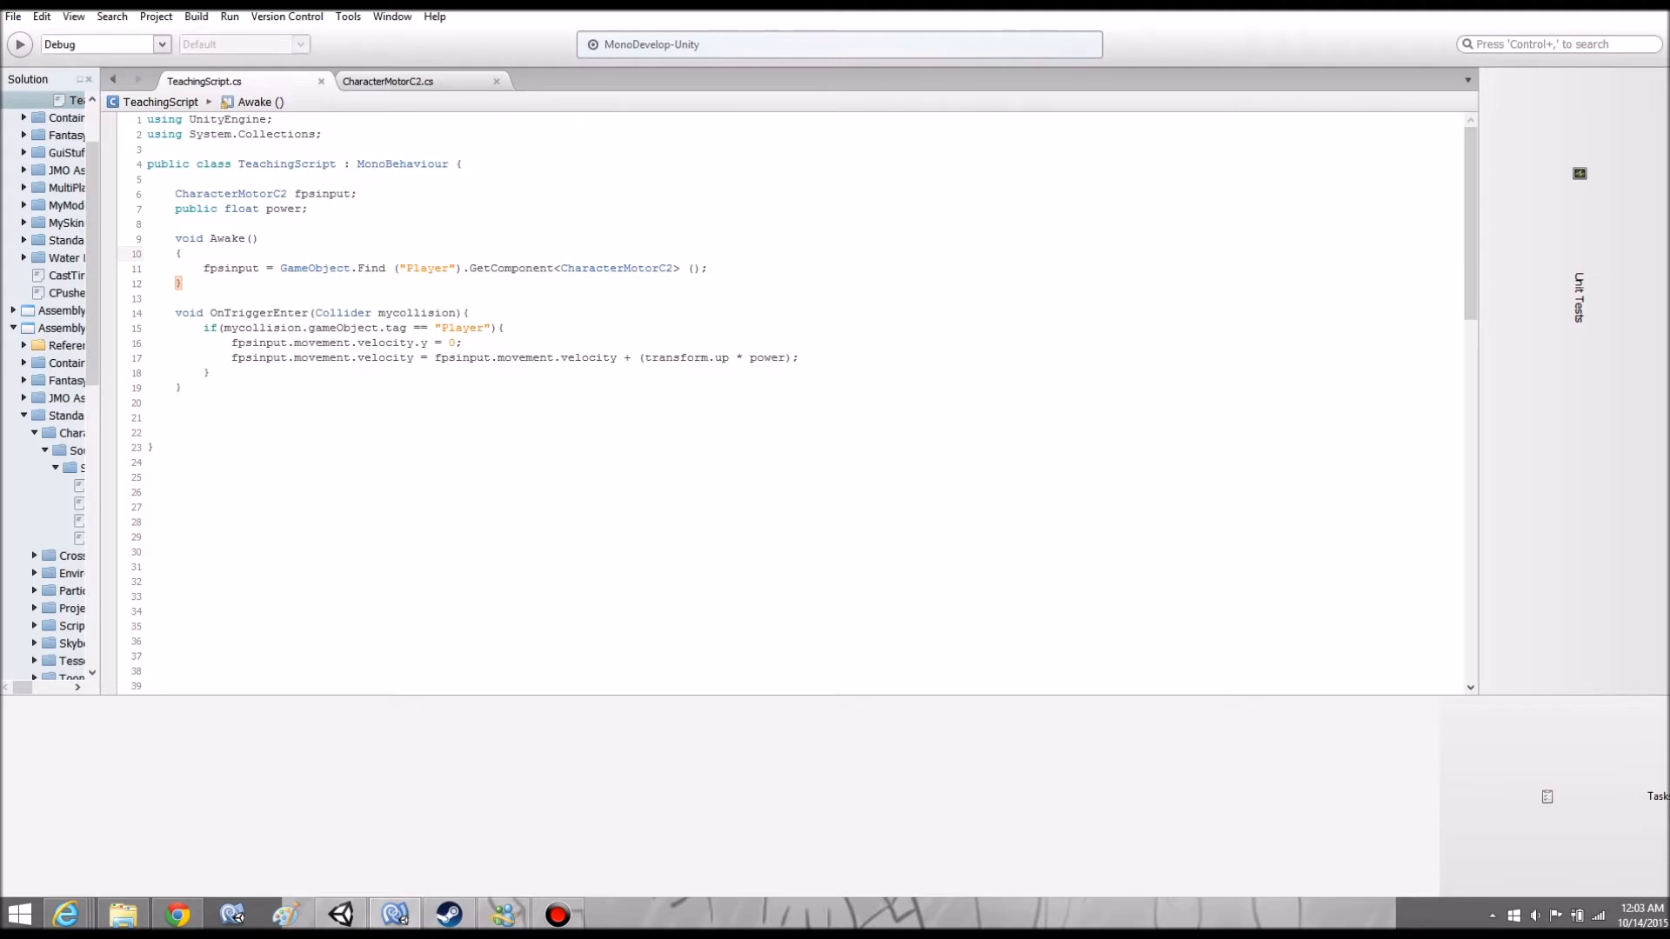
pyautogui.click(181, 253)
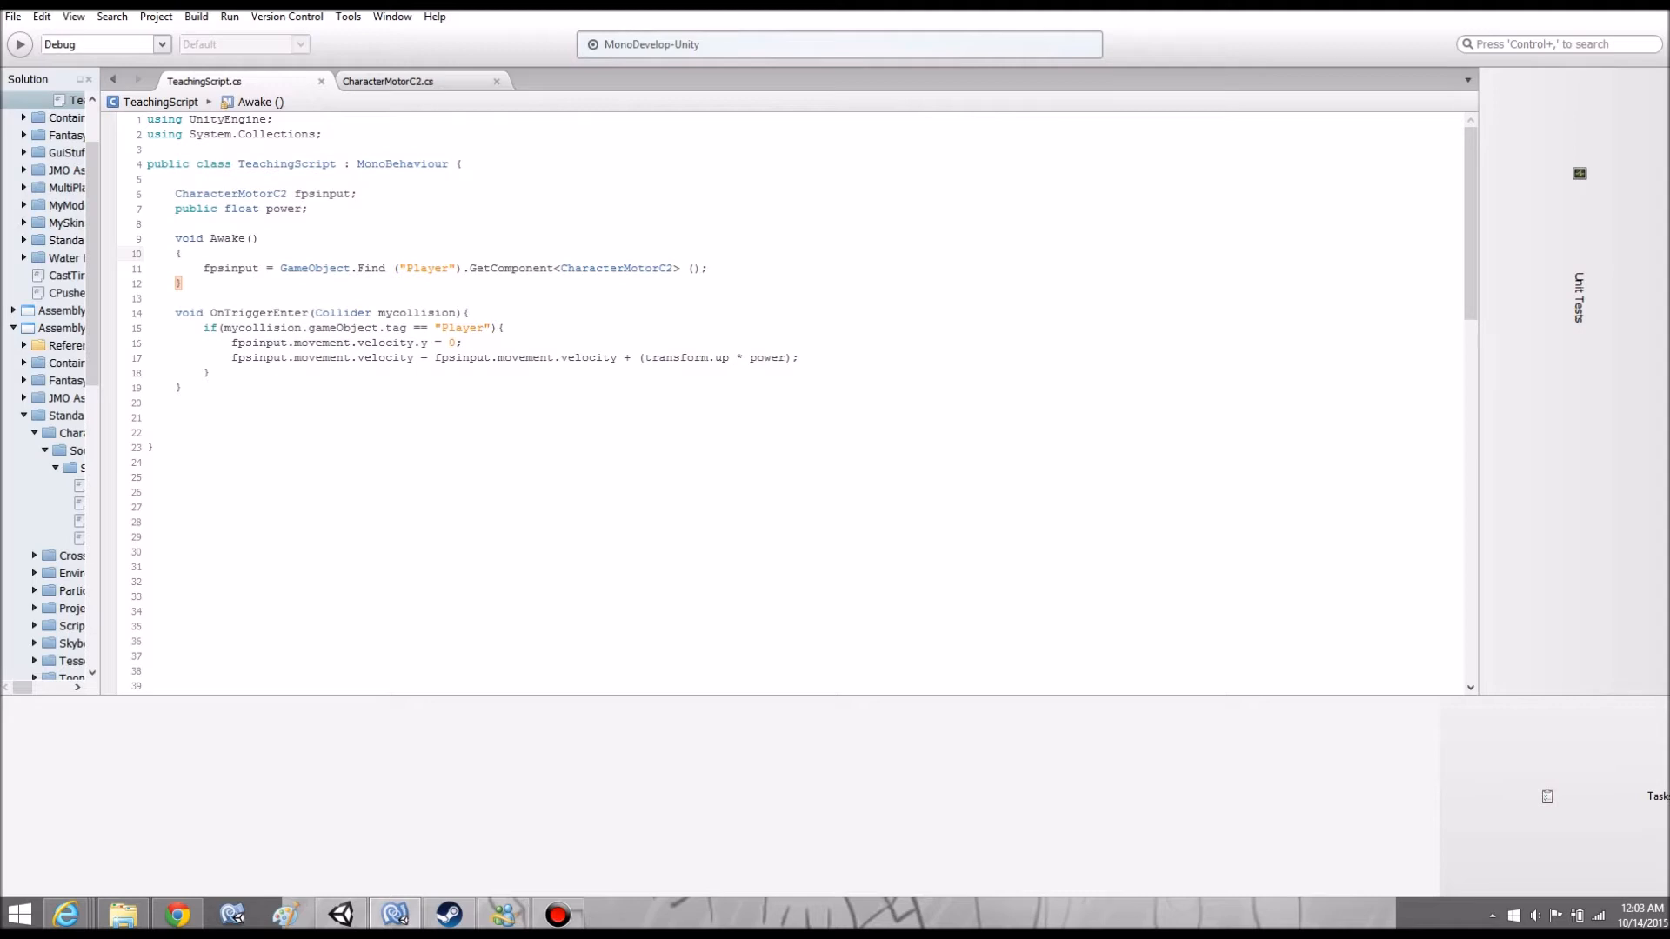
pyautogui.click(181, 253)
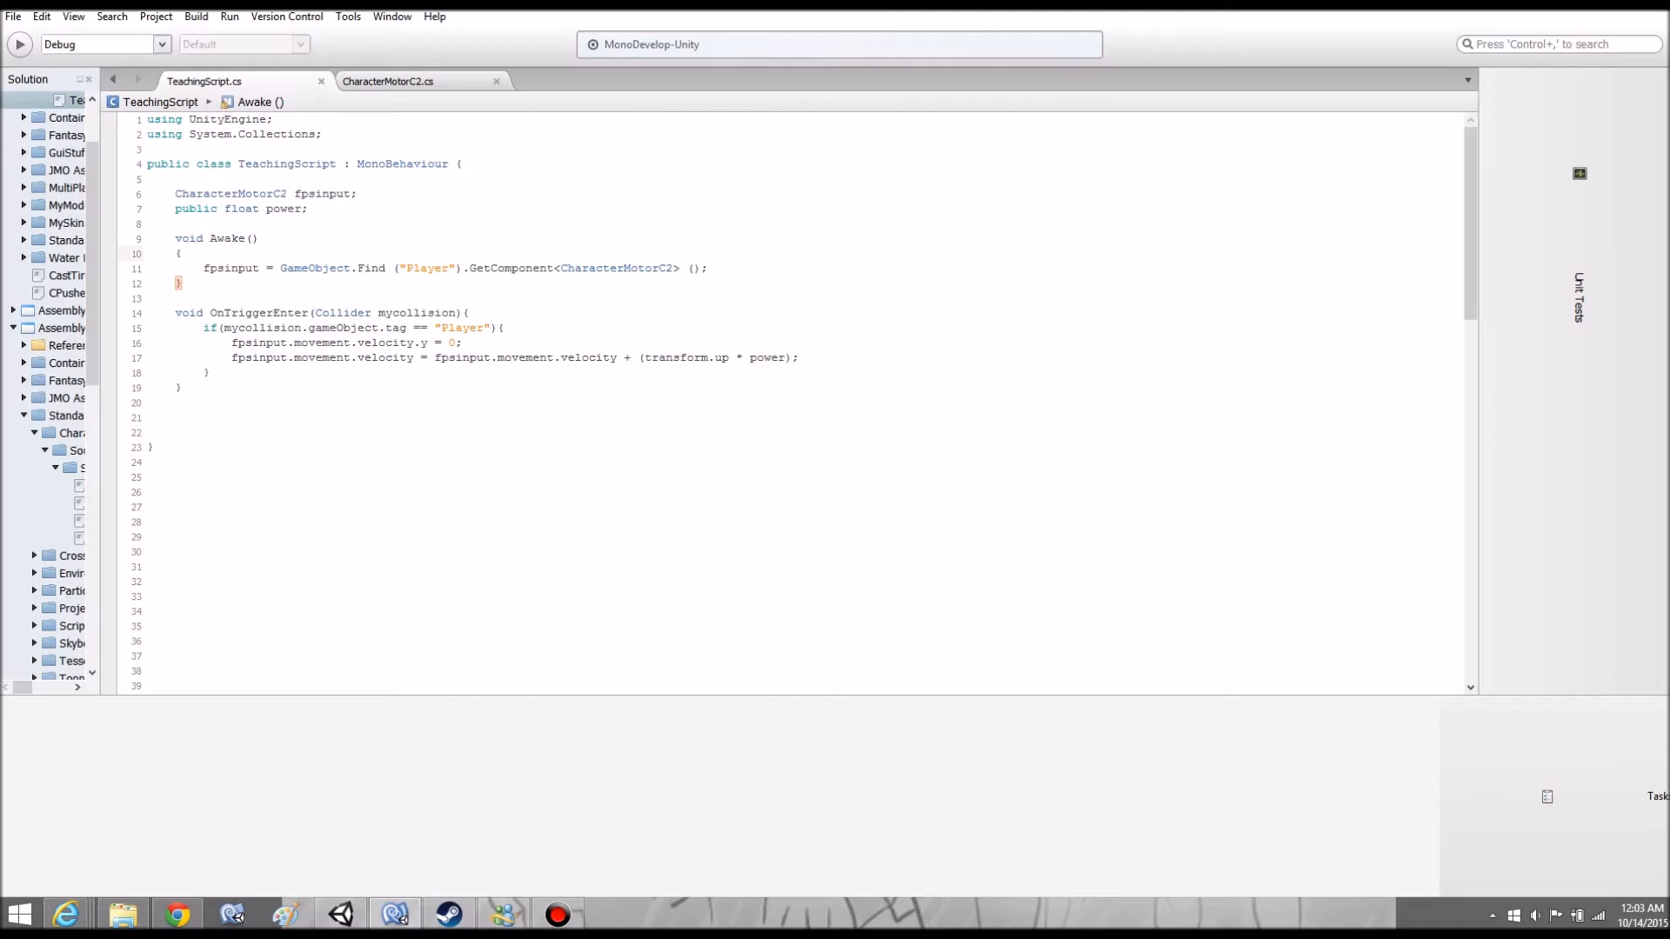
pyautogui.click(181, 253)
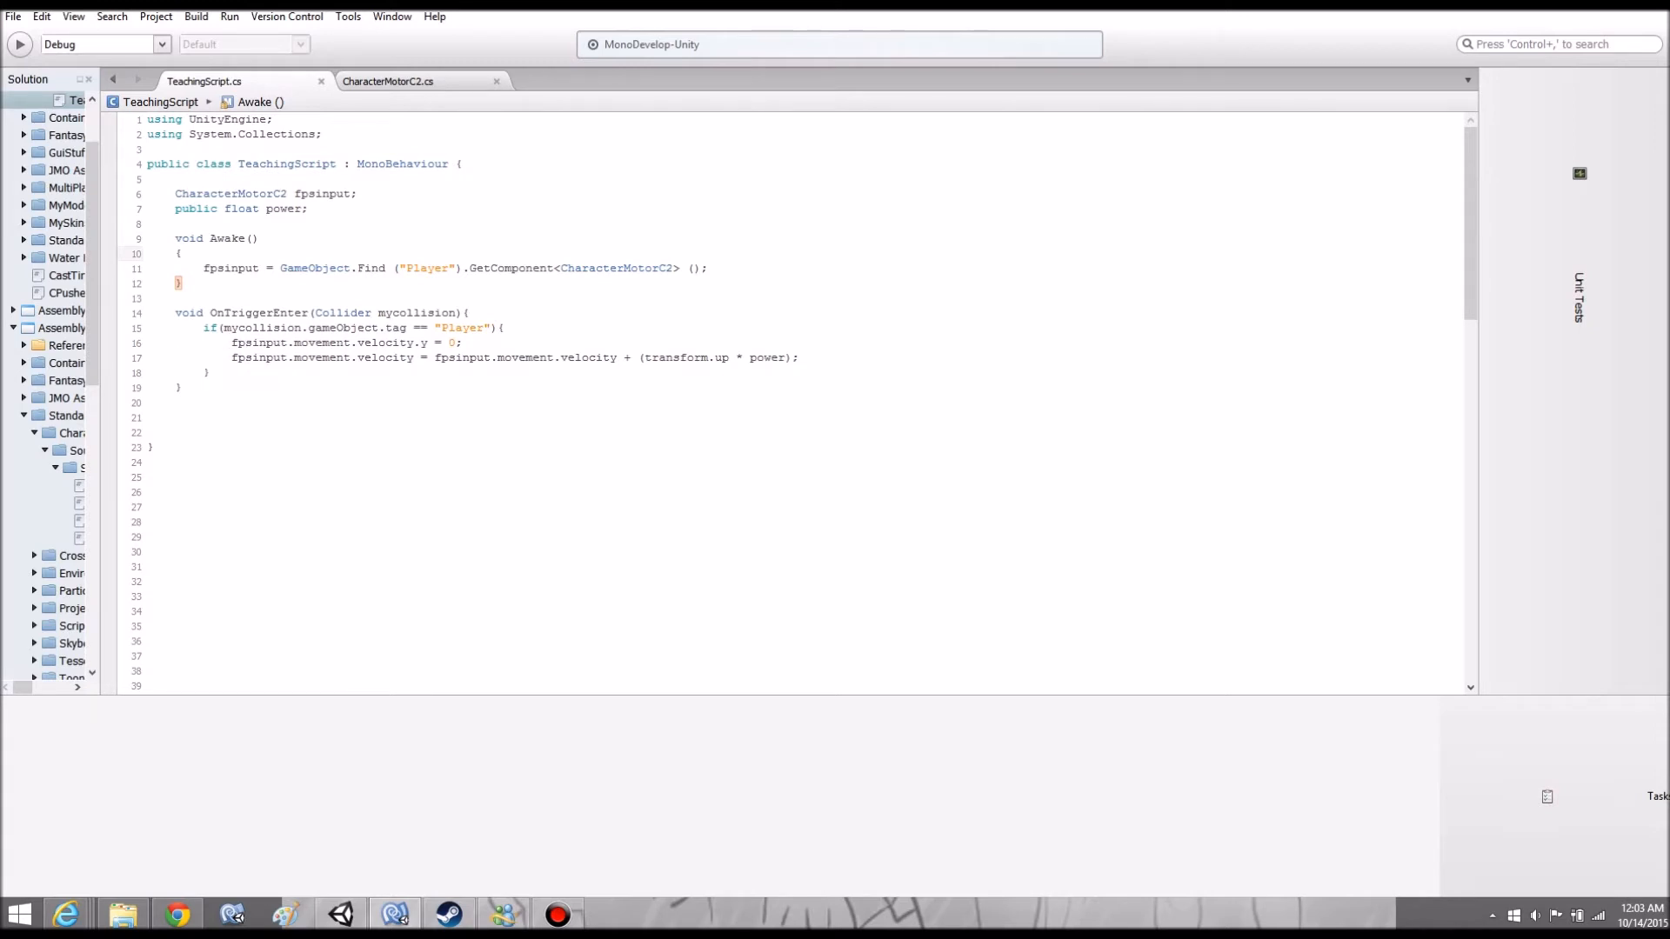
pyautogui.click(181, 253)
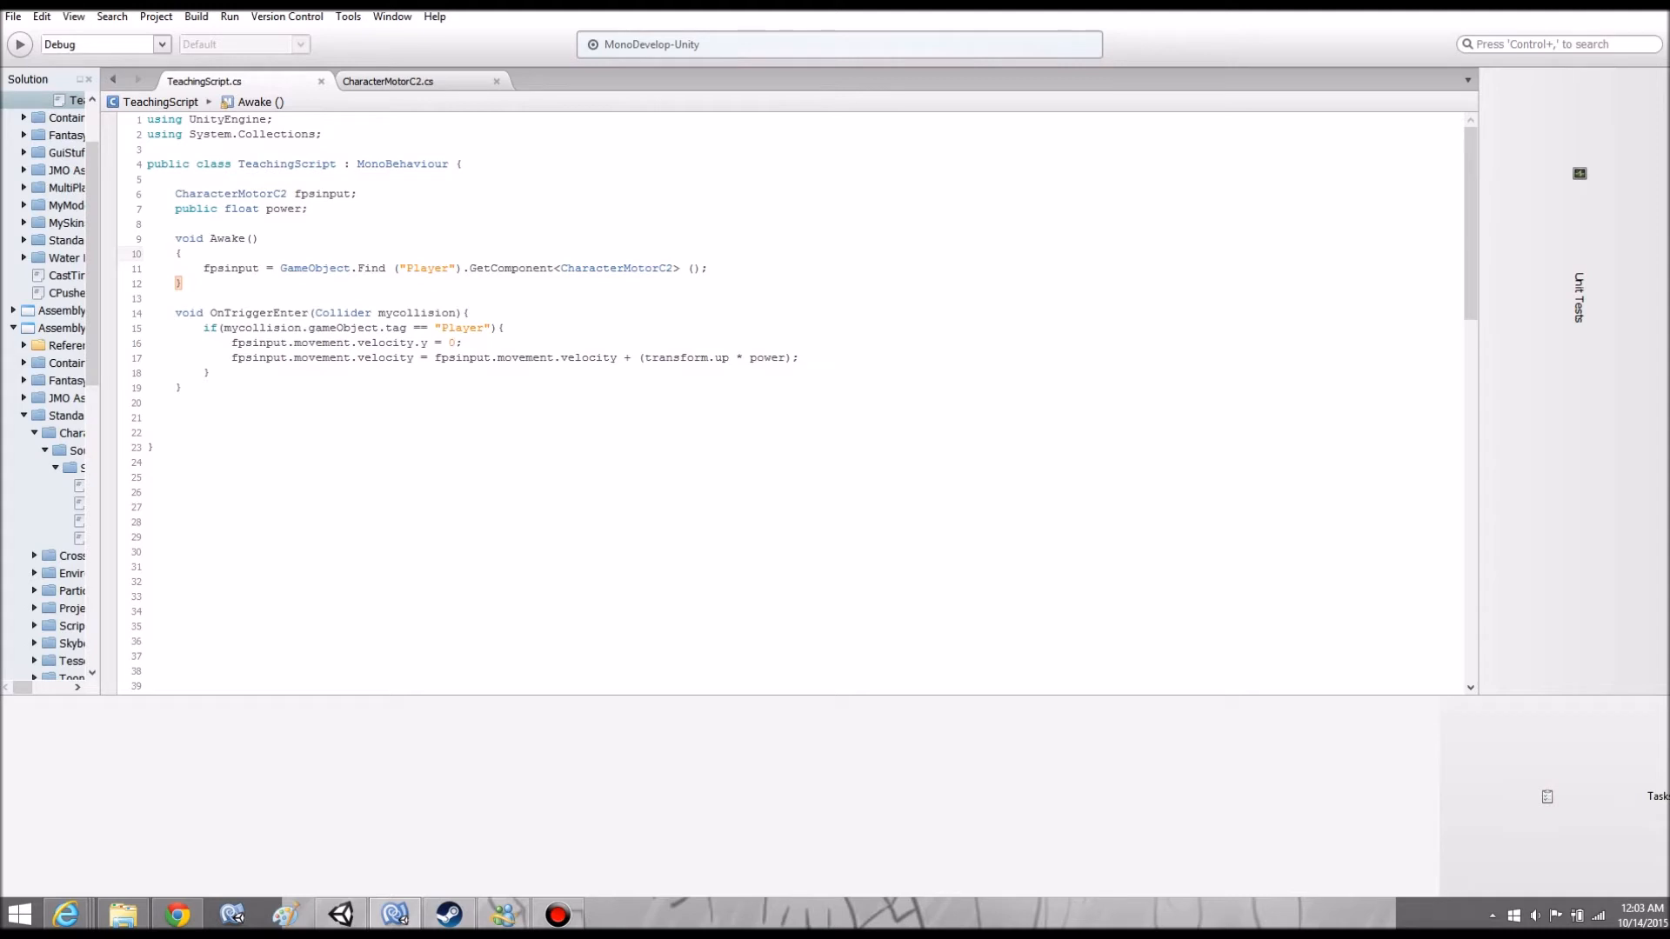
pyautogui.click(182, 253)
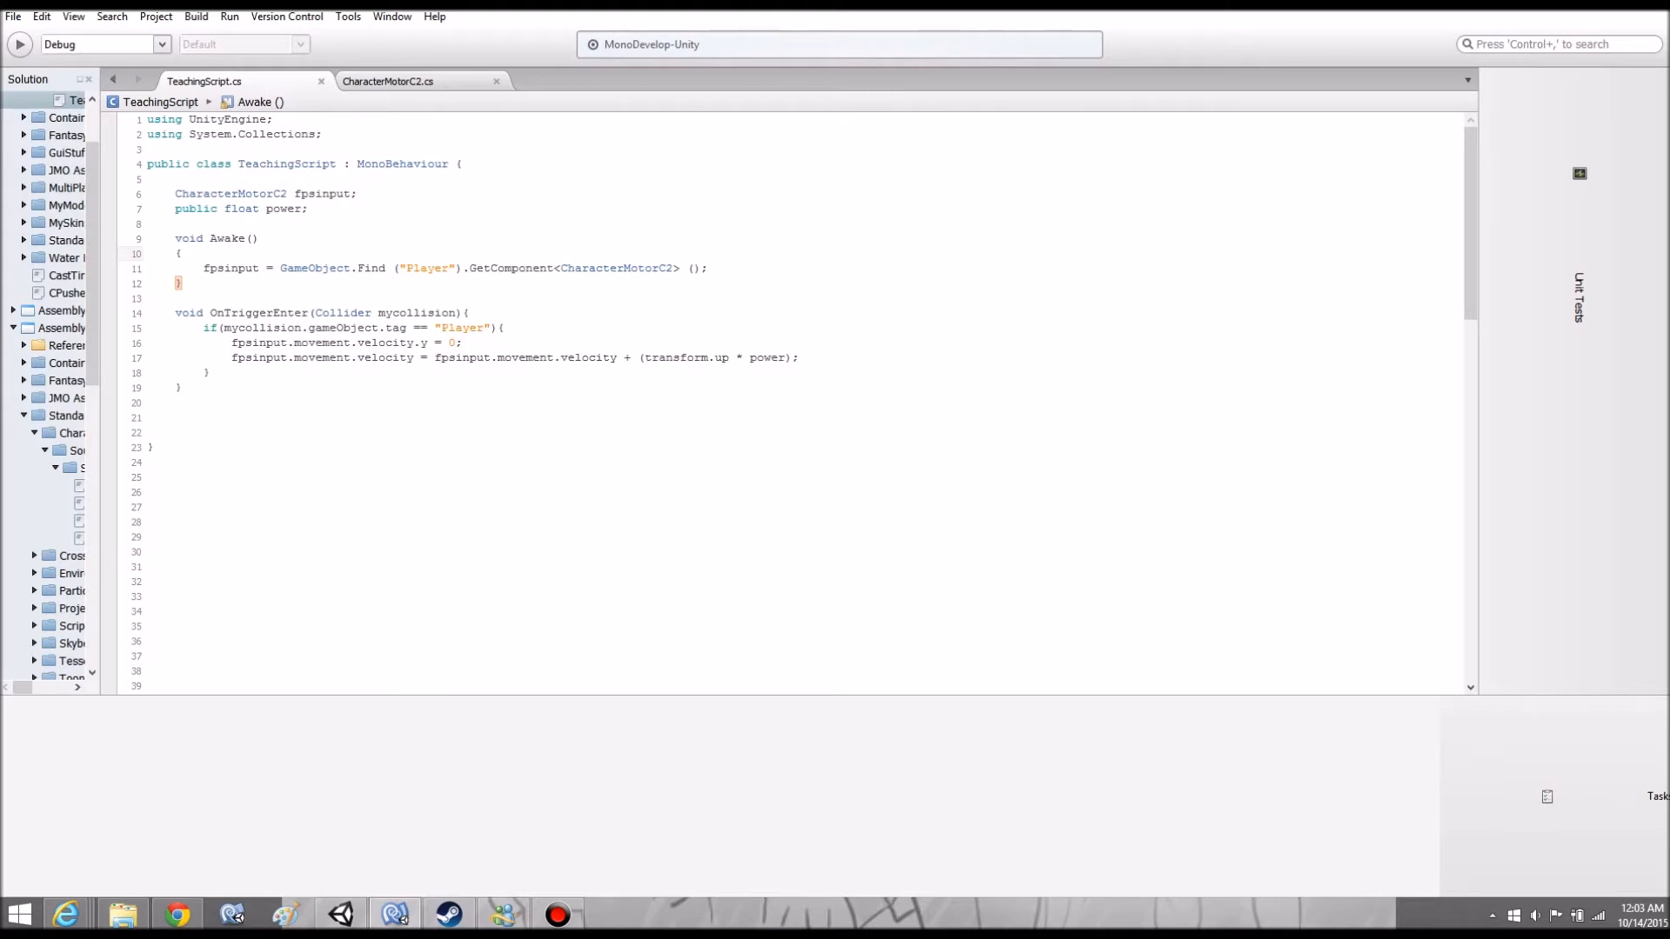
pyautogui.click(181, 253)
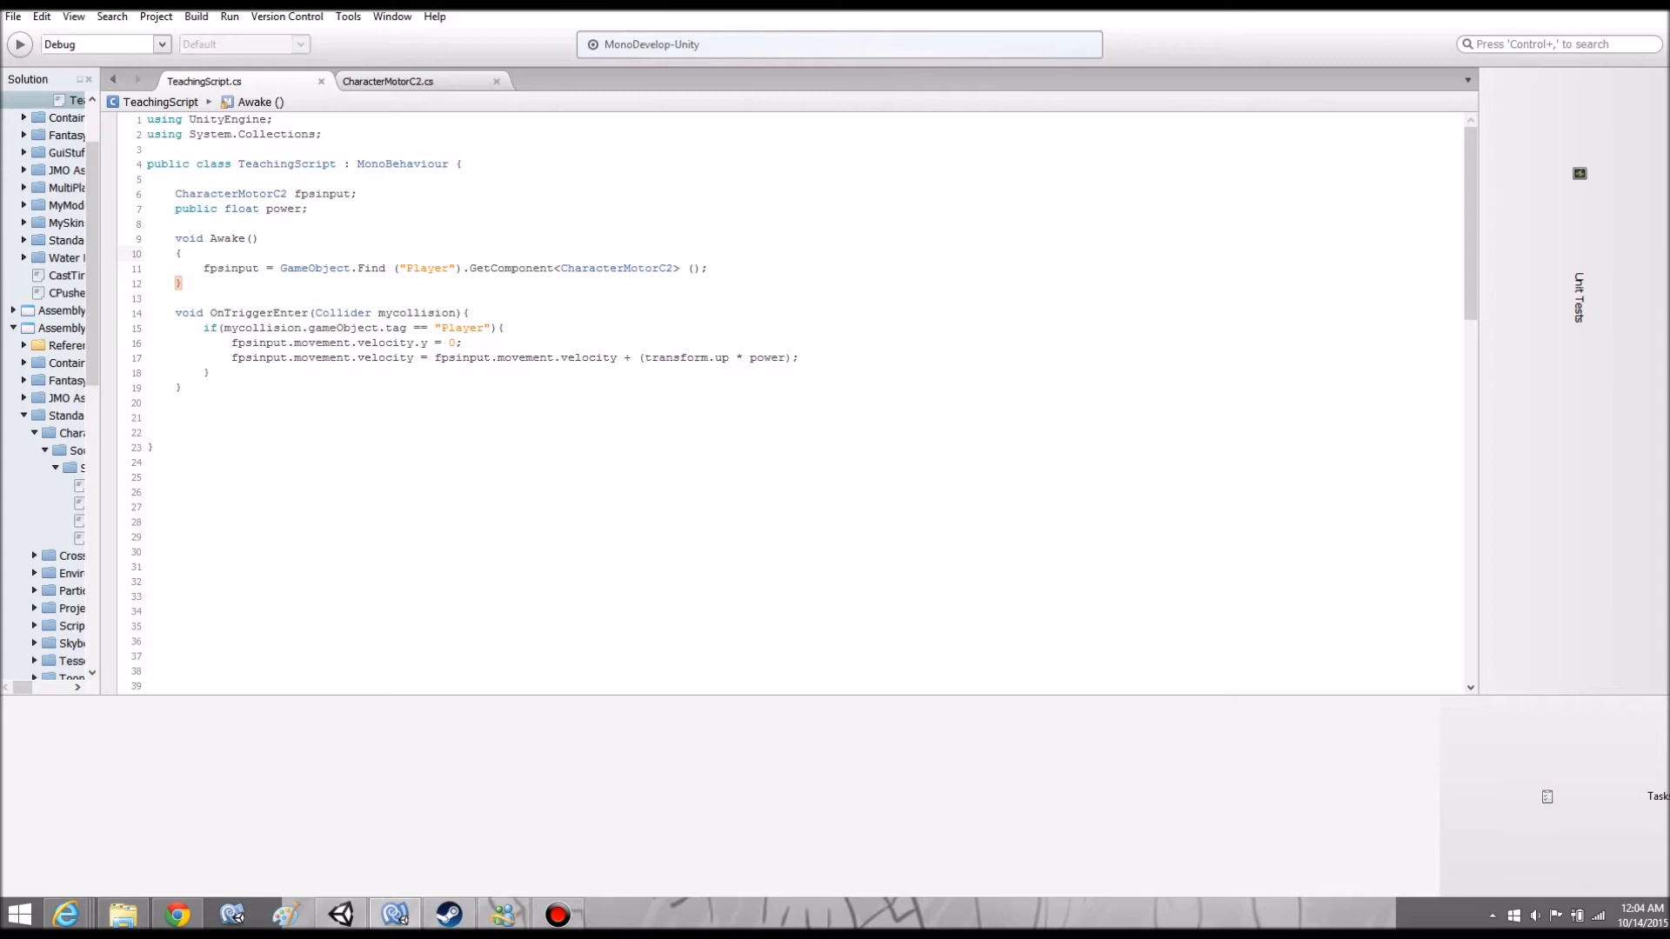
pyautogui.click(181, 253)
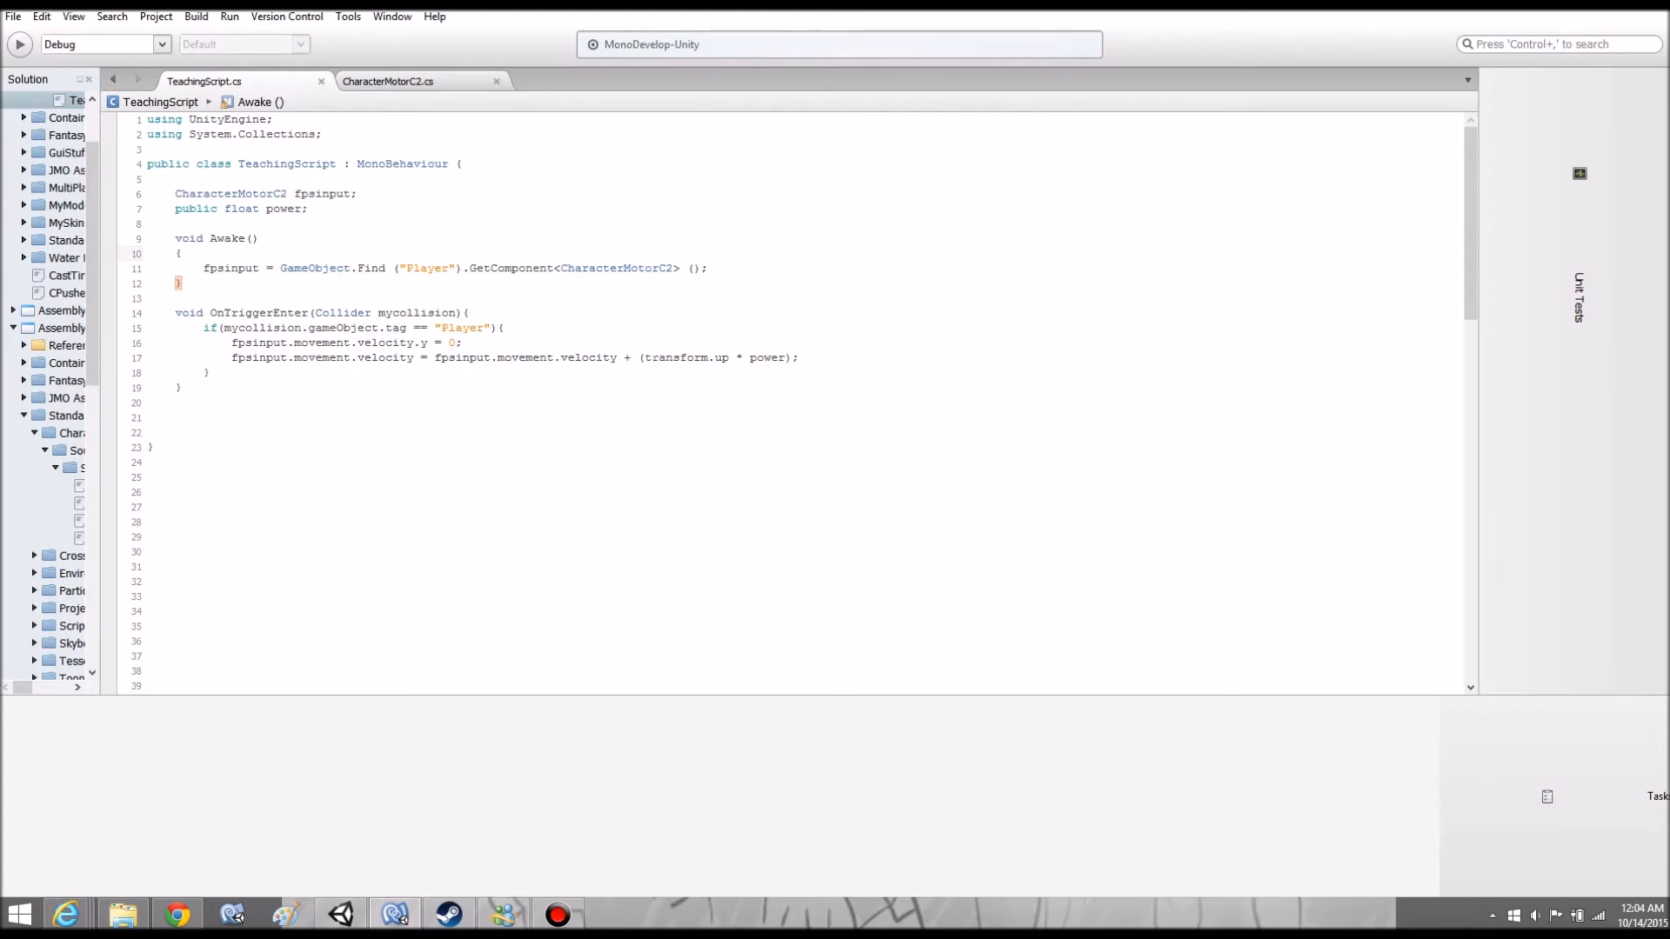
pyautogui.click(181, 253)
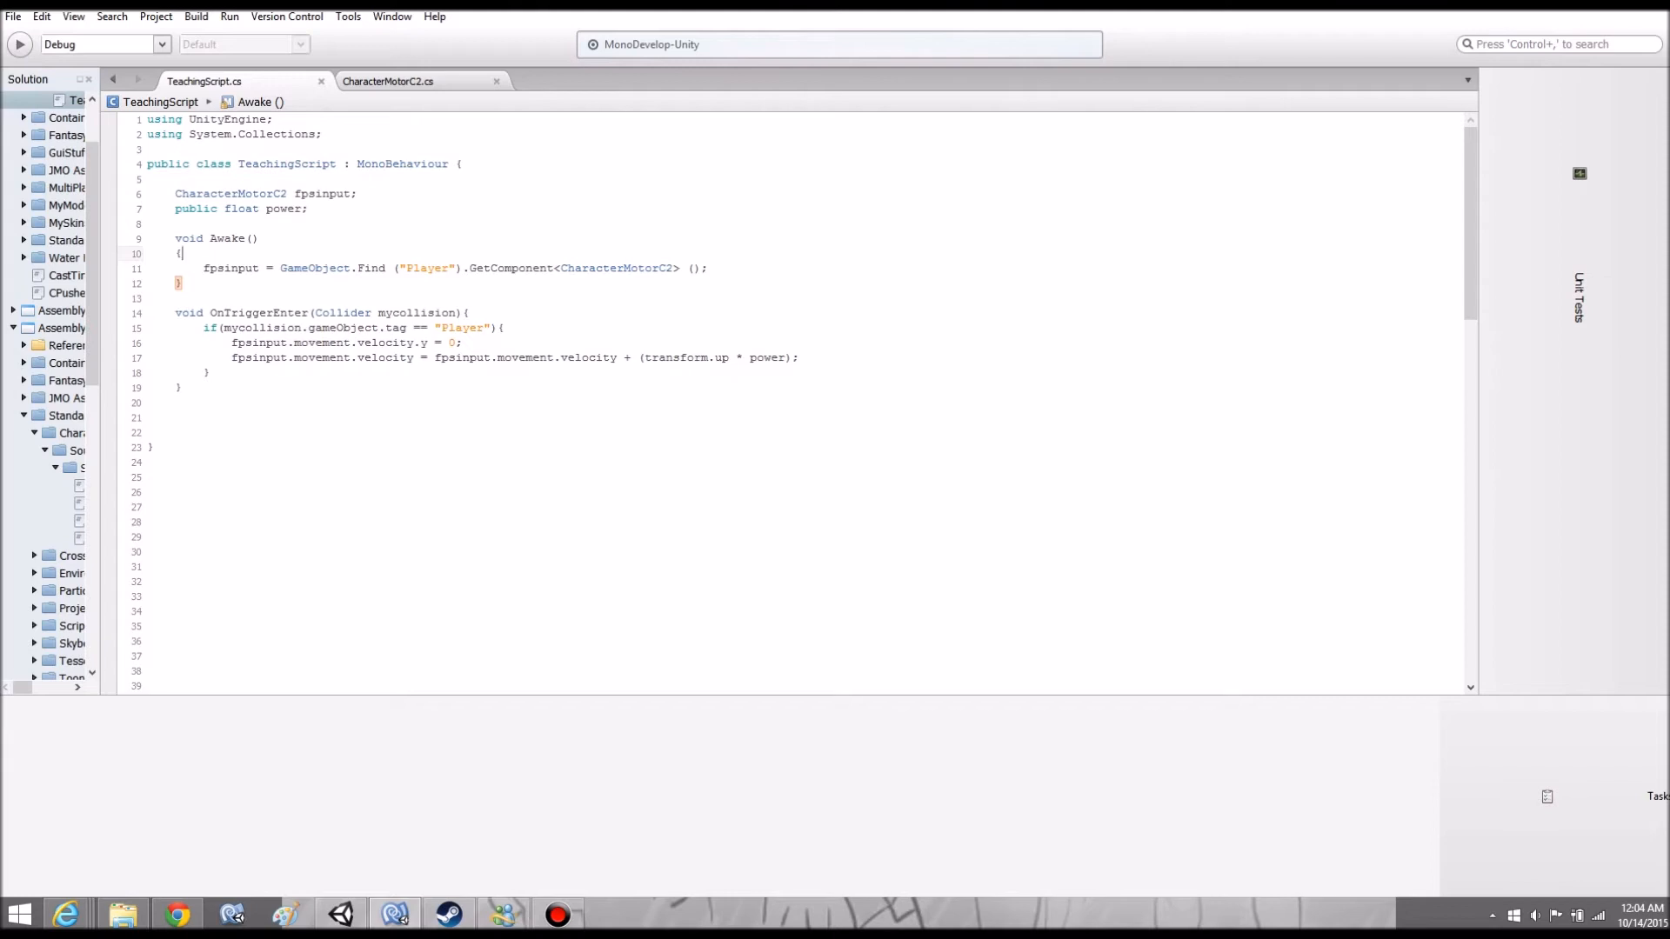
pyautogui.doubleClick(664, 356)
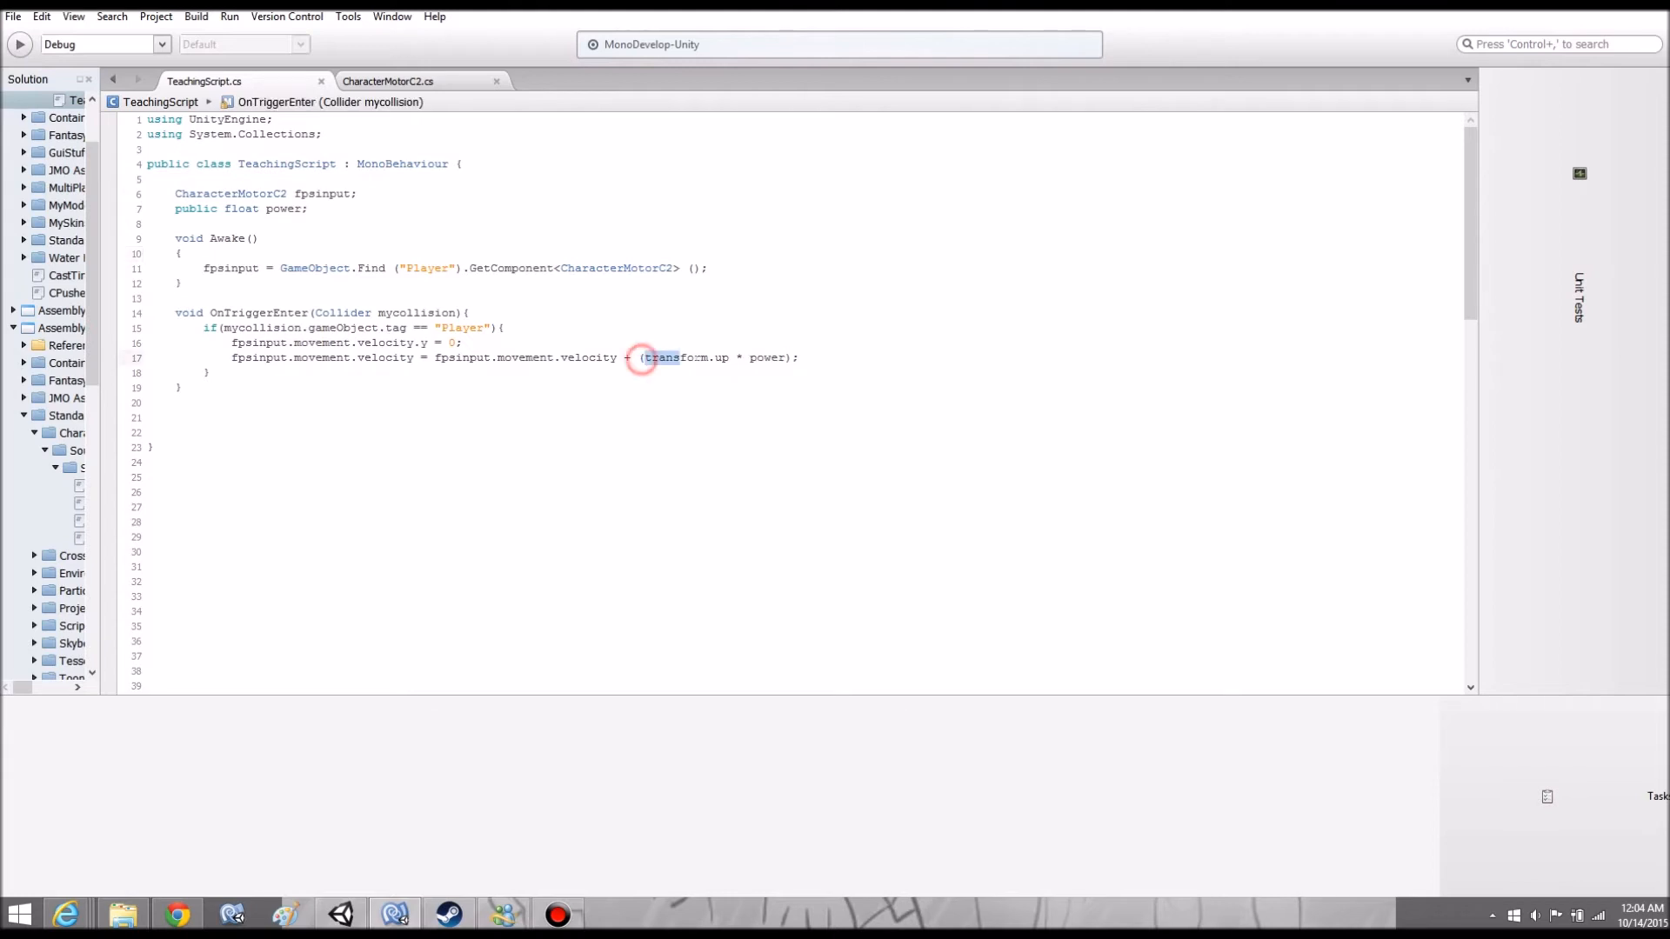
pyautogui.doubleClick(687, 357)
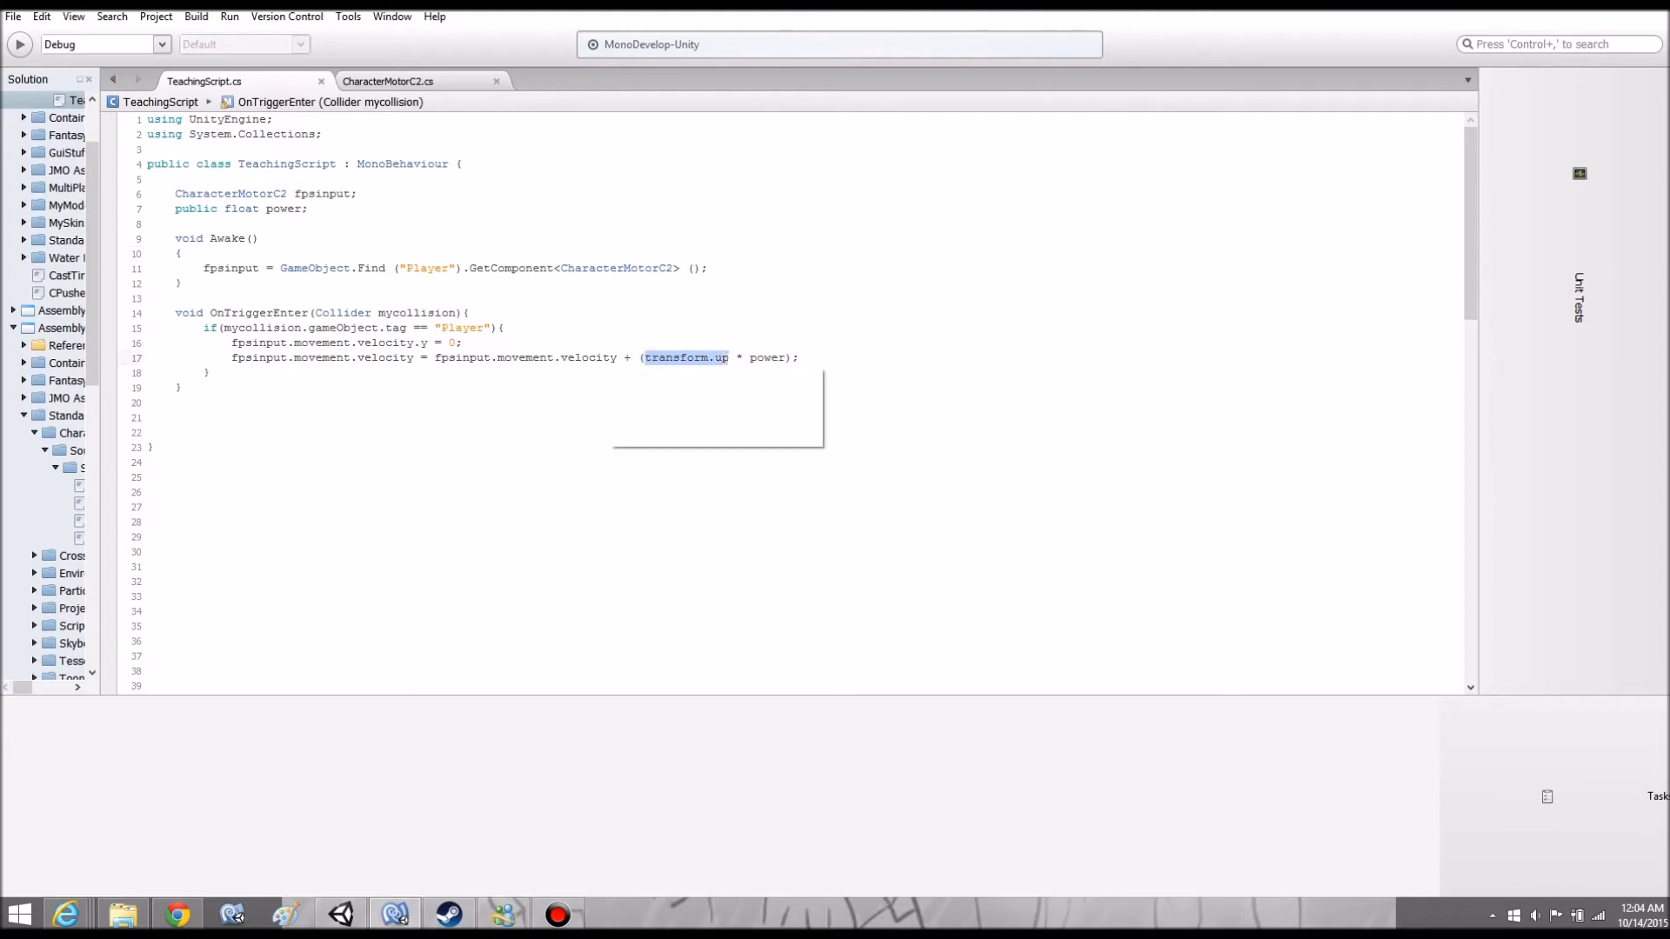
pyautogui.moveTo(686, 357)
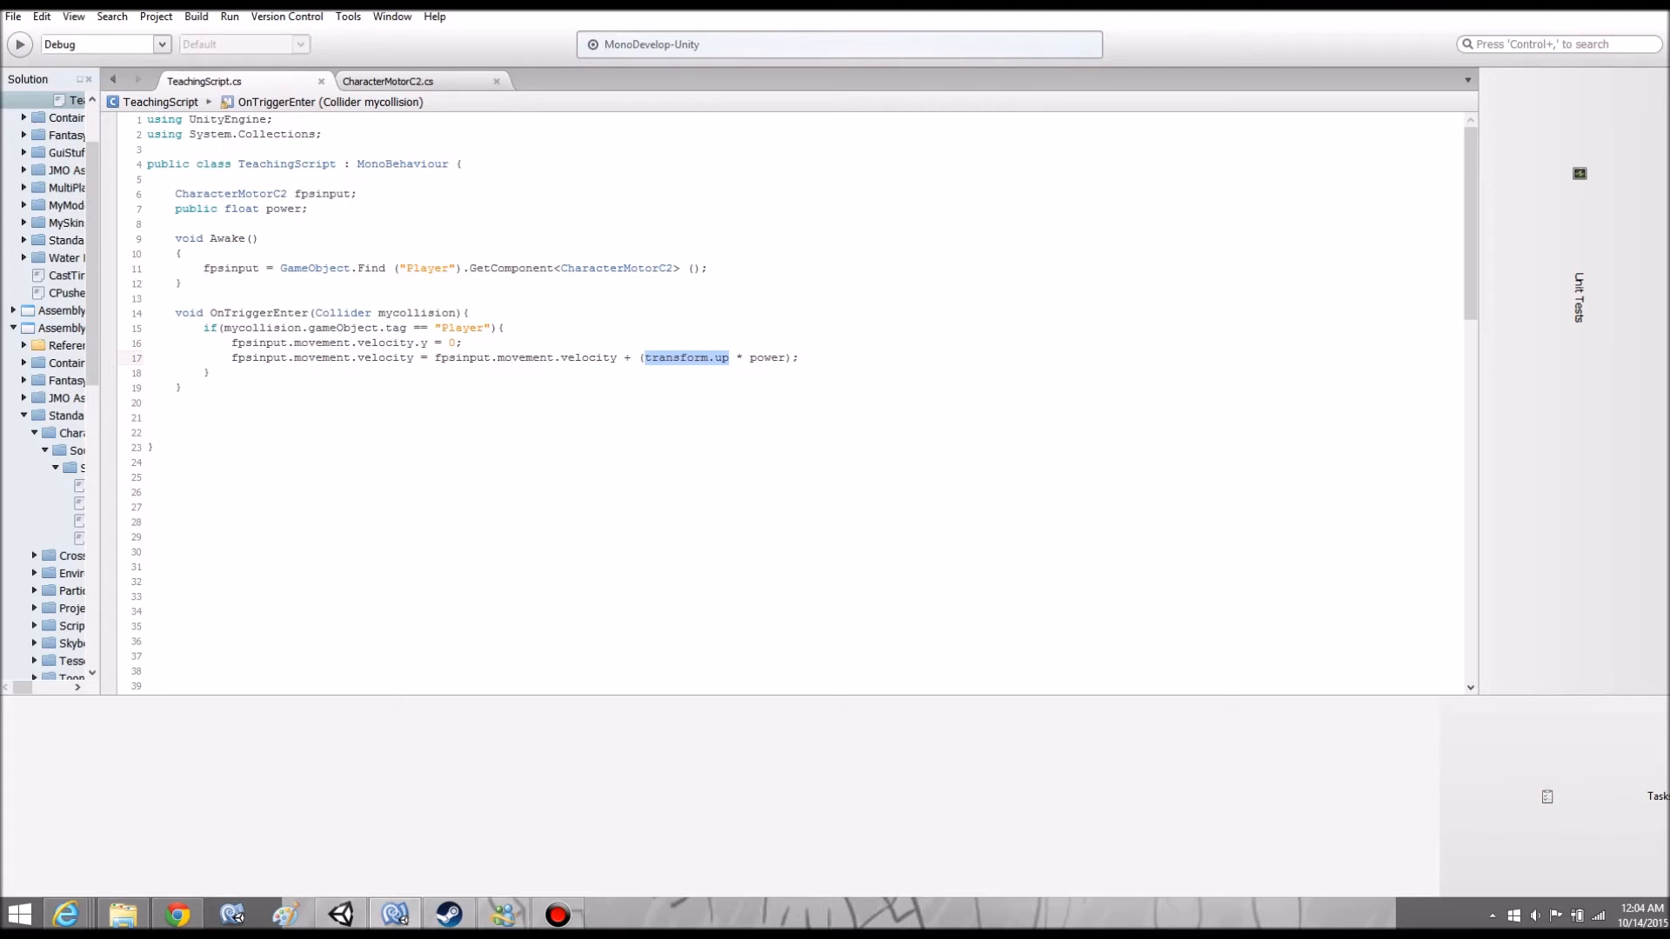
pyautogui.moveTo(1310, 74)
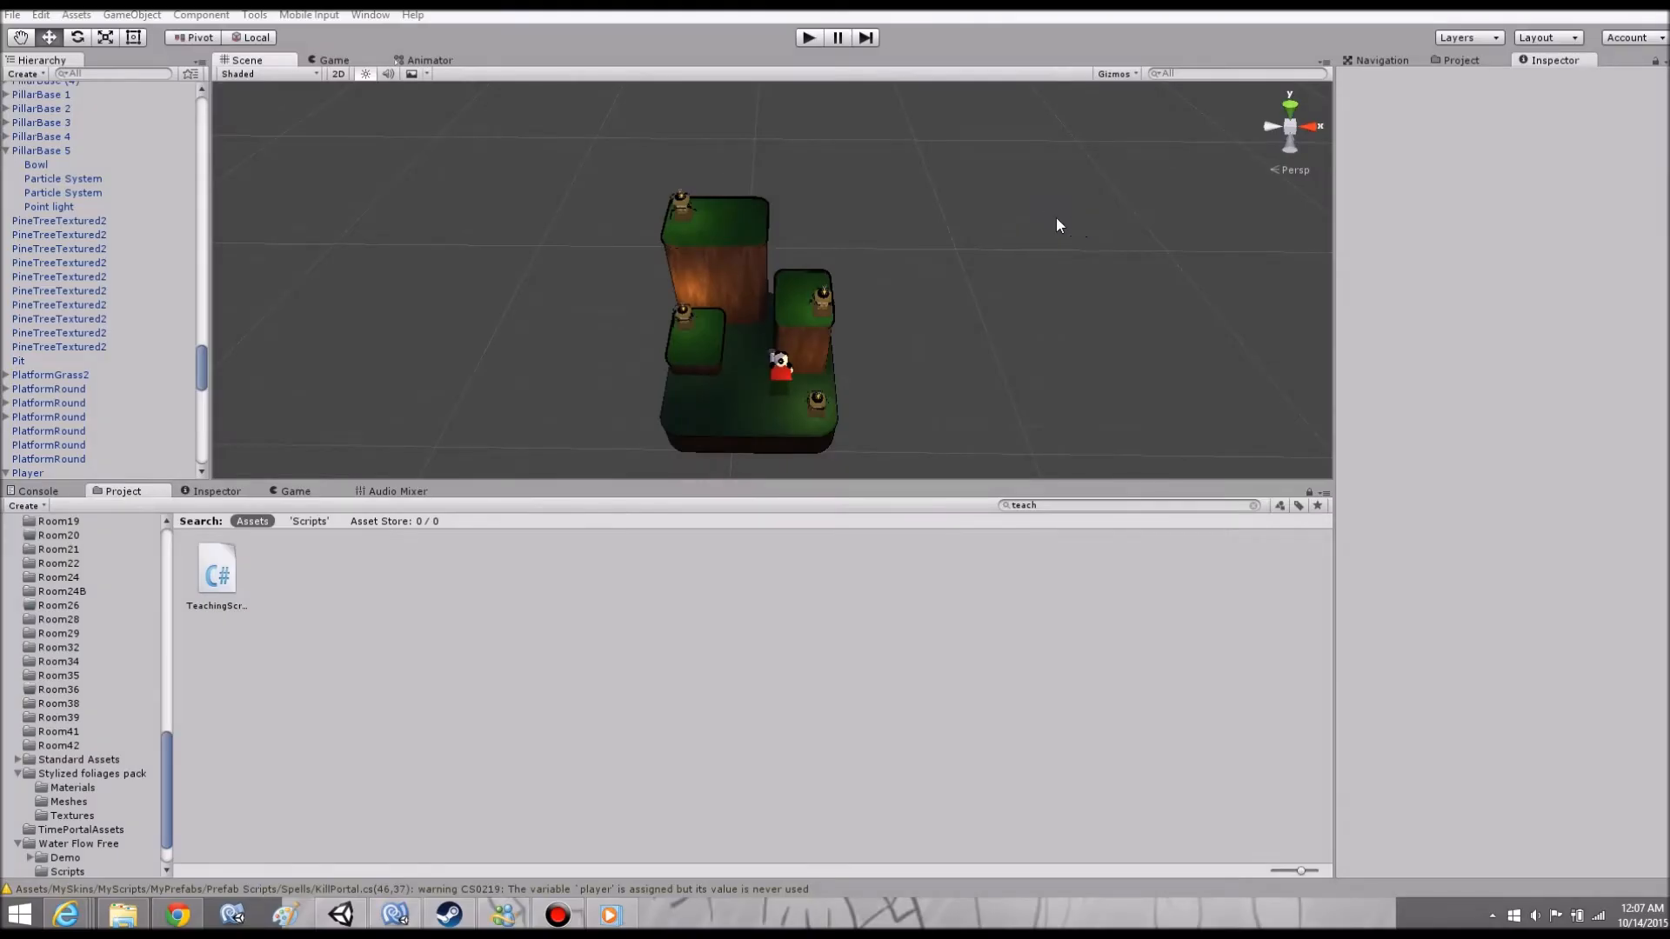
pyautogui.moveTo(924, 262)
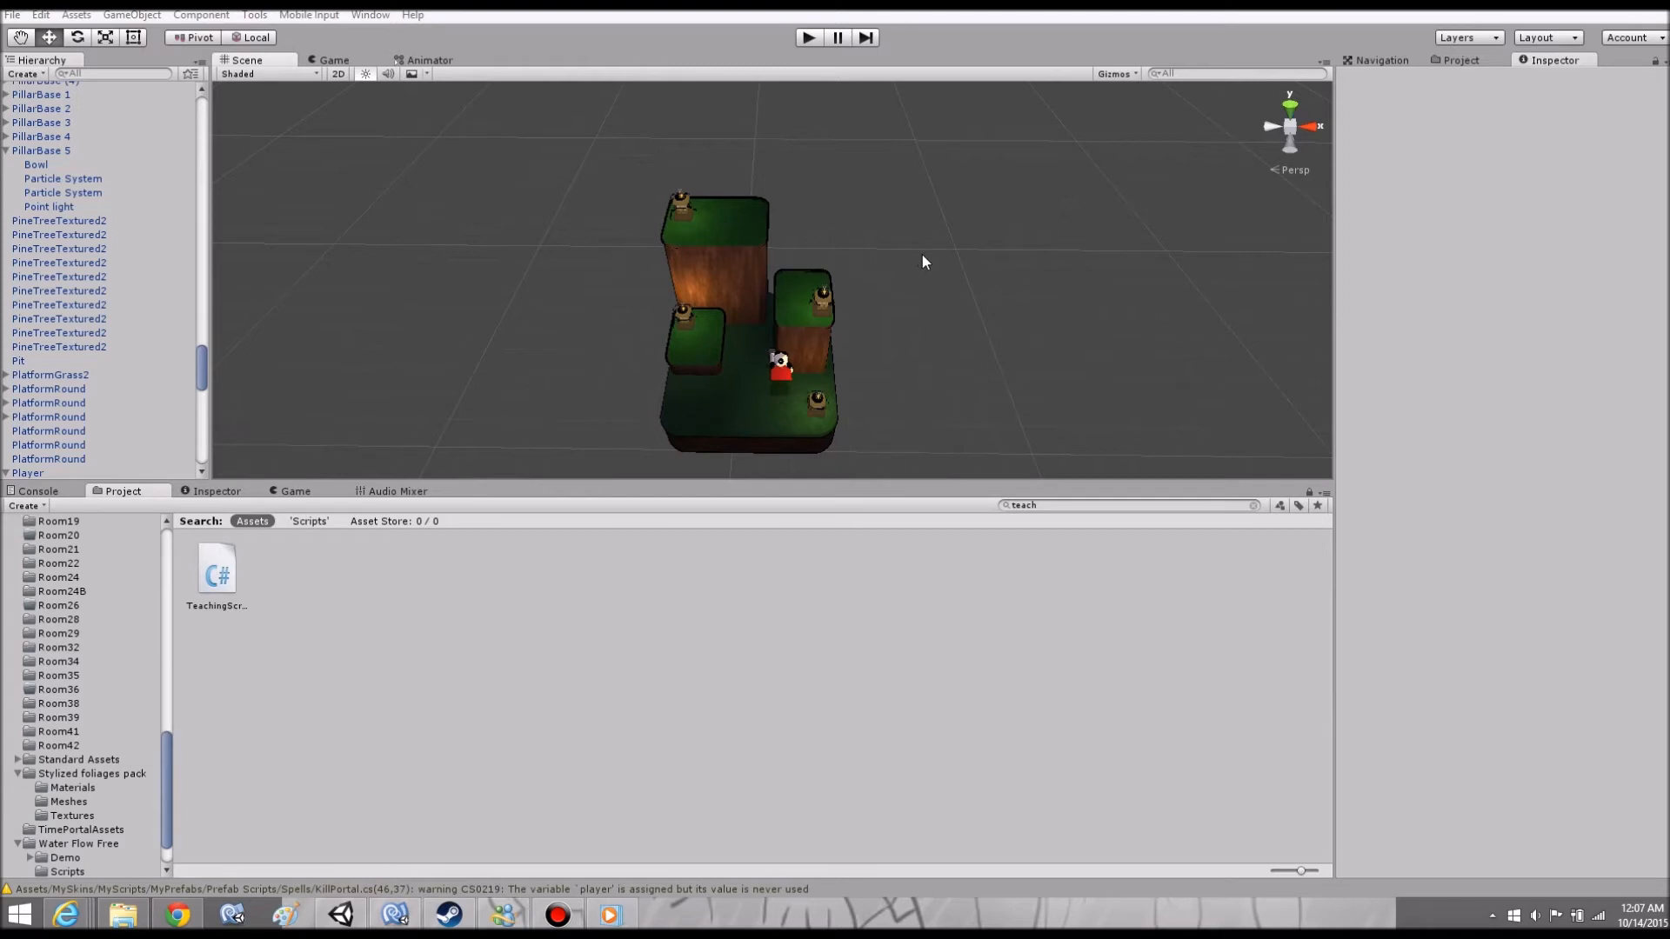
pyautogui.moveTo(877, 310)
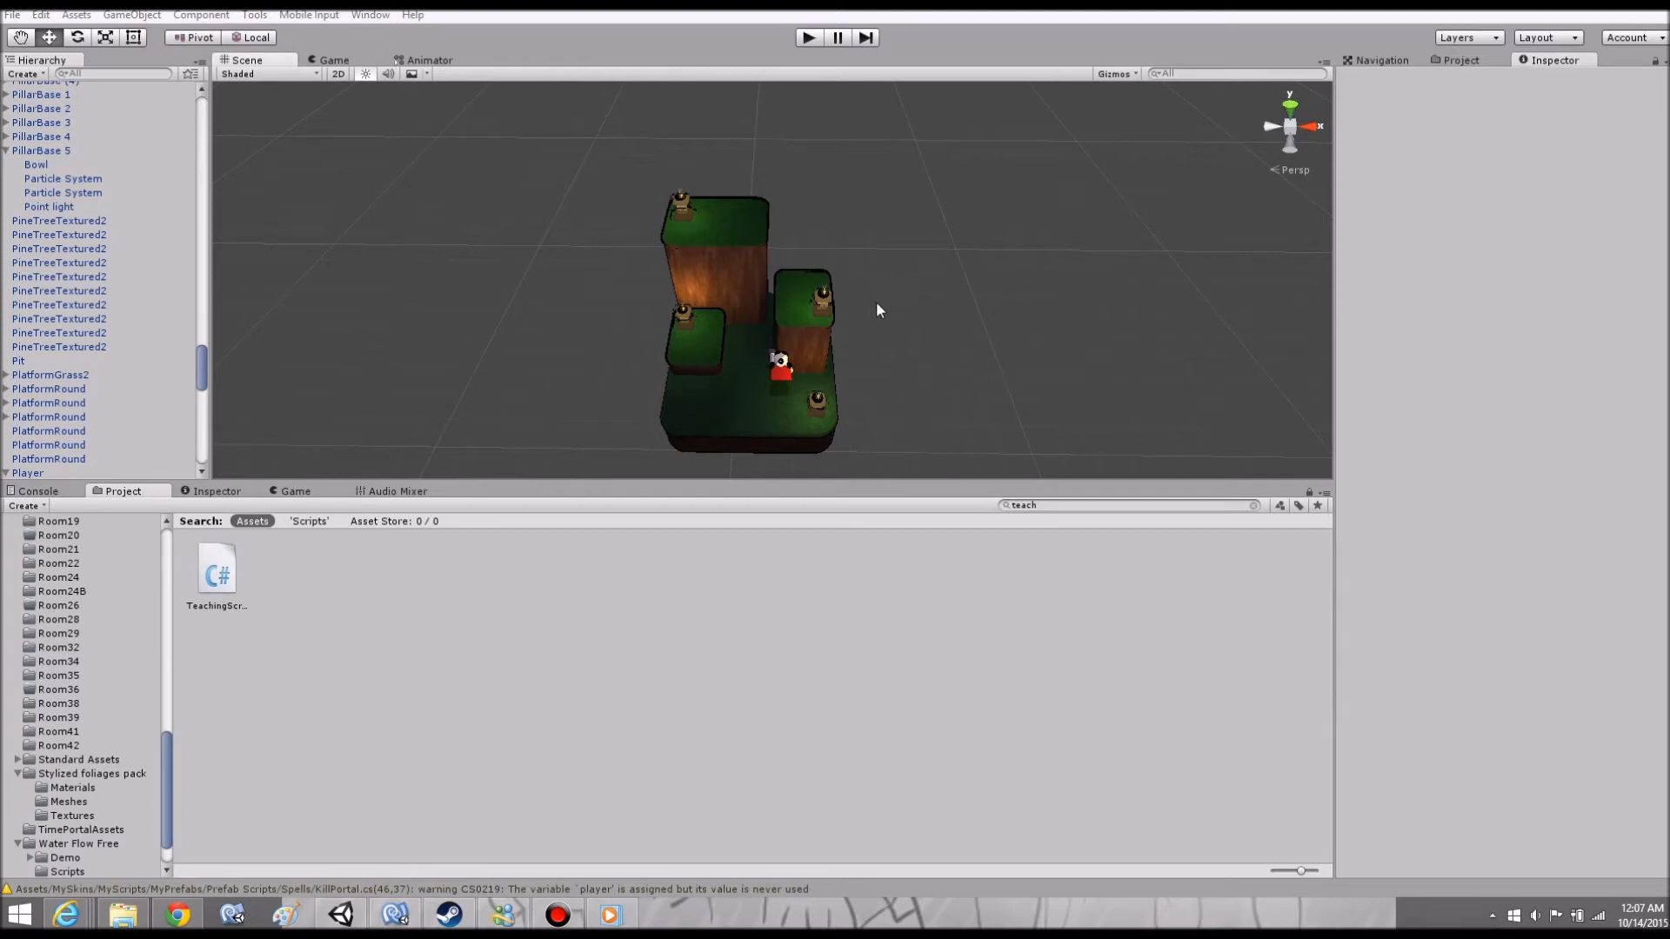
pyautogui.moveTo(767, 403)
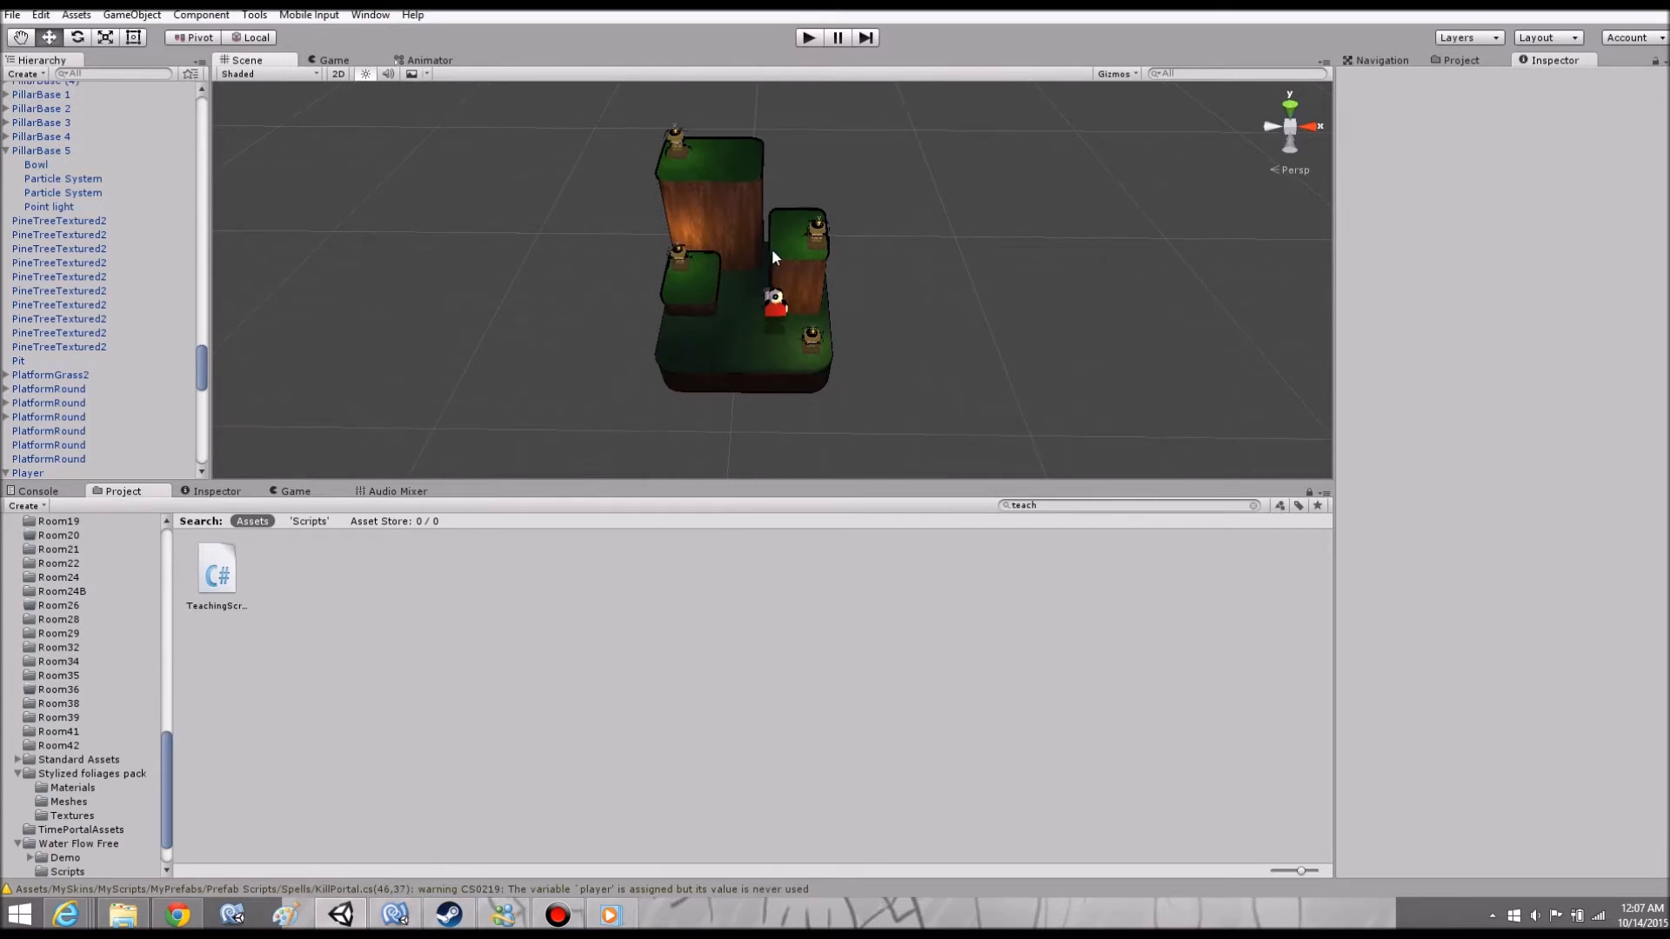
pyautogui.moveTo(744, 160)
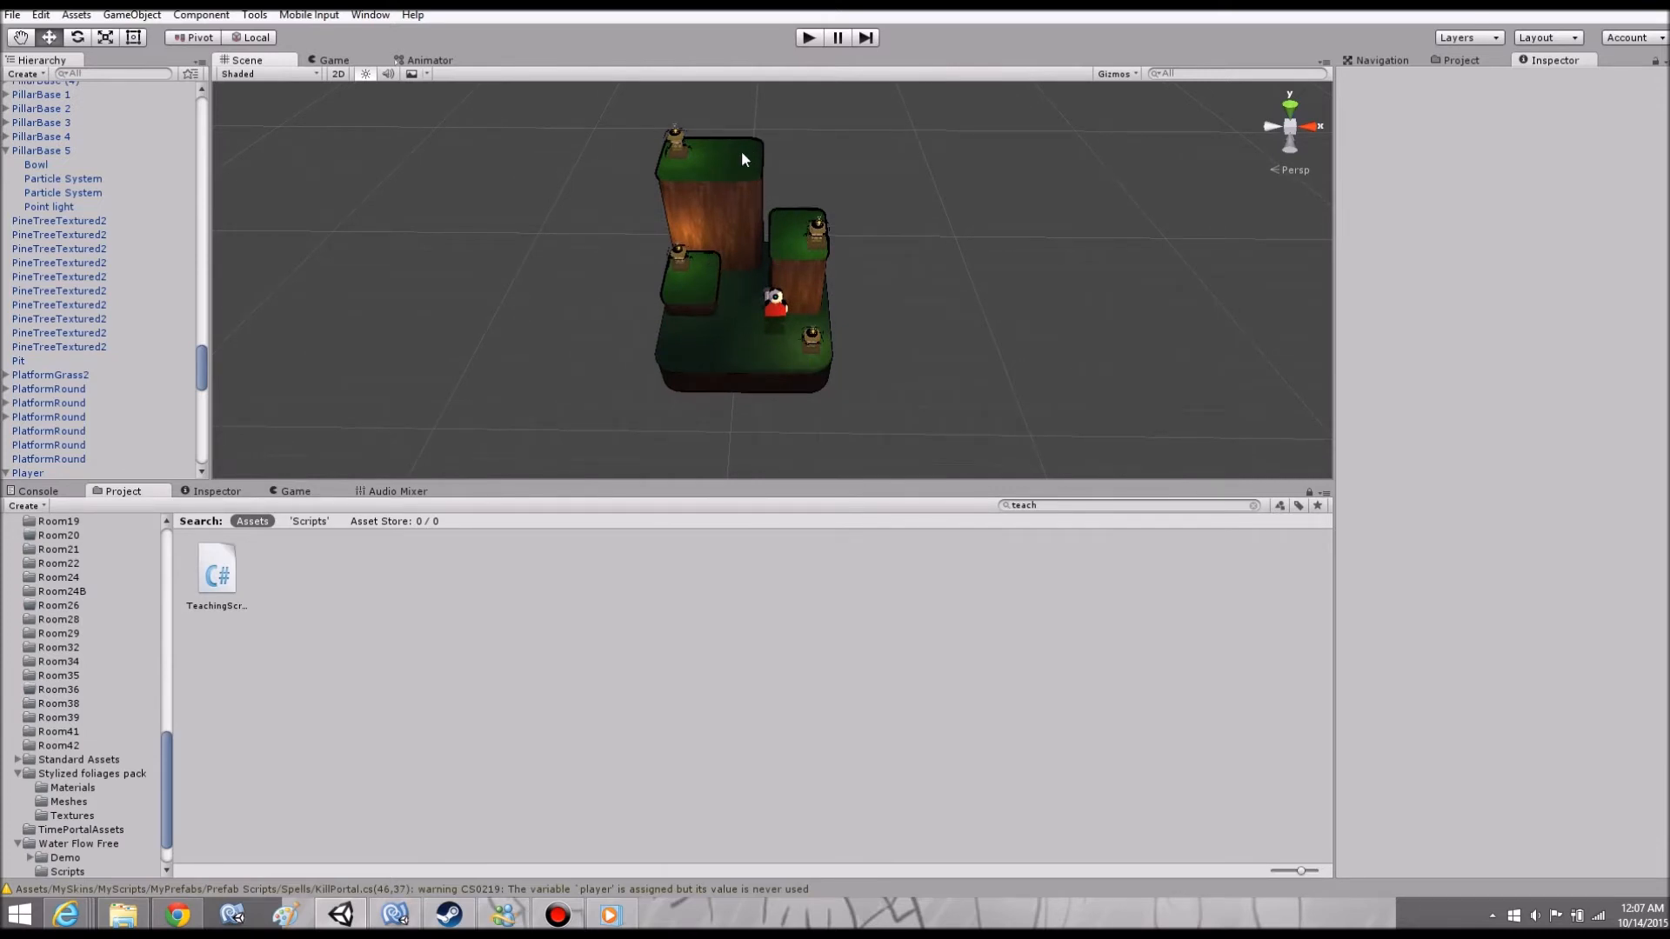
pyautogui.moveTo(749, 181)
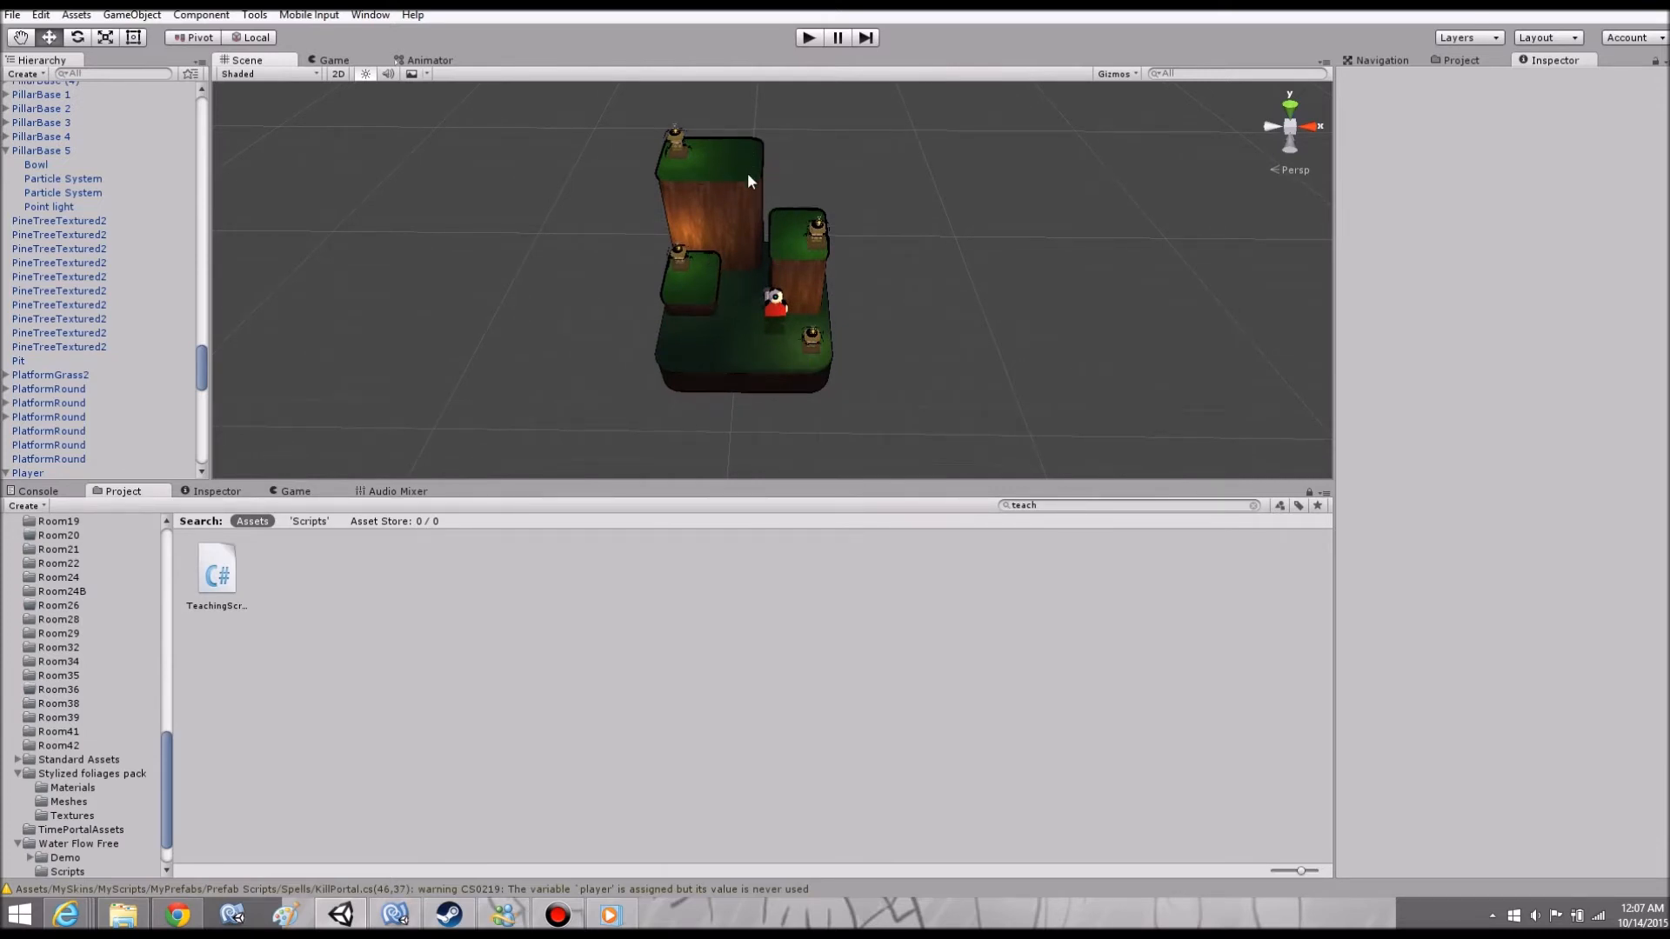
pyautogui.moveTo(725, 266)
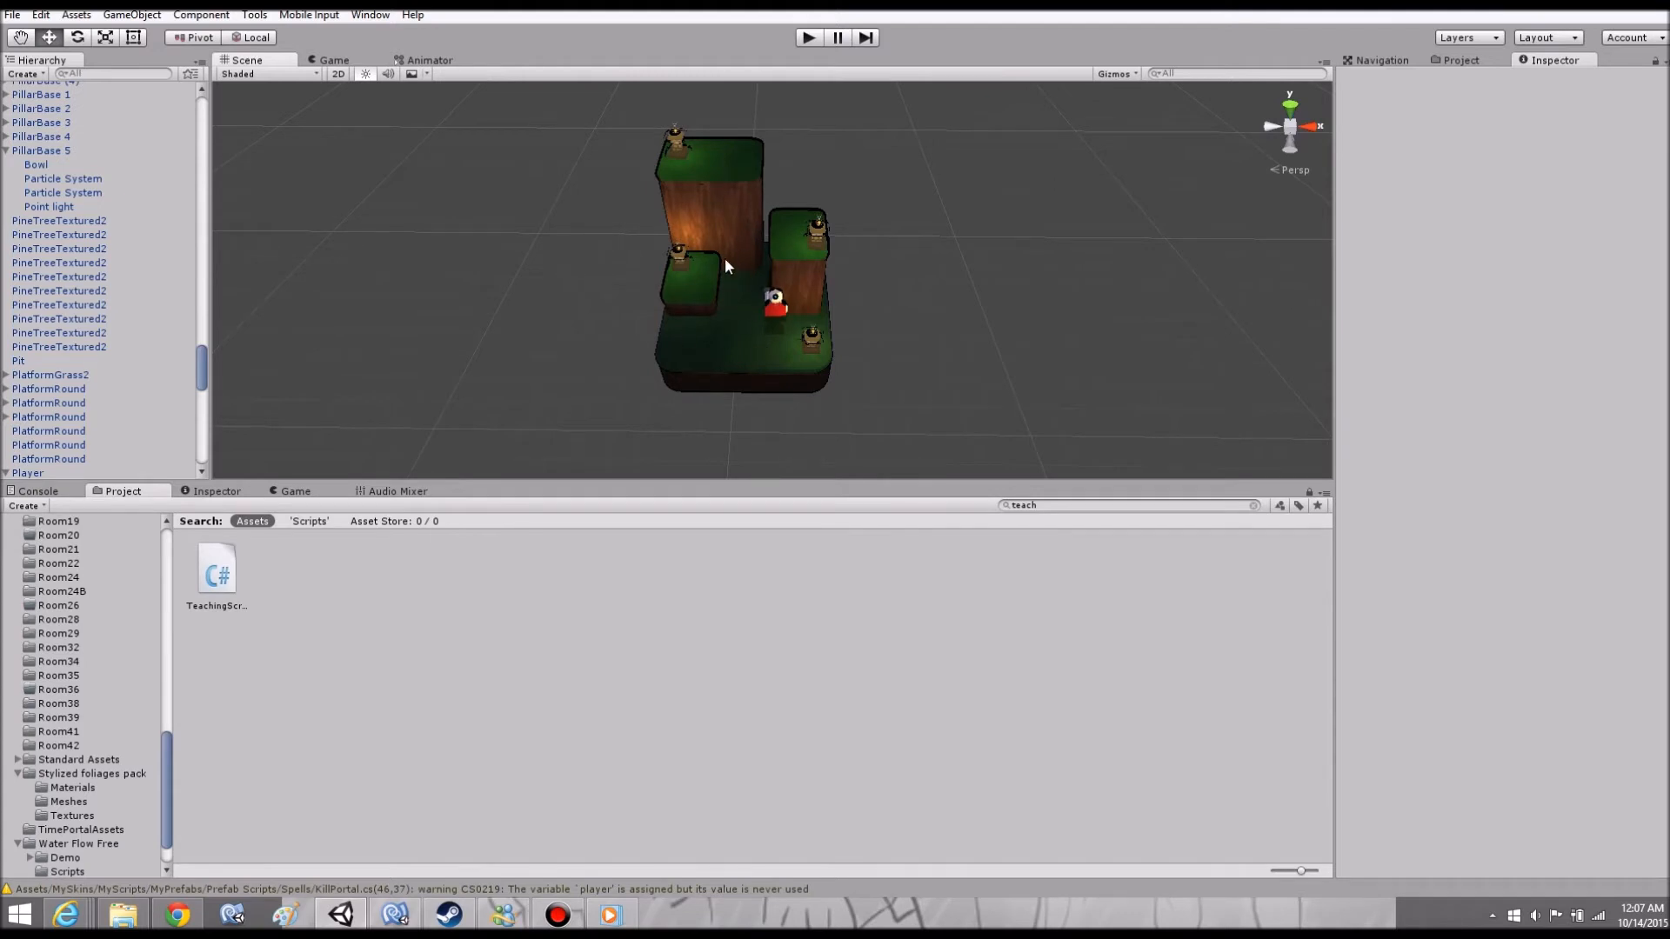
pyautogui.click(775, 302)
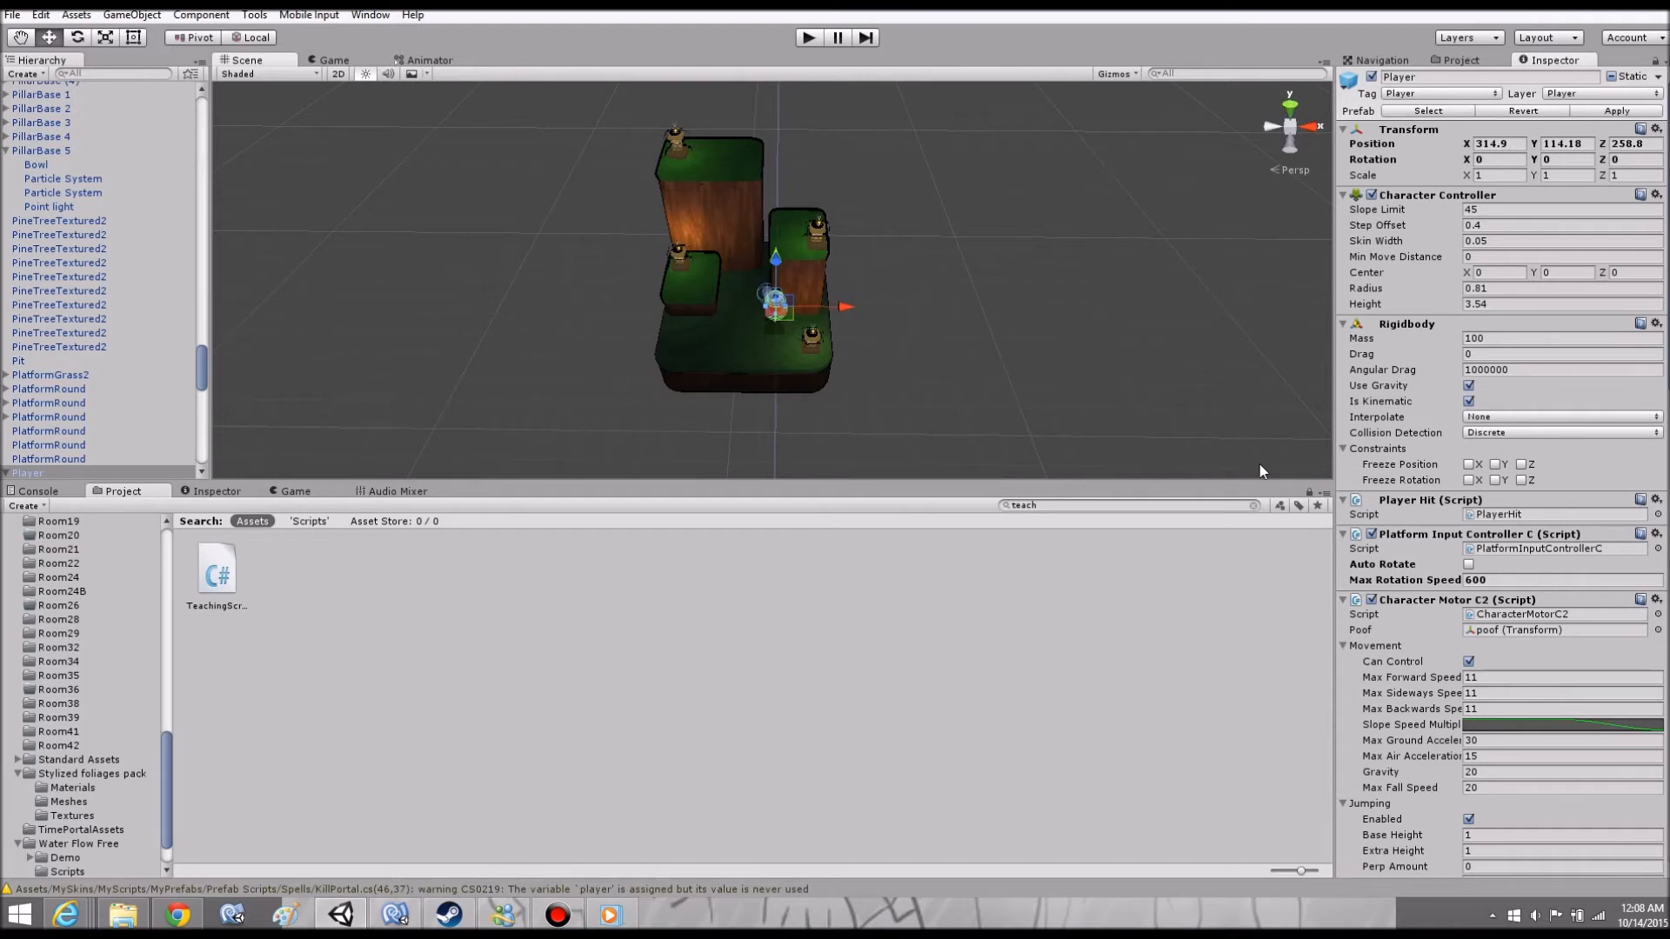
pyautogui.moveTo(1555, 653)
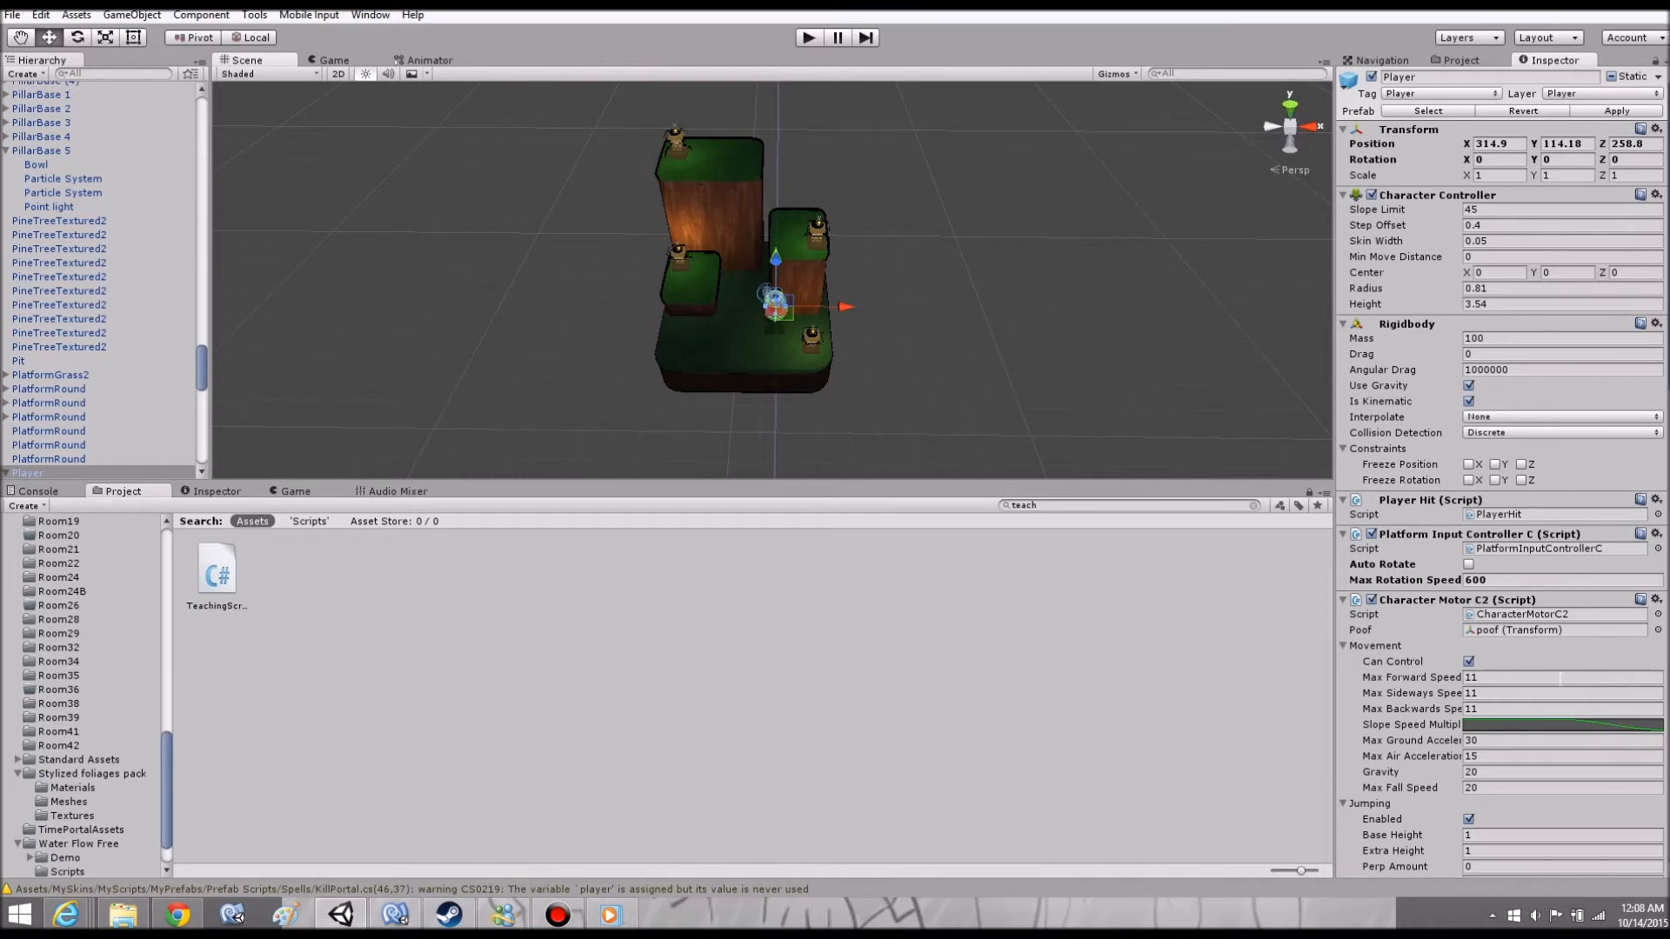
pyautogui.moveTo(1286, 545)
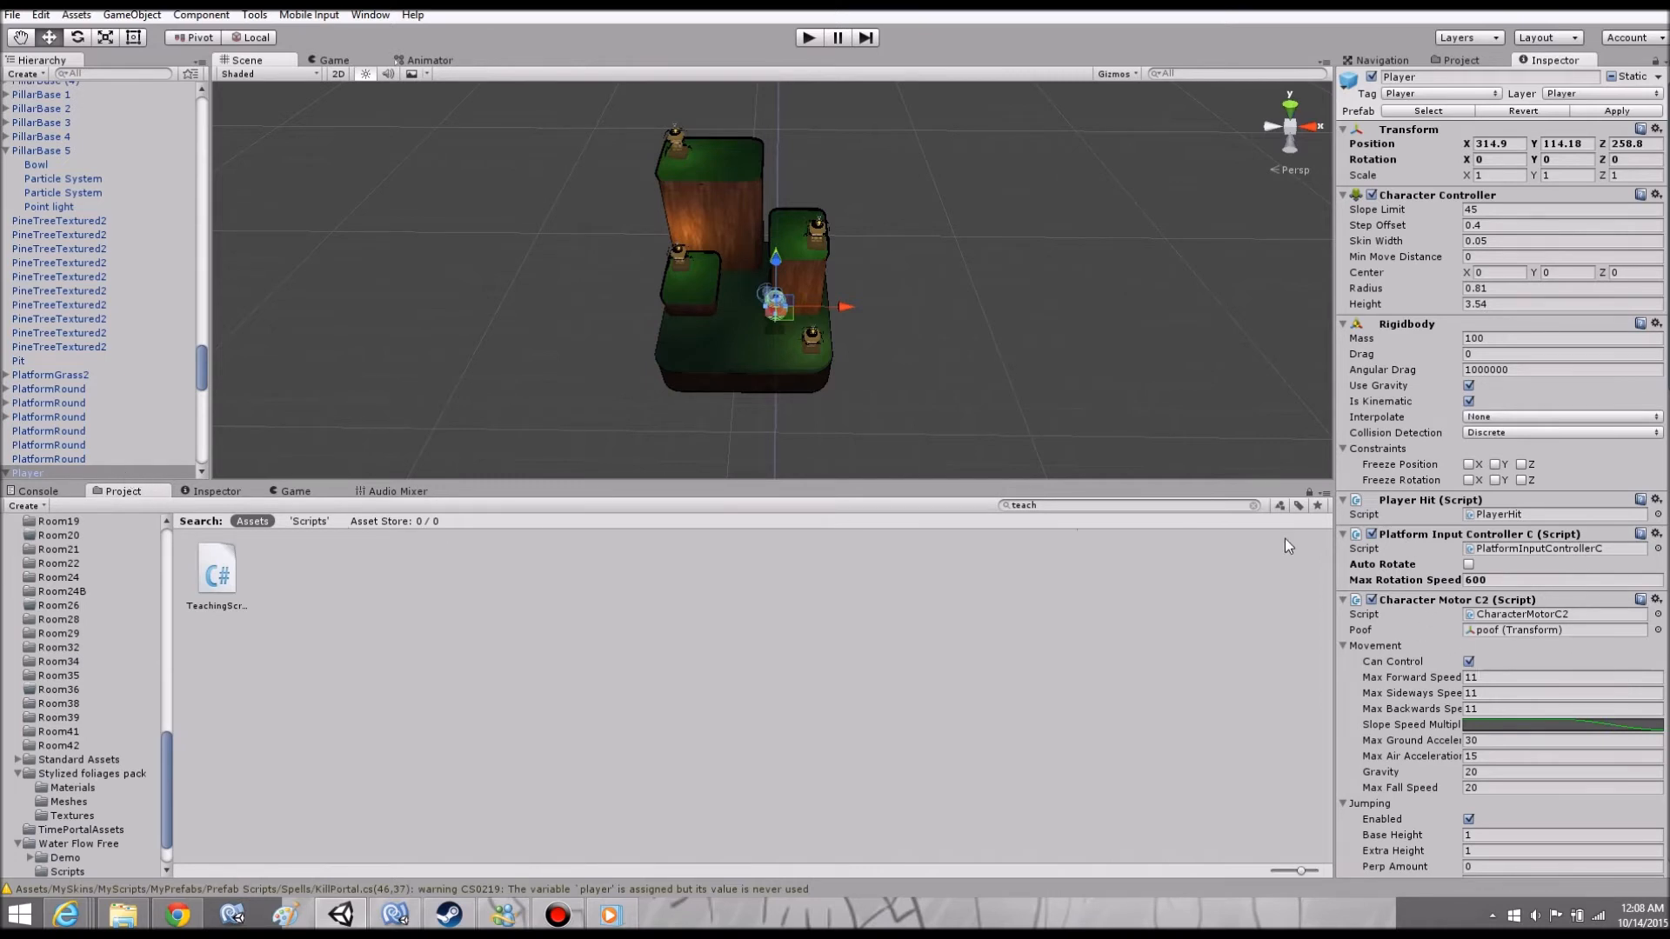
pyautogui.moveTo(919, 209)
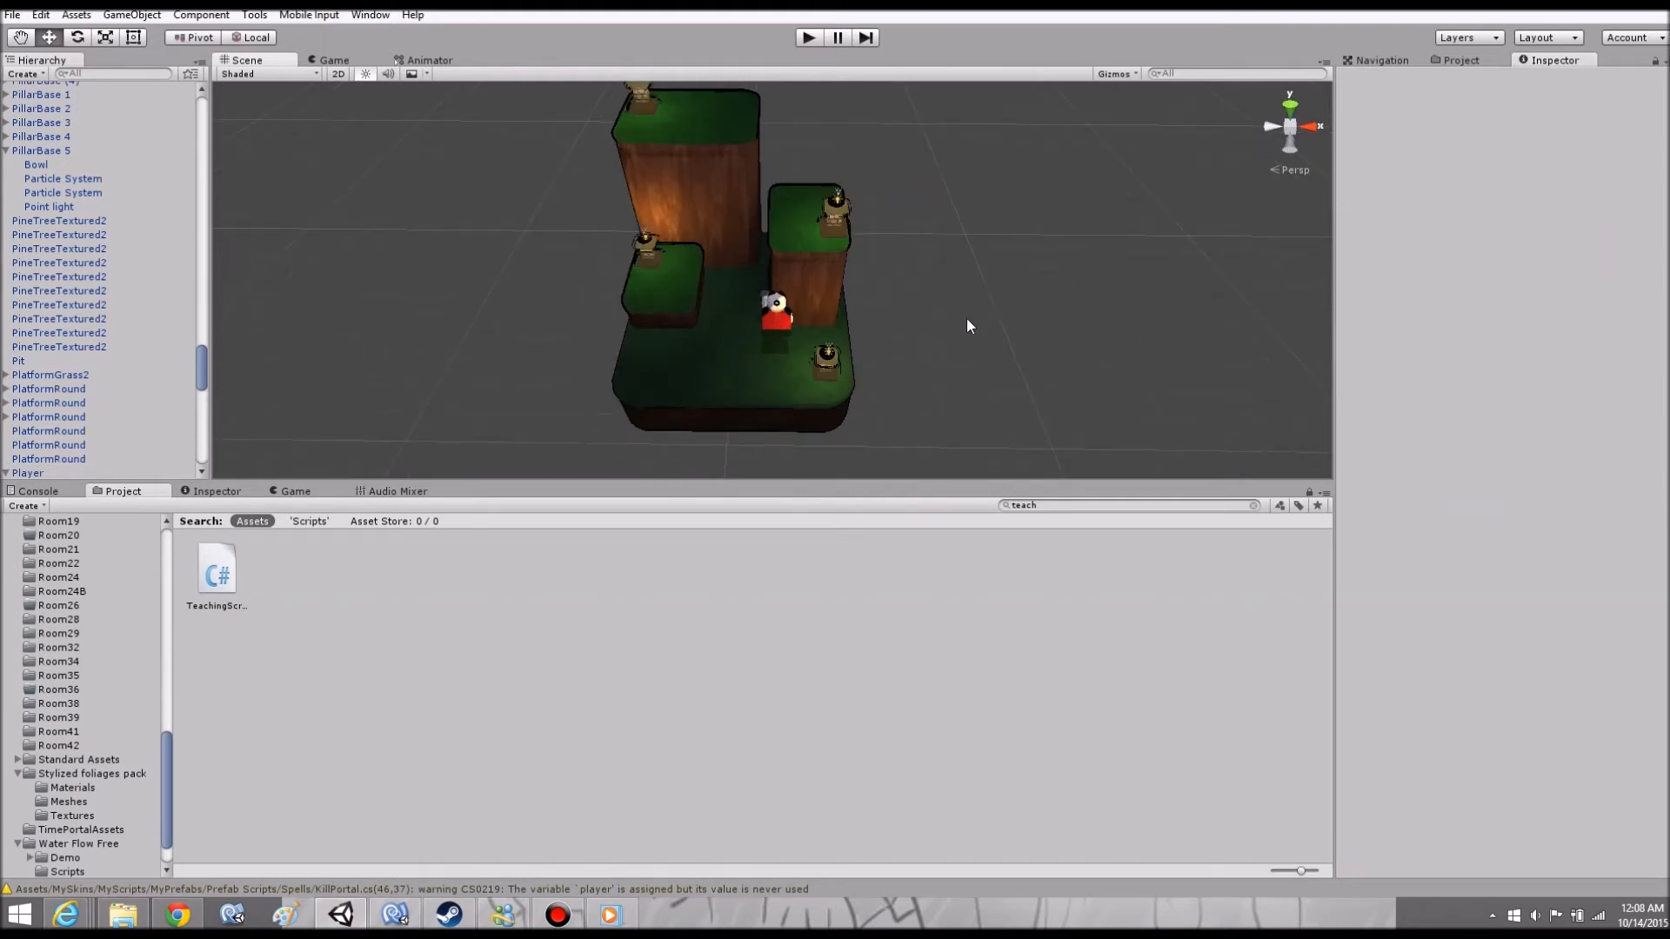
pyautogui.moveTo(201, 15)
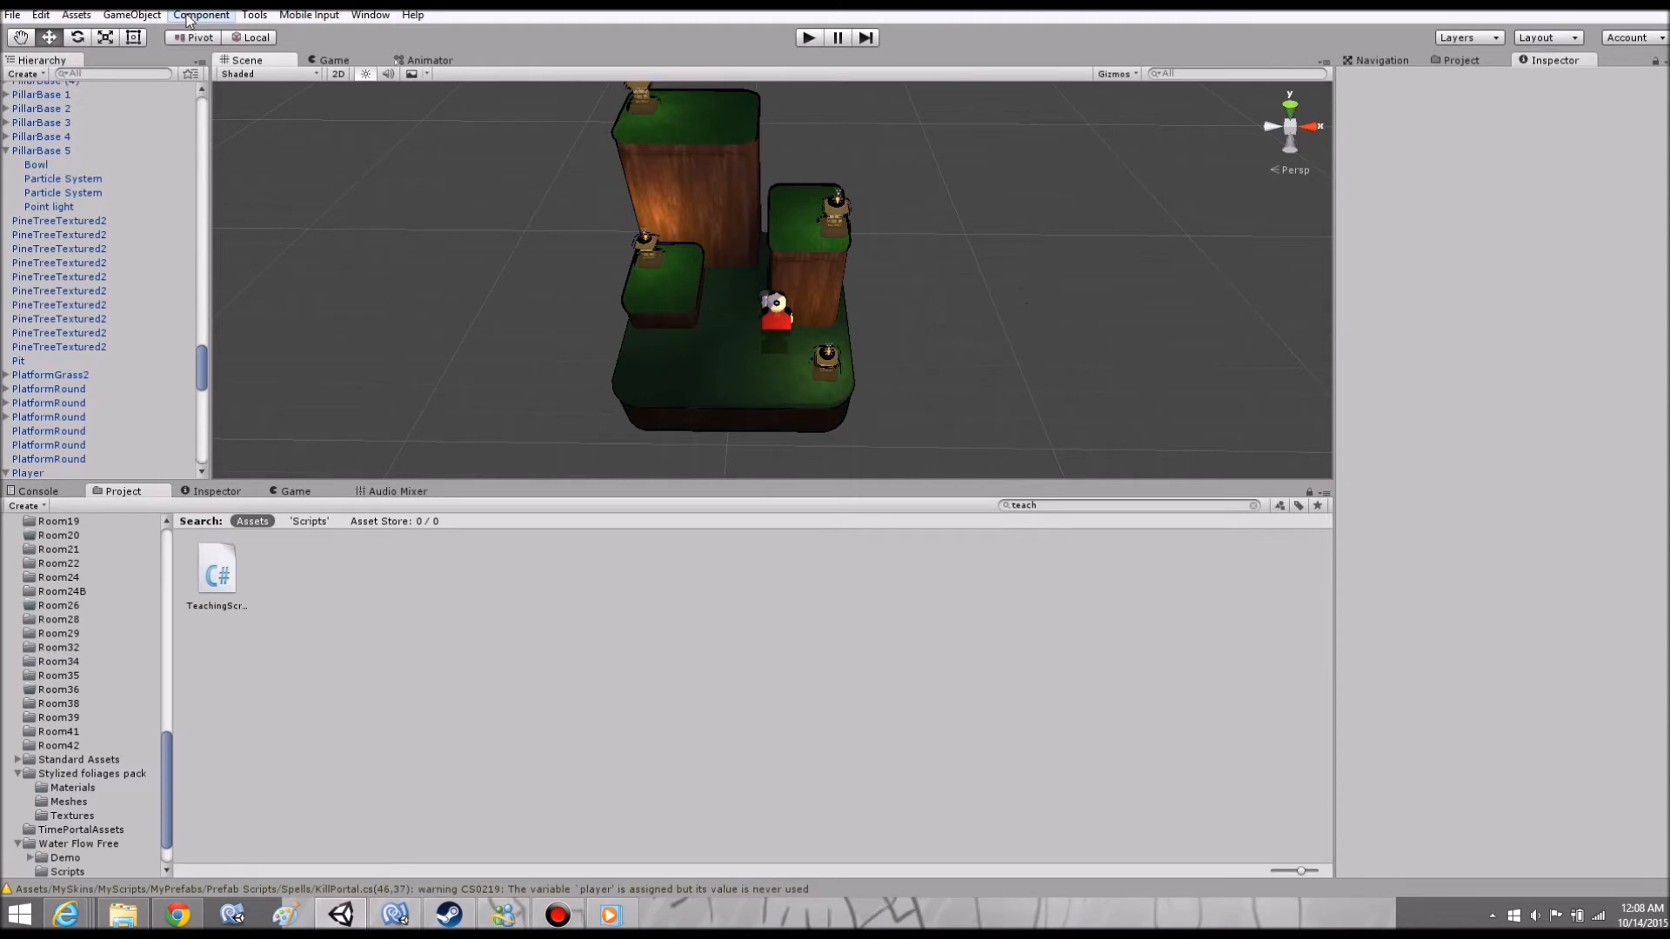
# Add a new 3D cube and move it up onto the grass platform near the player.
pyautogui.click(131, 14)
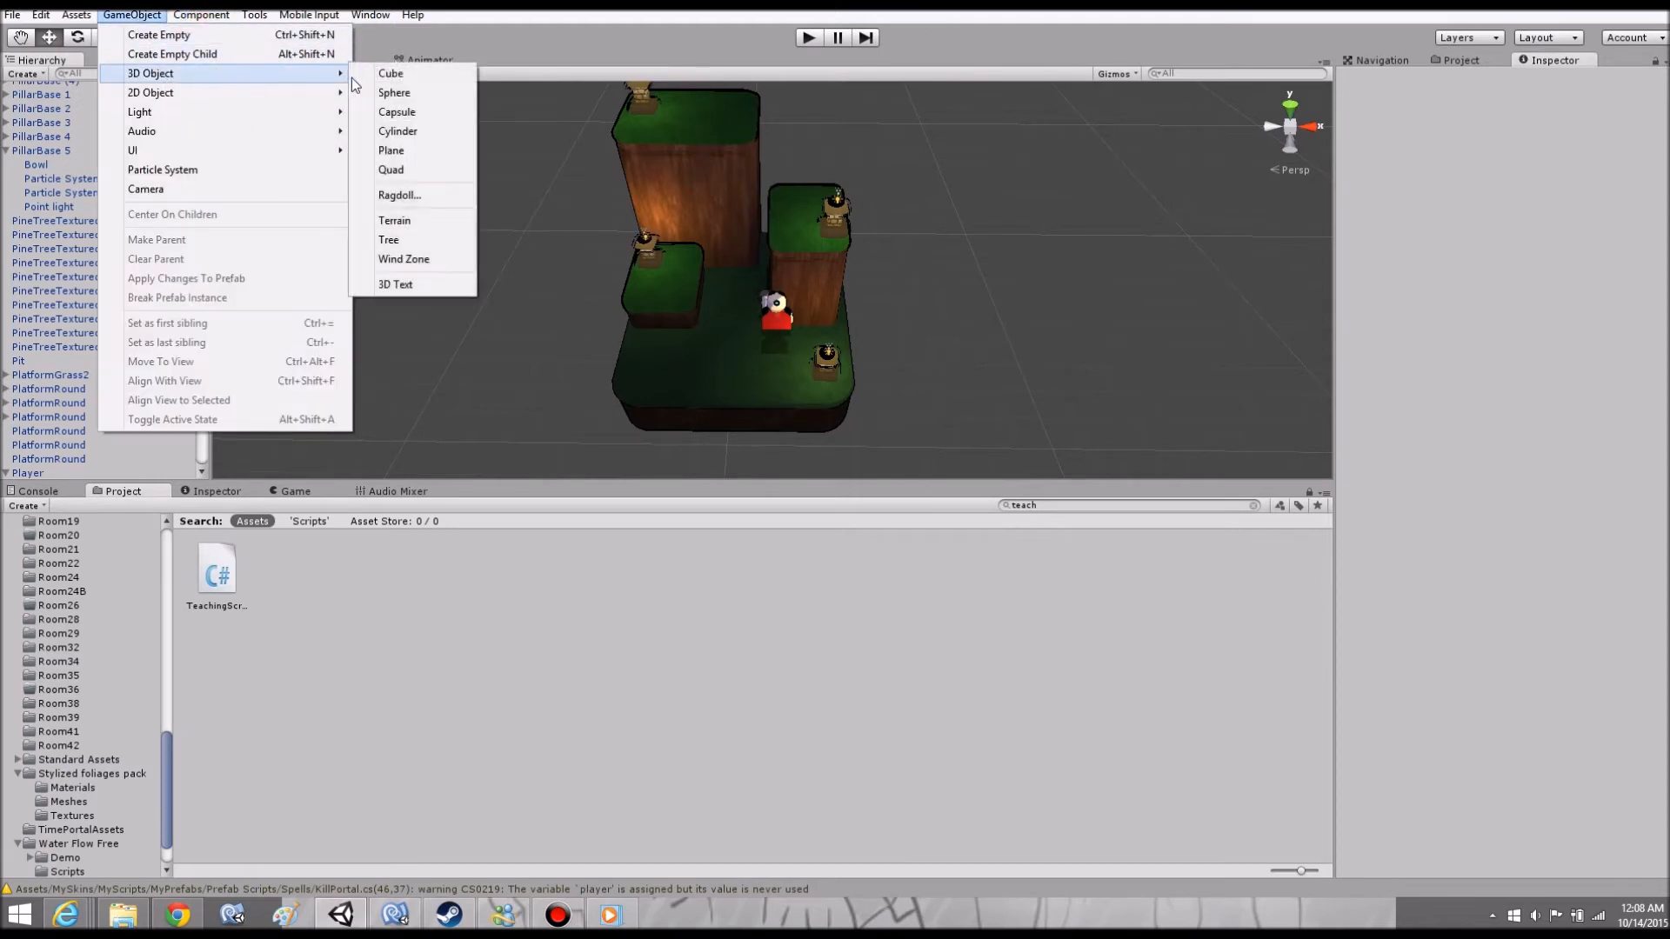
pyautogui.moveTo(392, 72)
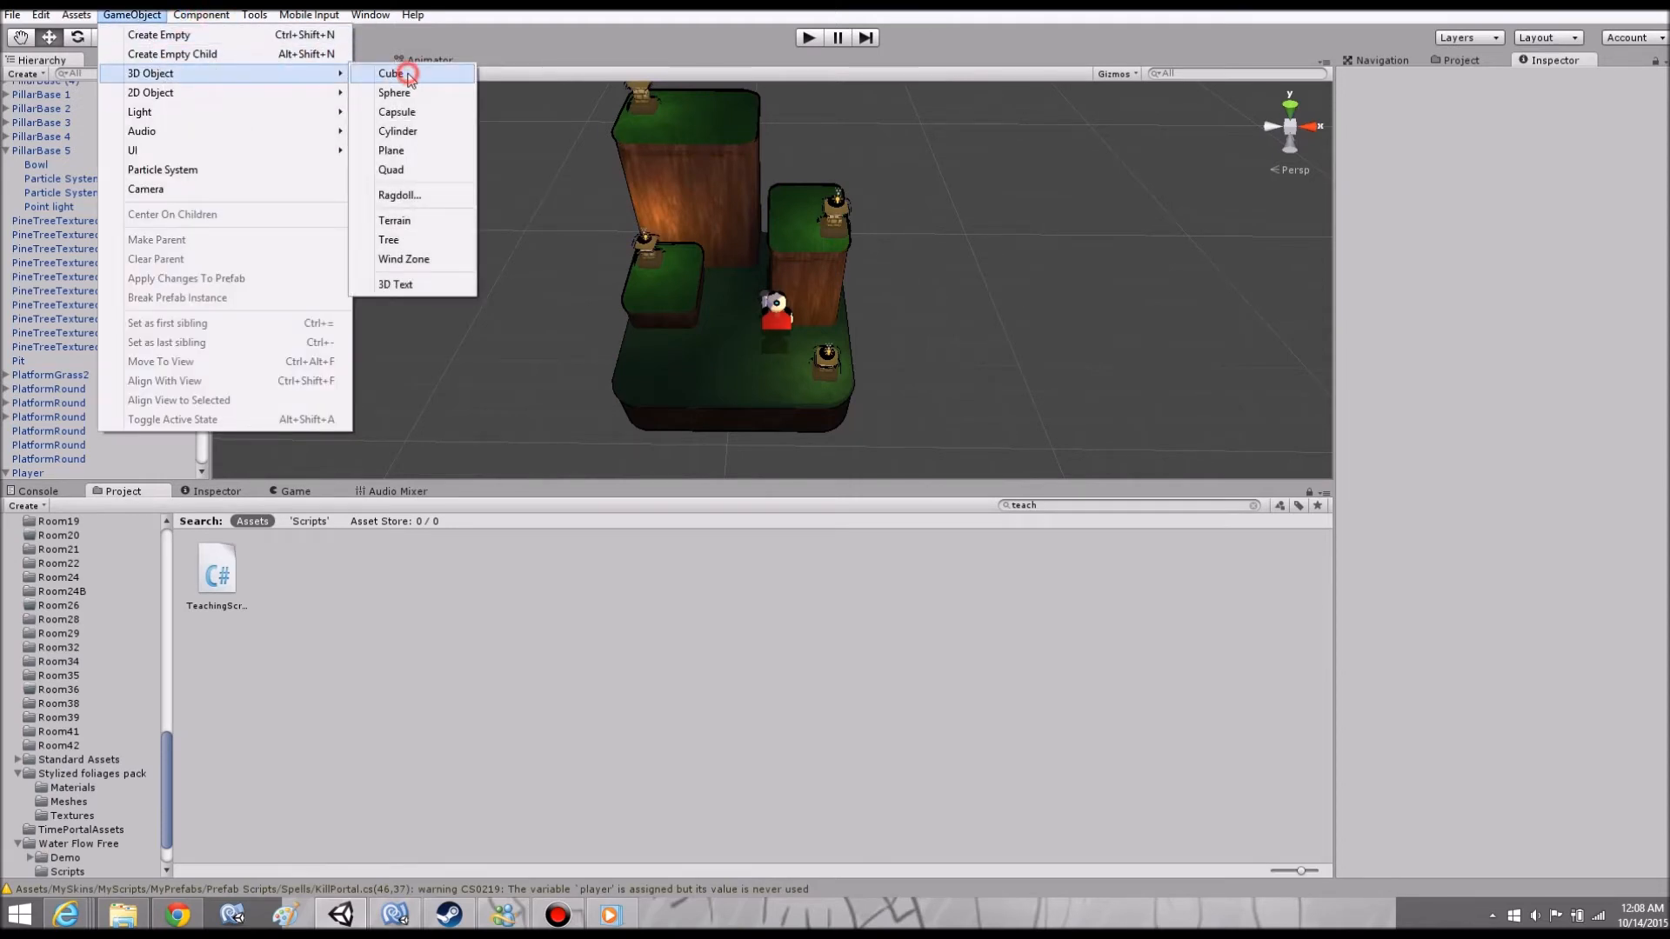
pyautogui.click(394, 72)
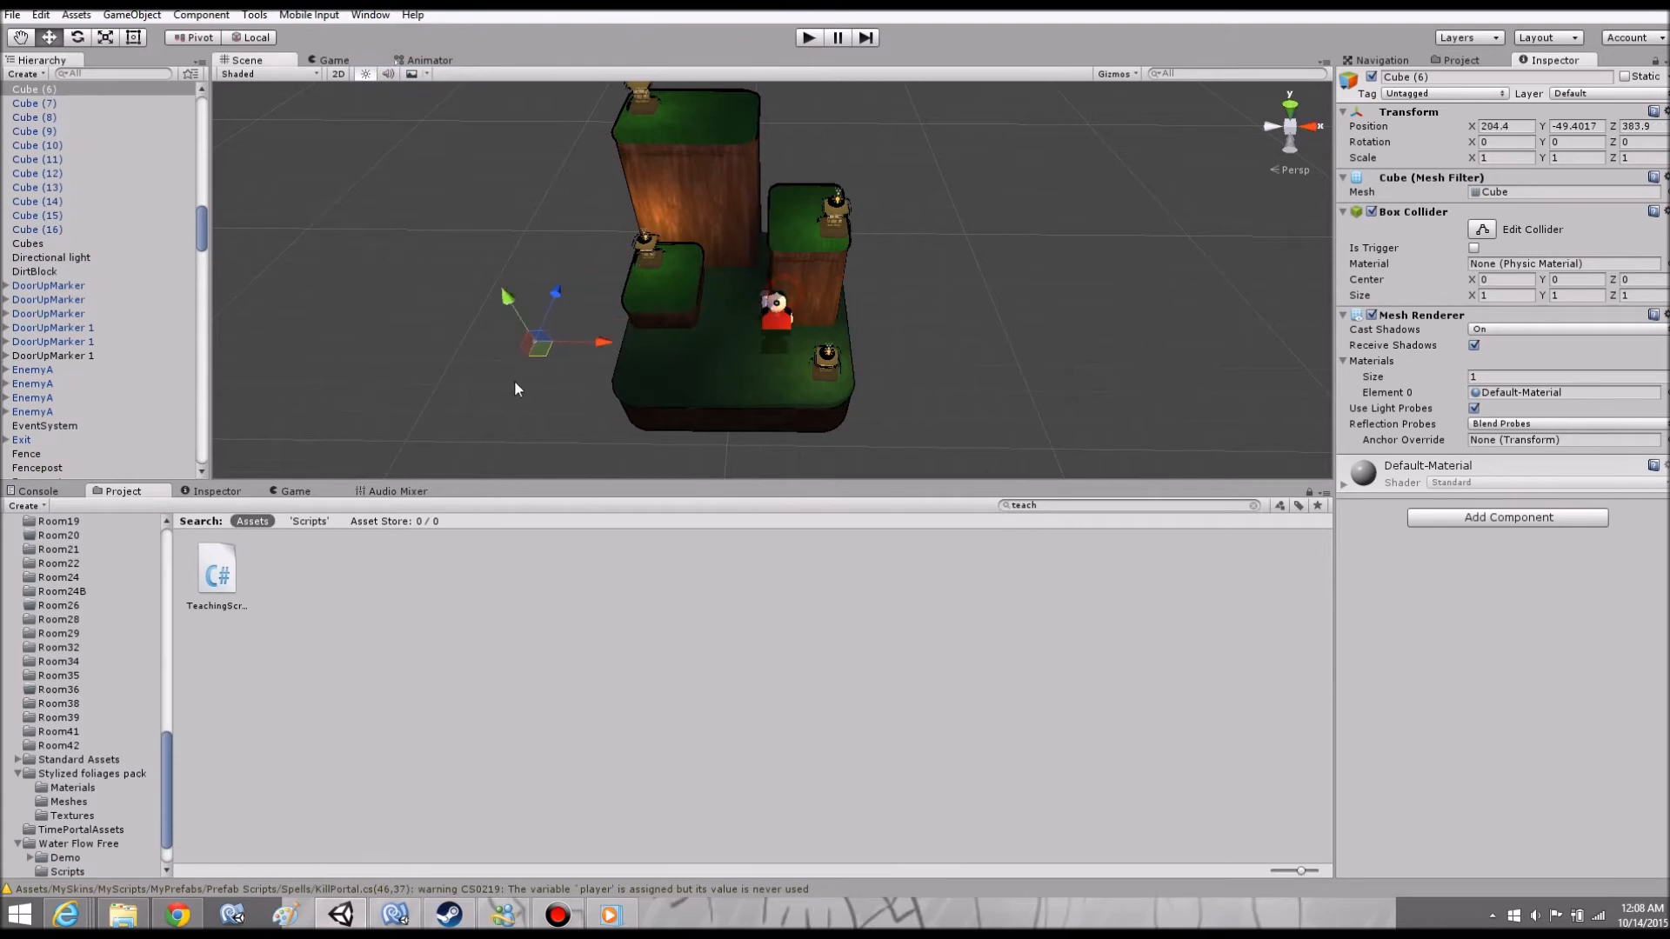
pyautogui.moveTo(538, 341); pyautogui.dragTo(399, 219)
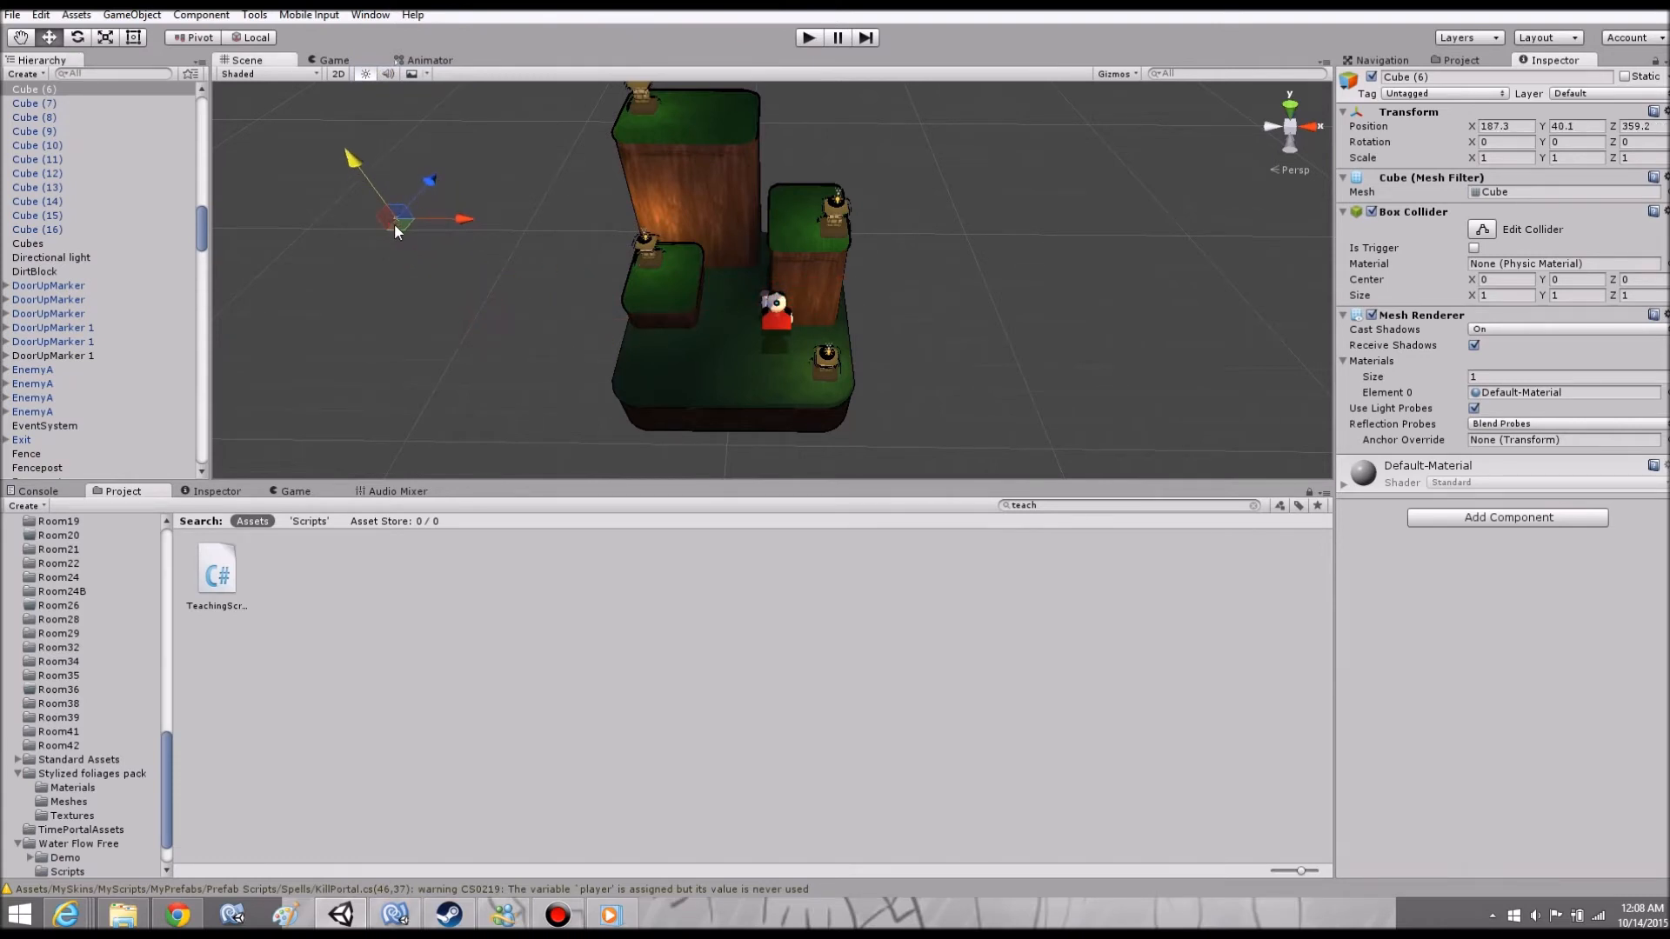
pyautogui.moveTo(399, 218); pyautogui.dragTo(464, 144)
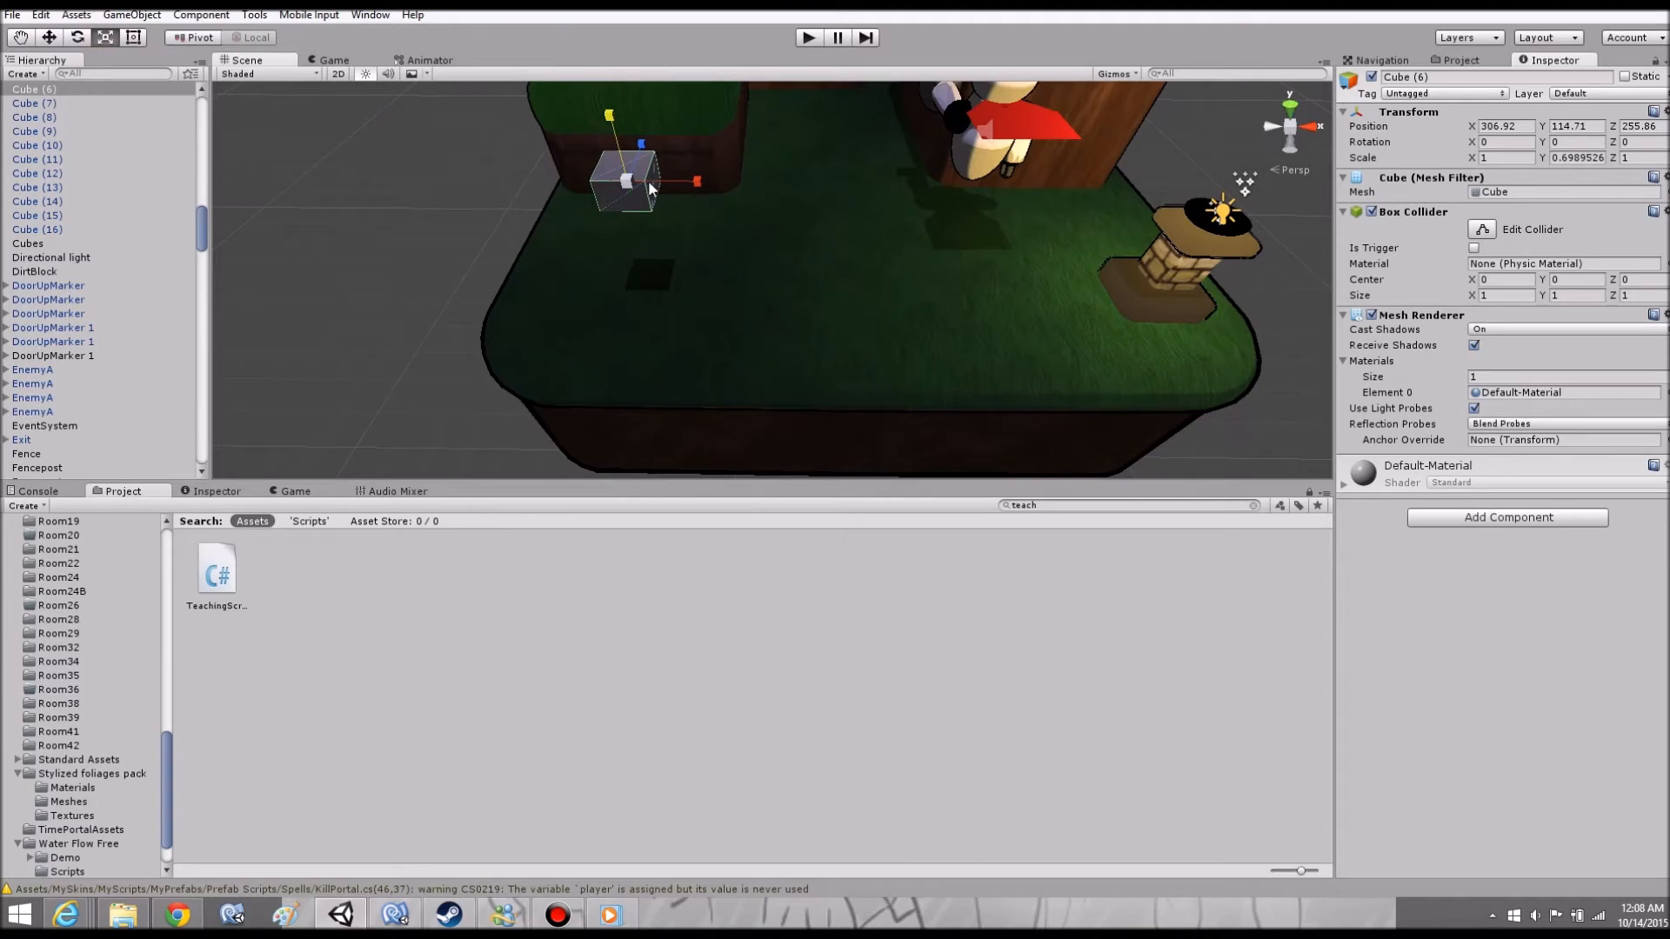
# Scale the cube into a wide, low pad and nudge it into place on the grass.
pyautogui.moveTo(623, 181); pyautogui.dragTo(585, 138)
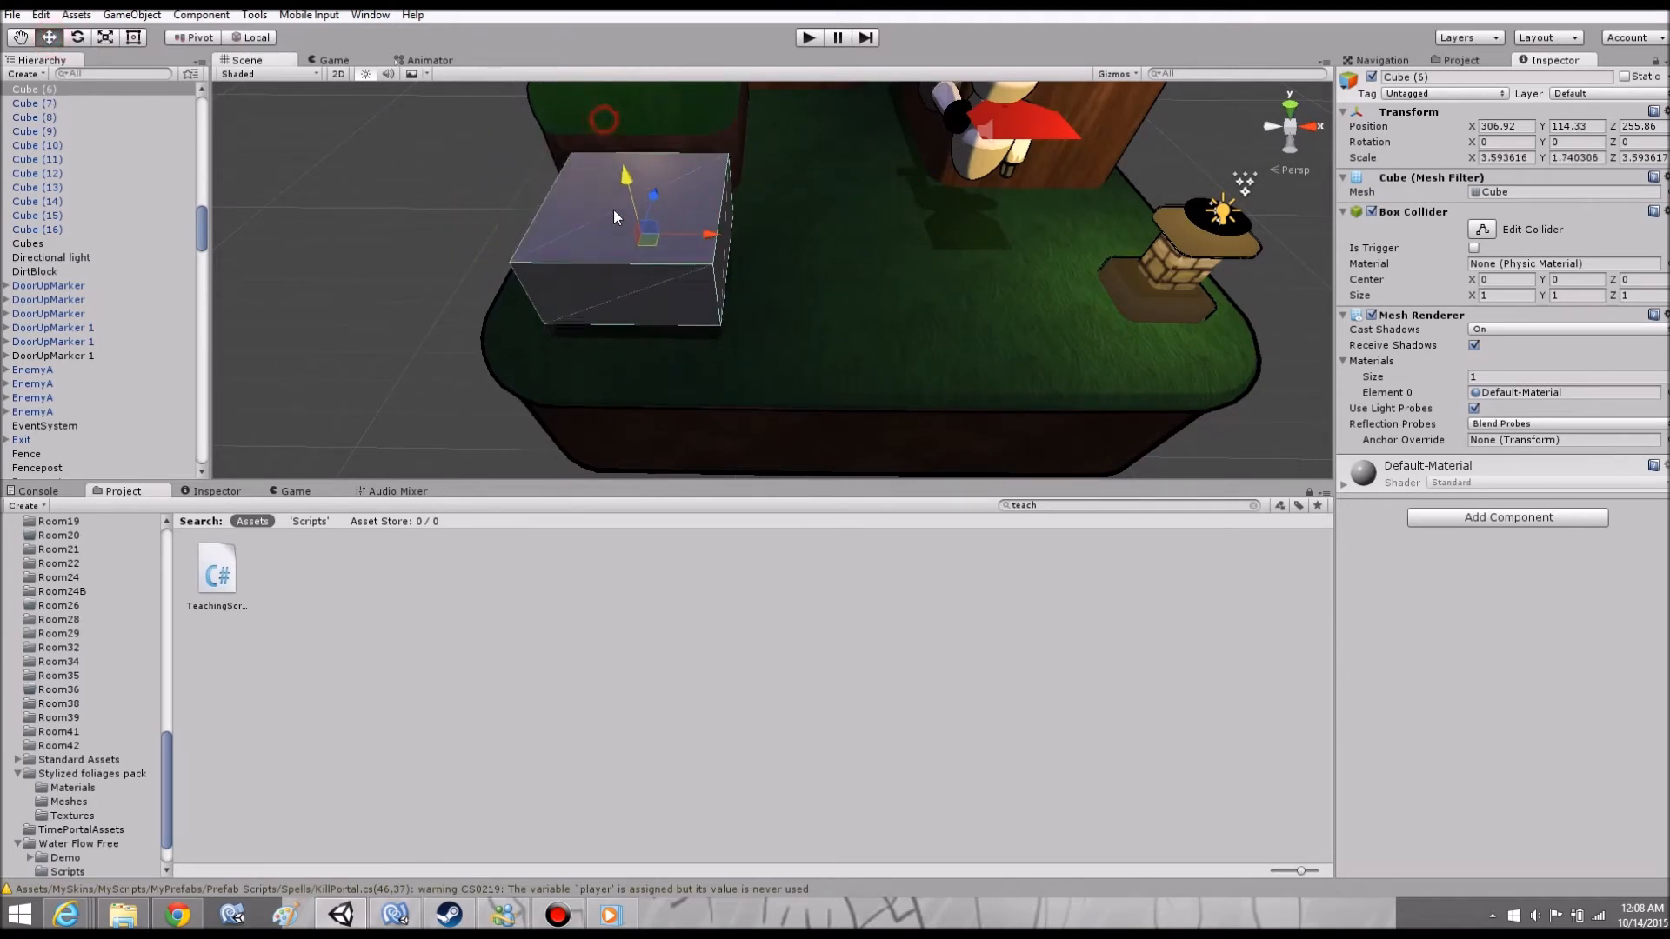
pyautogui.moveTo(626, 176); pyautogui.dragTo(639, 255)
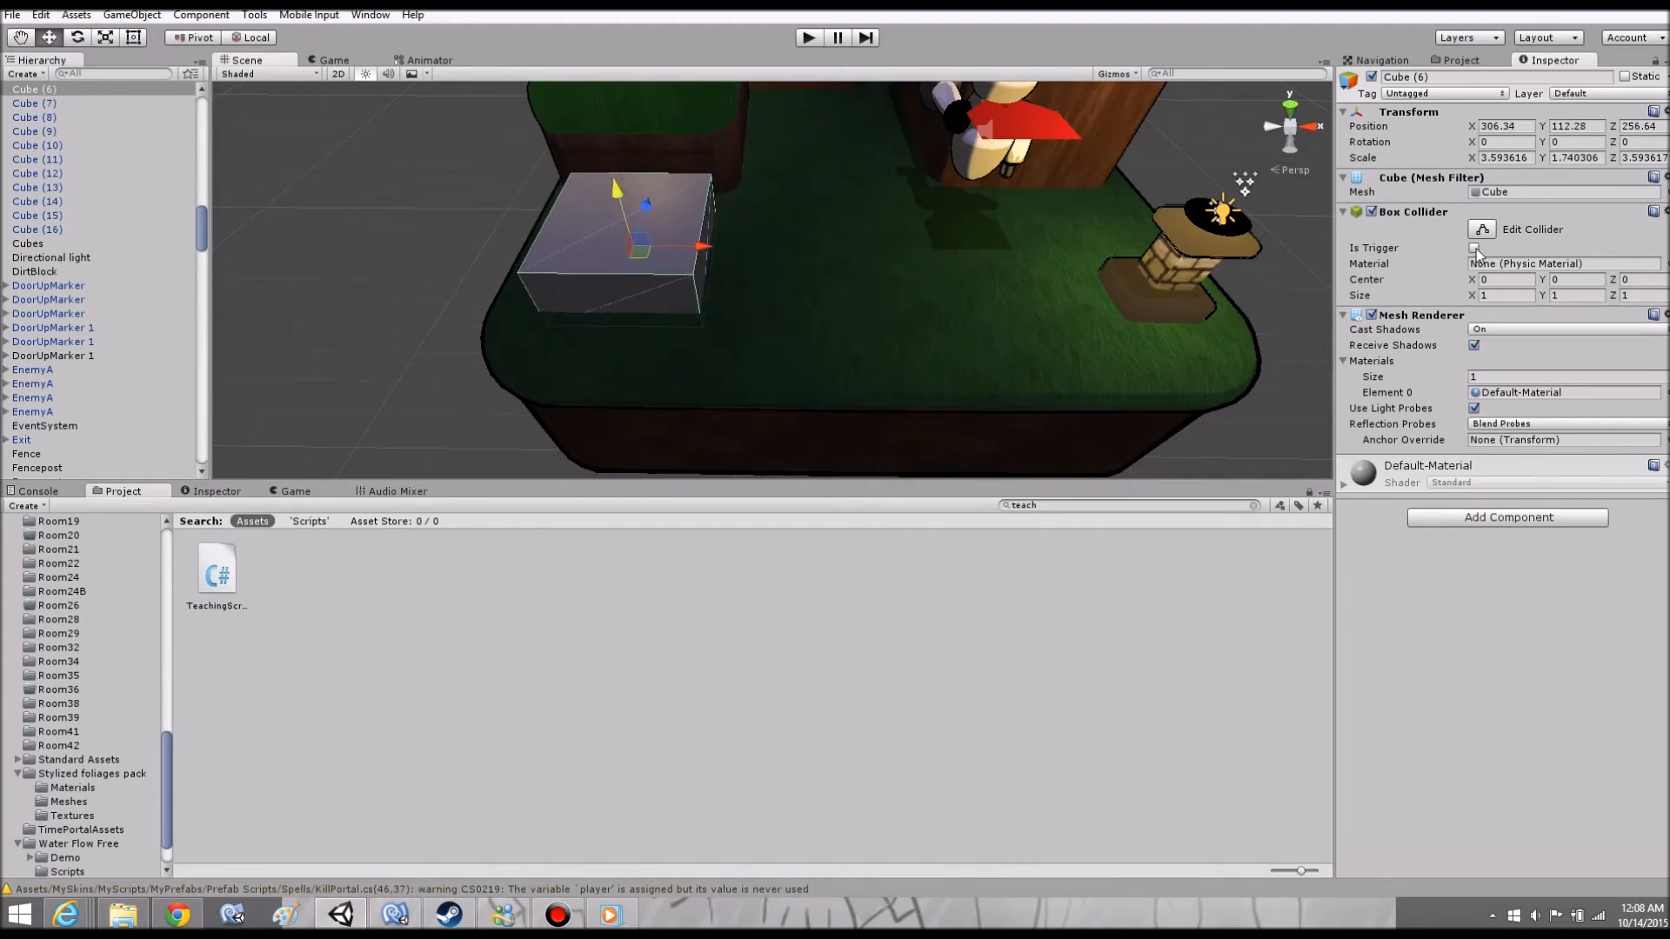
pyautogui.click(808, 37)
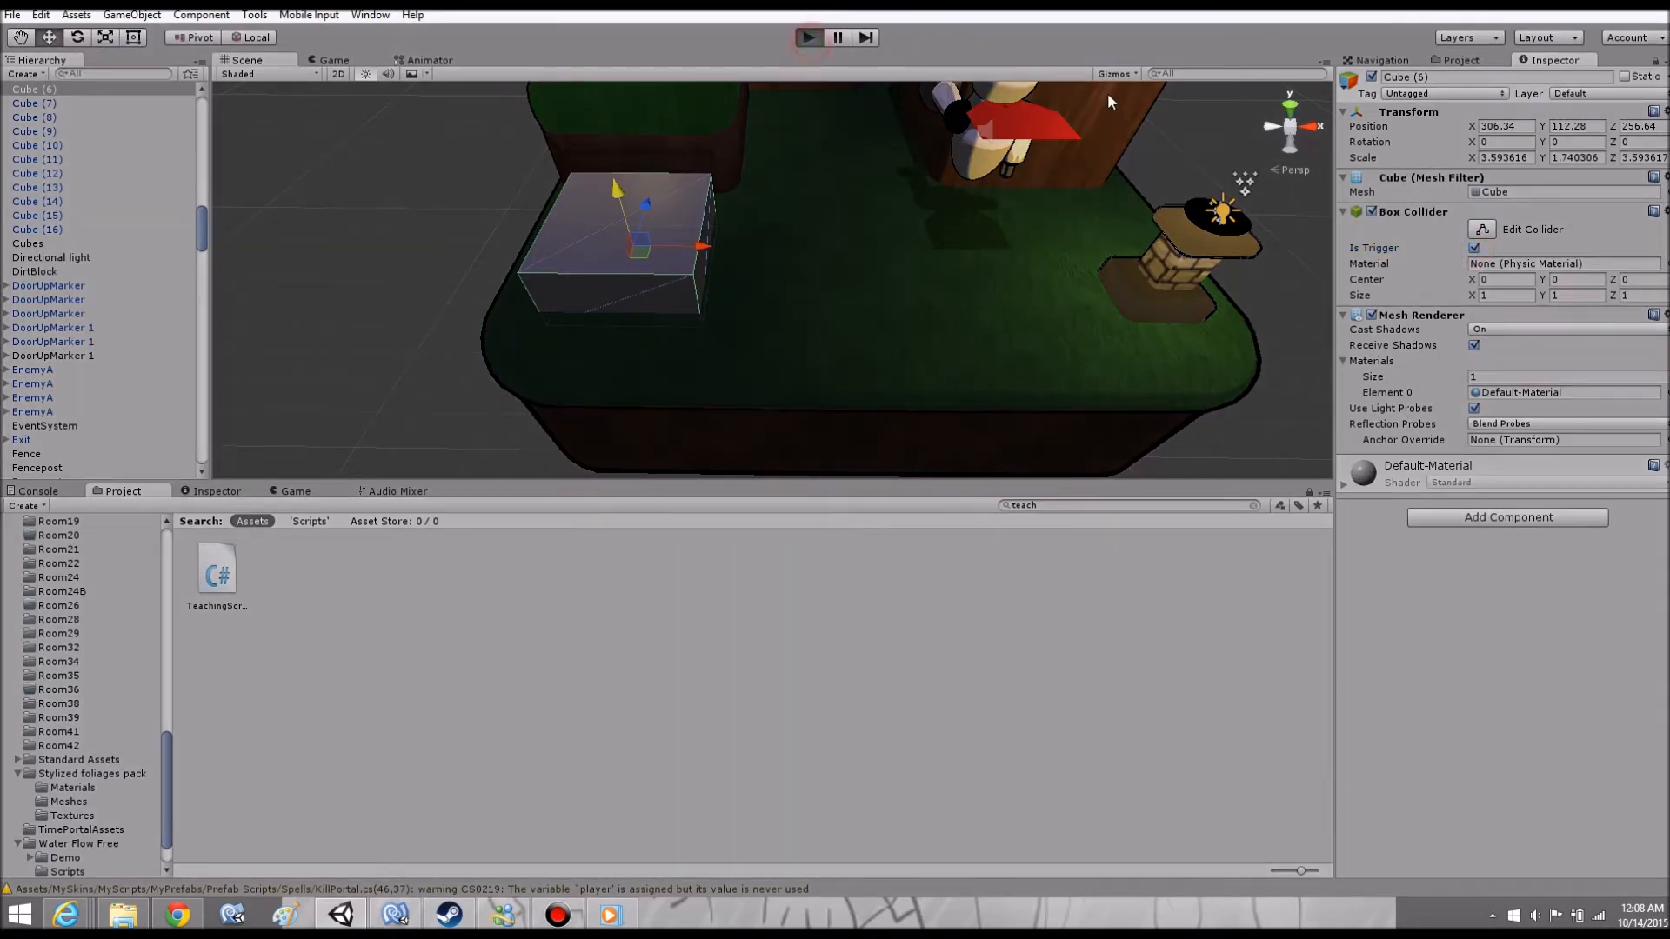
pyautogui.click(807, 36)
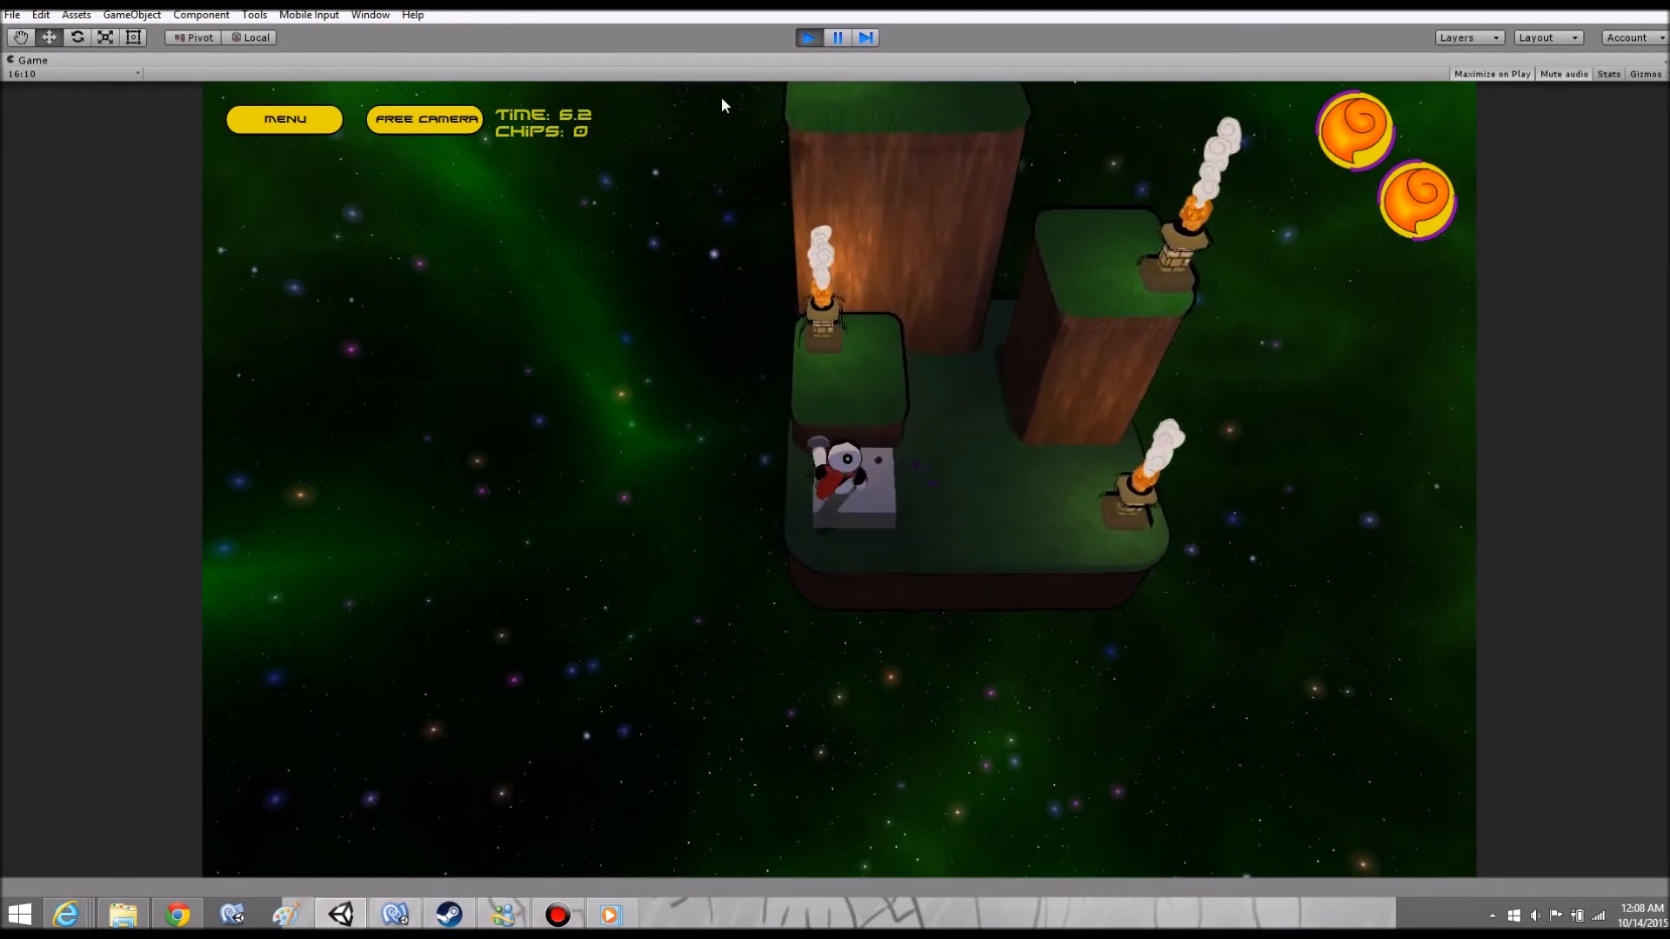
pyautogui.click(837, 37)
pyautogui.write('b')
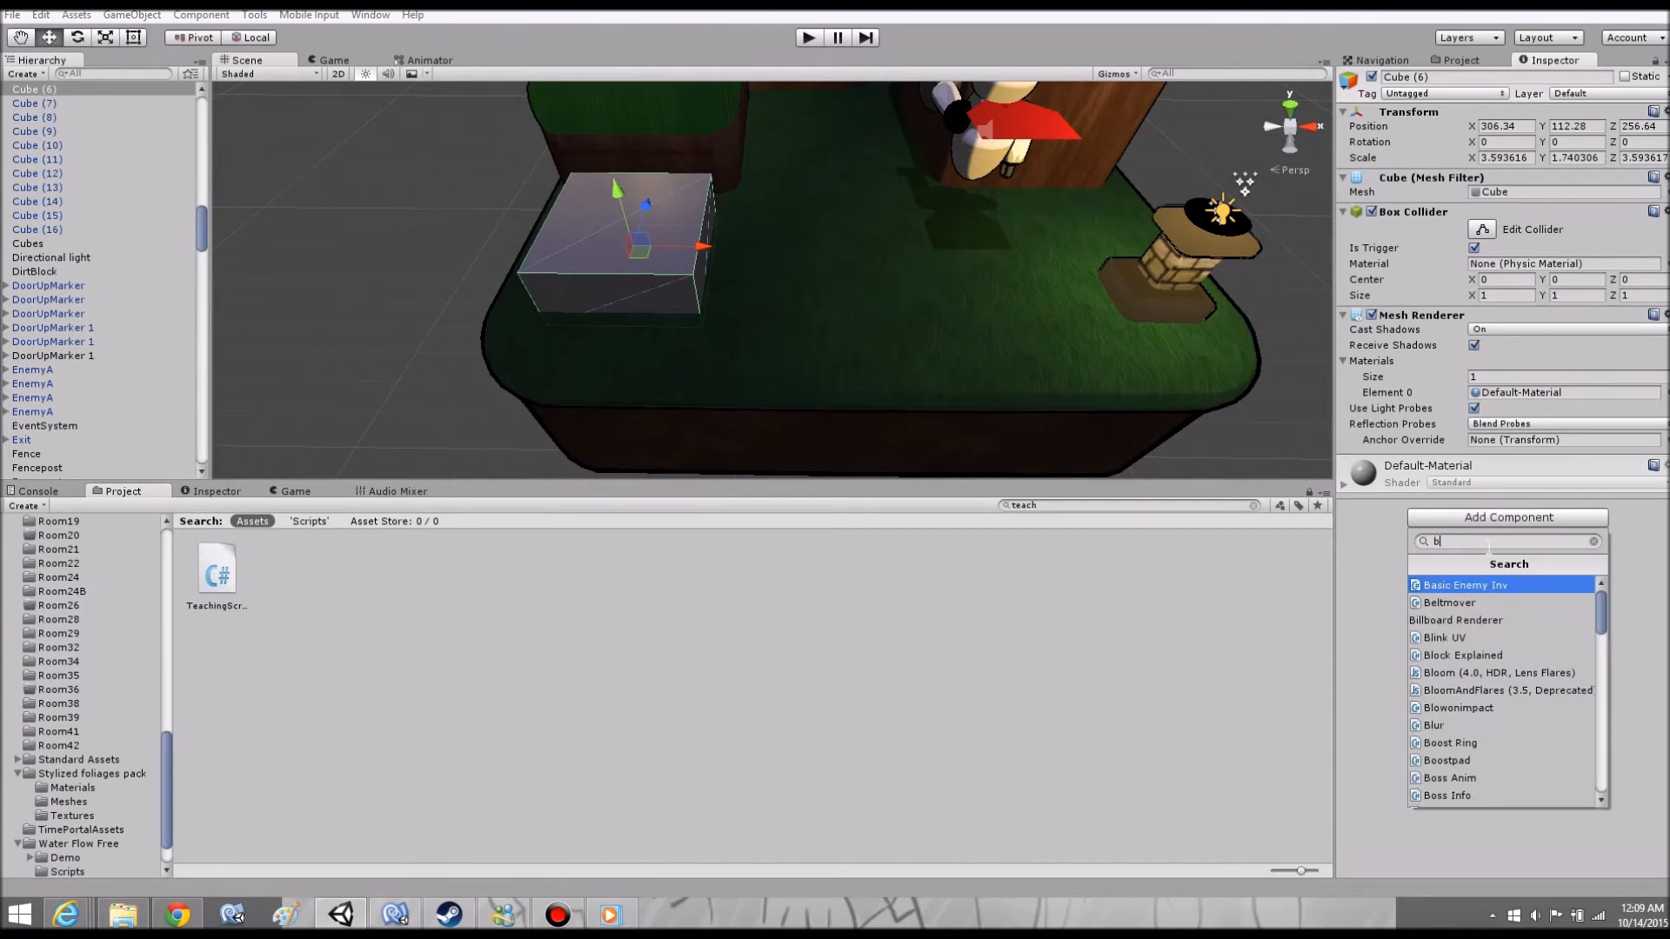
# Add a second Box Collider to the pad and set the trigger collider's Size X to 0.88.
pyautogui.write('ox')
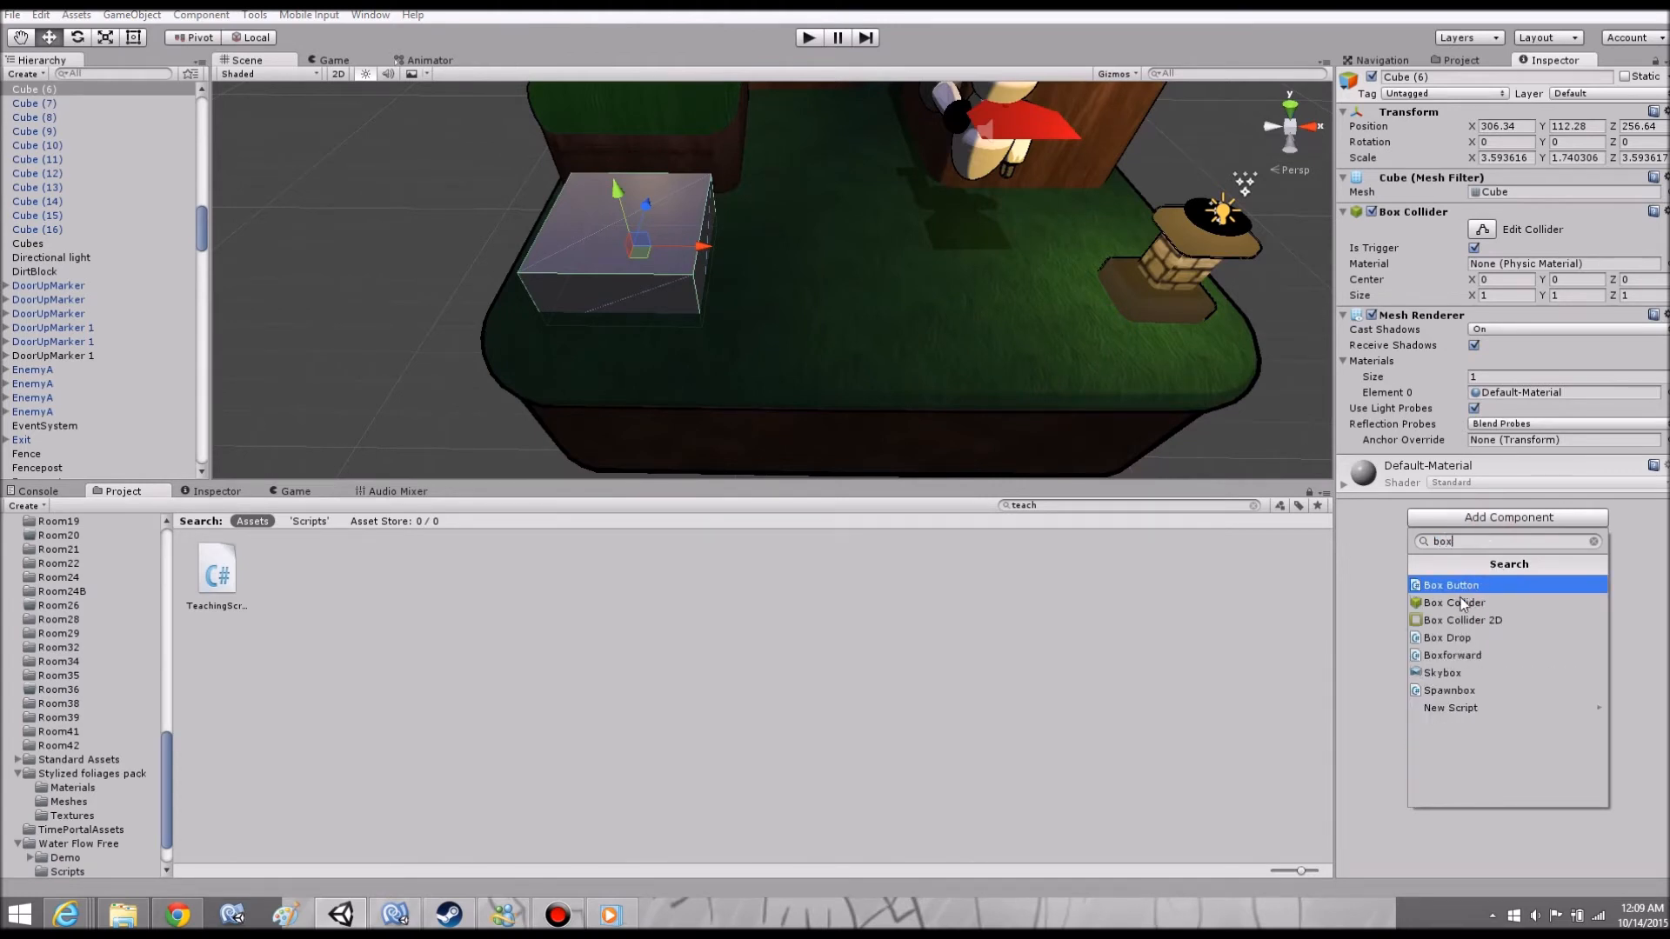
pyautogui.click(1452, 602)
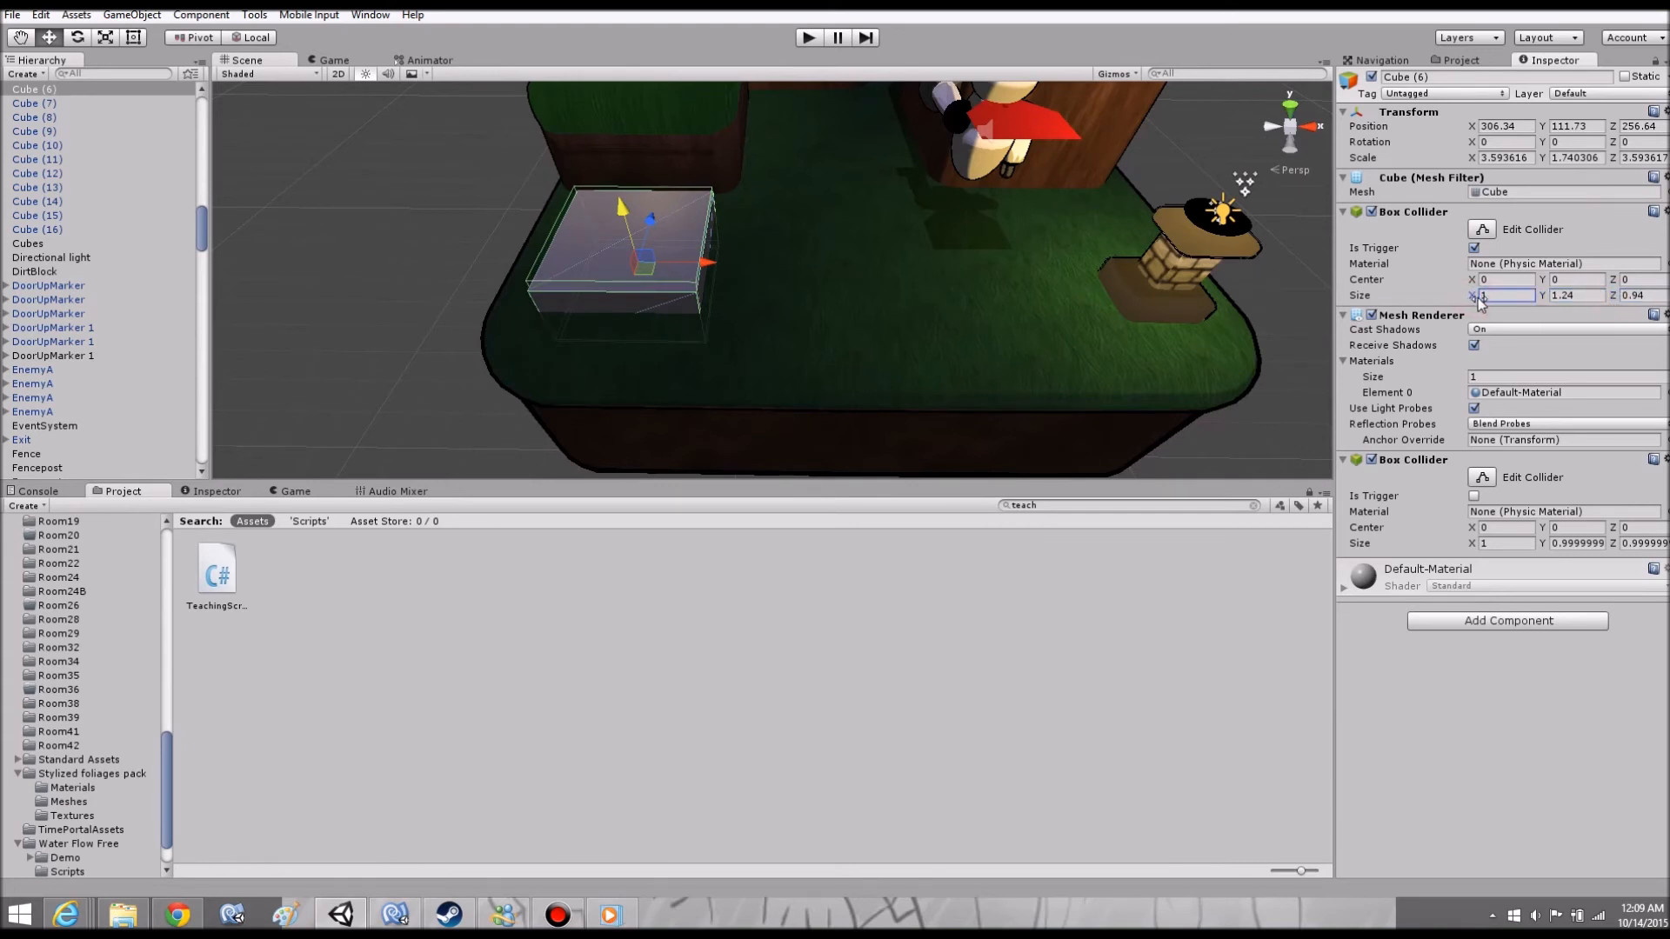
pyautogui.write('0.88')
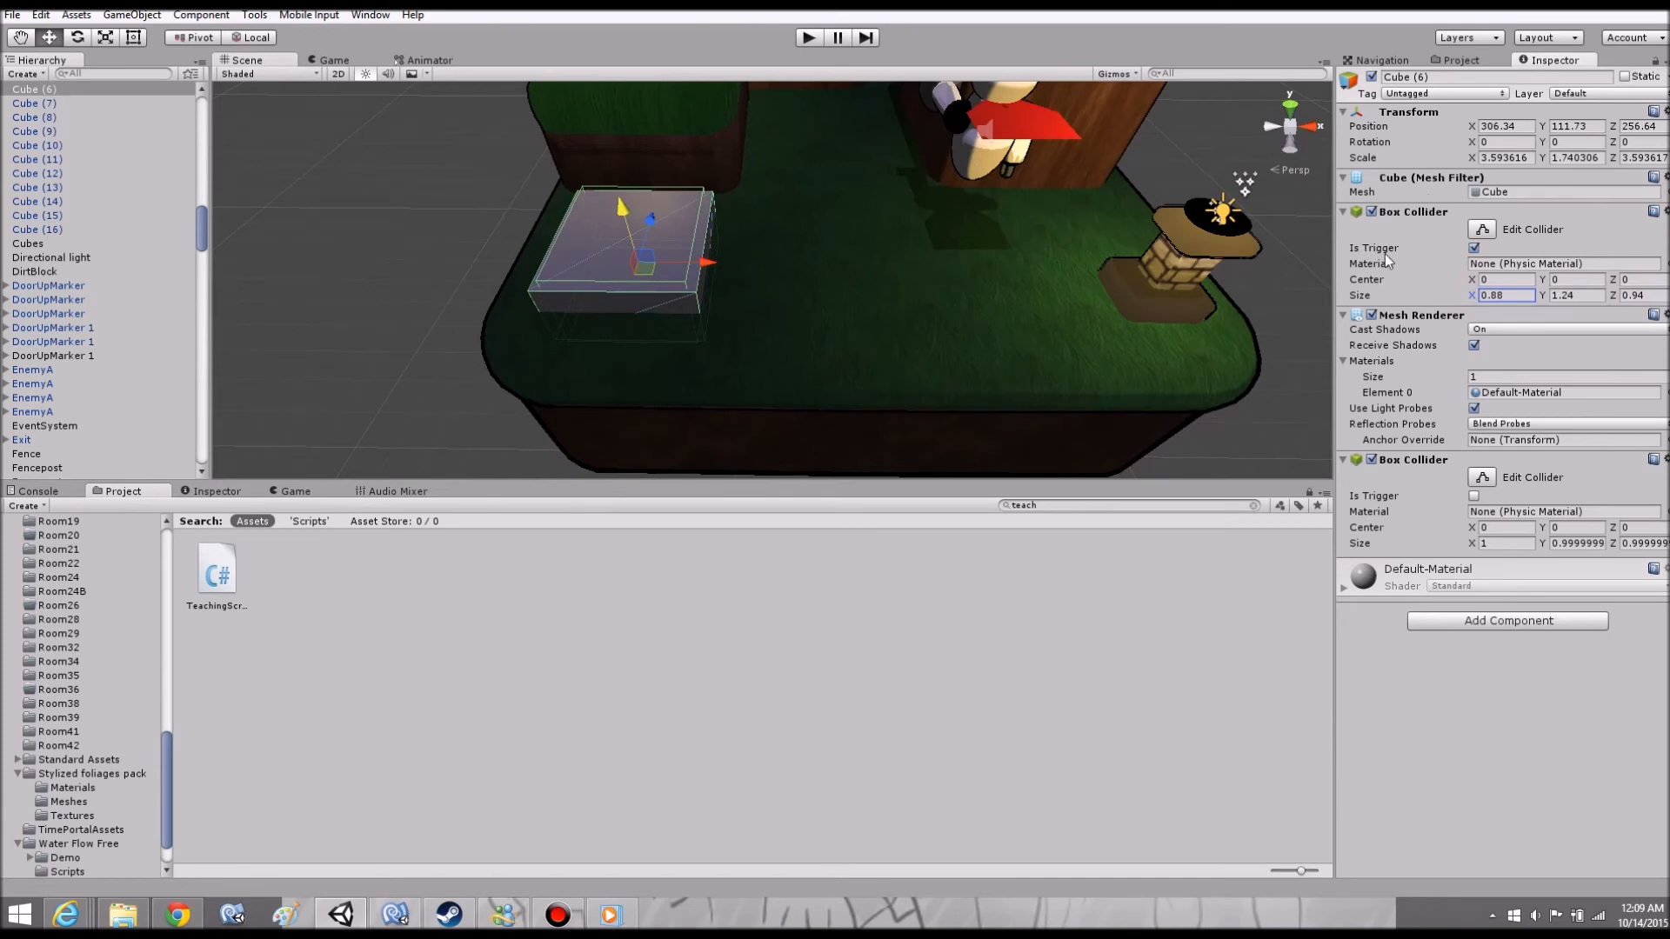
pyautogui.moveTo(1010, 160)
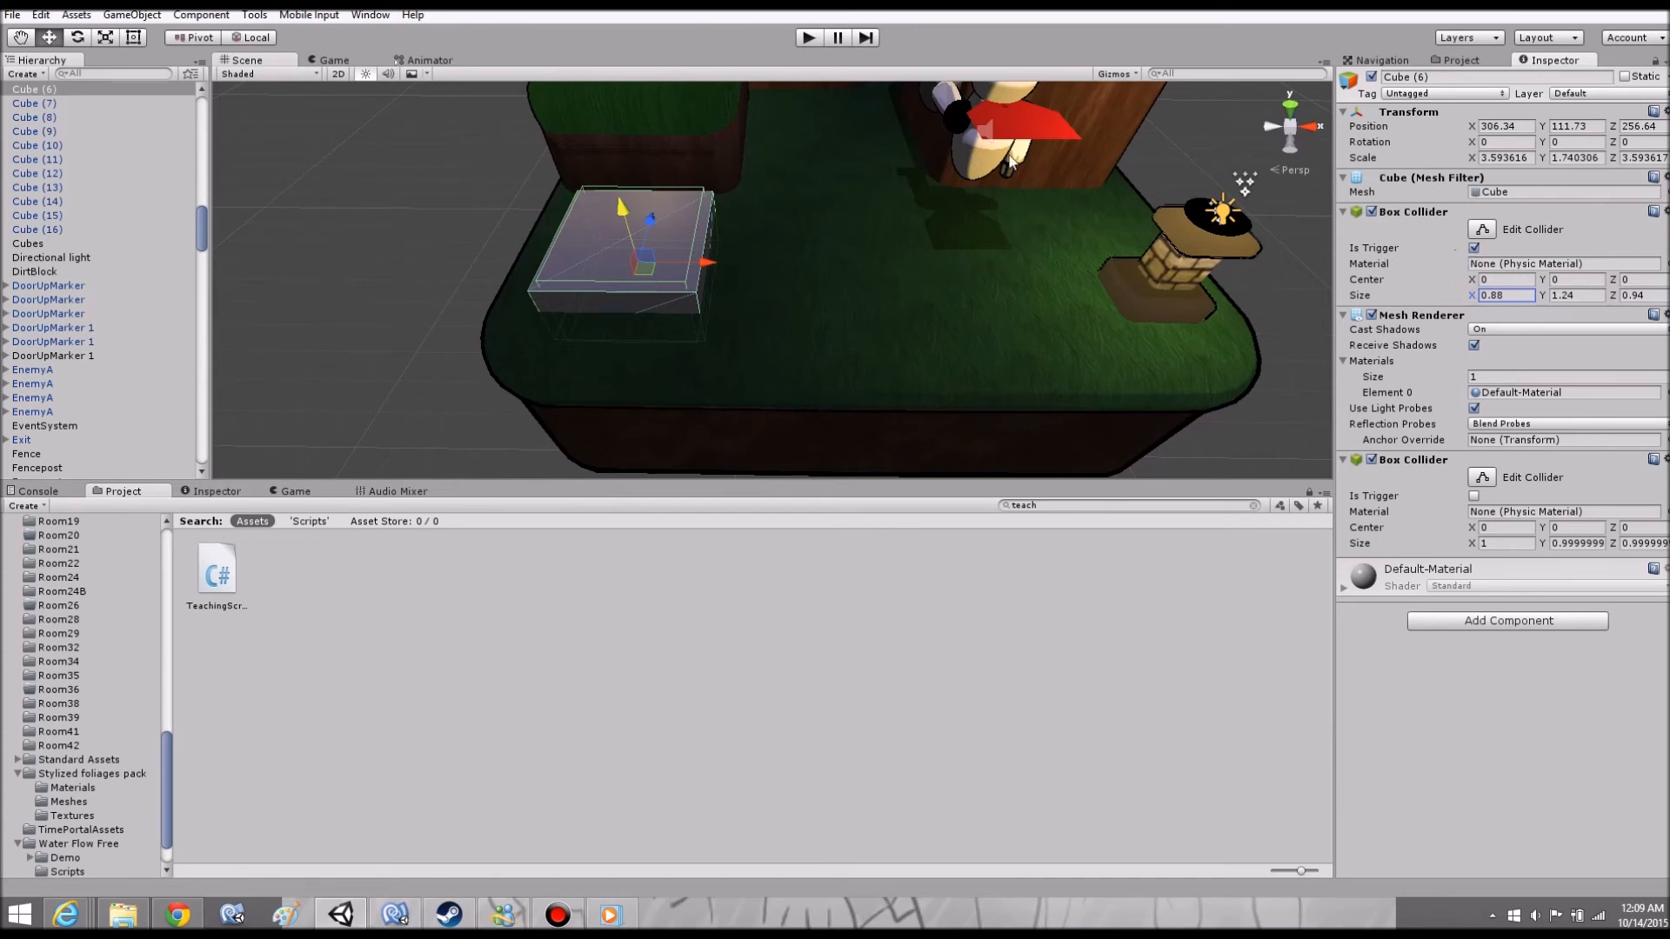
pyautogui.moveTo(234, 612)
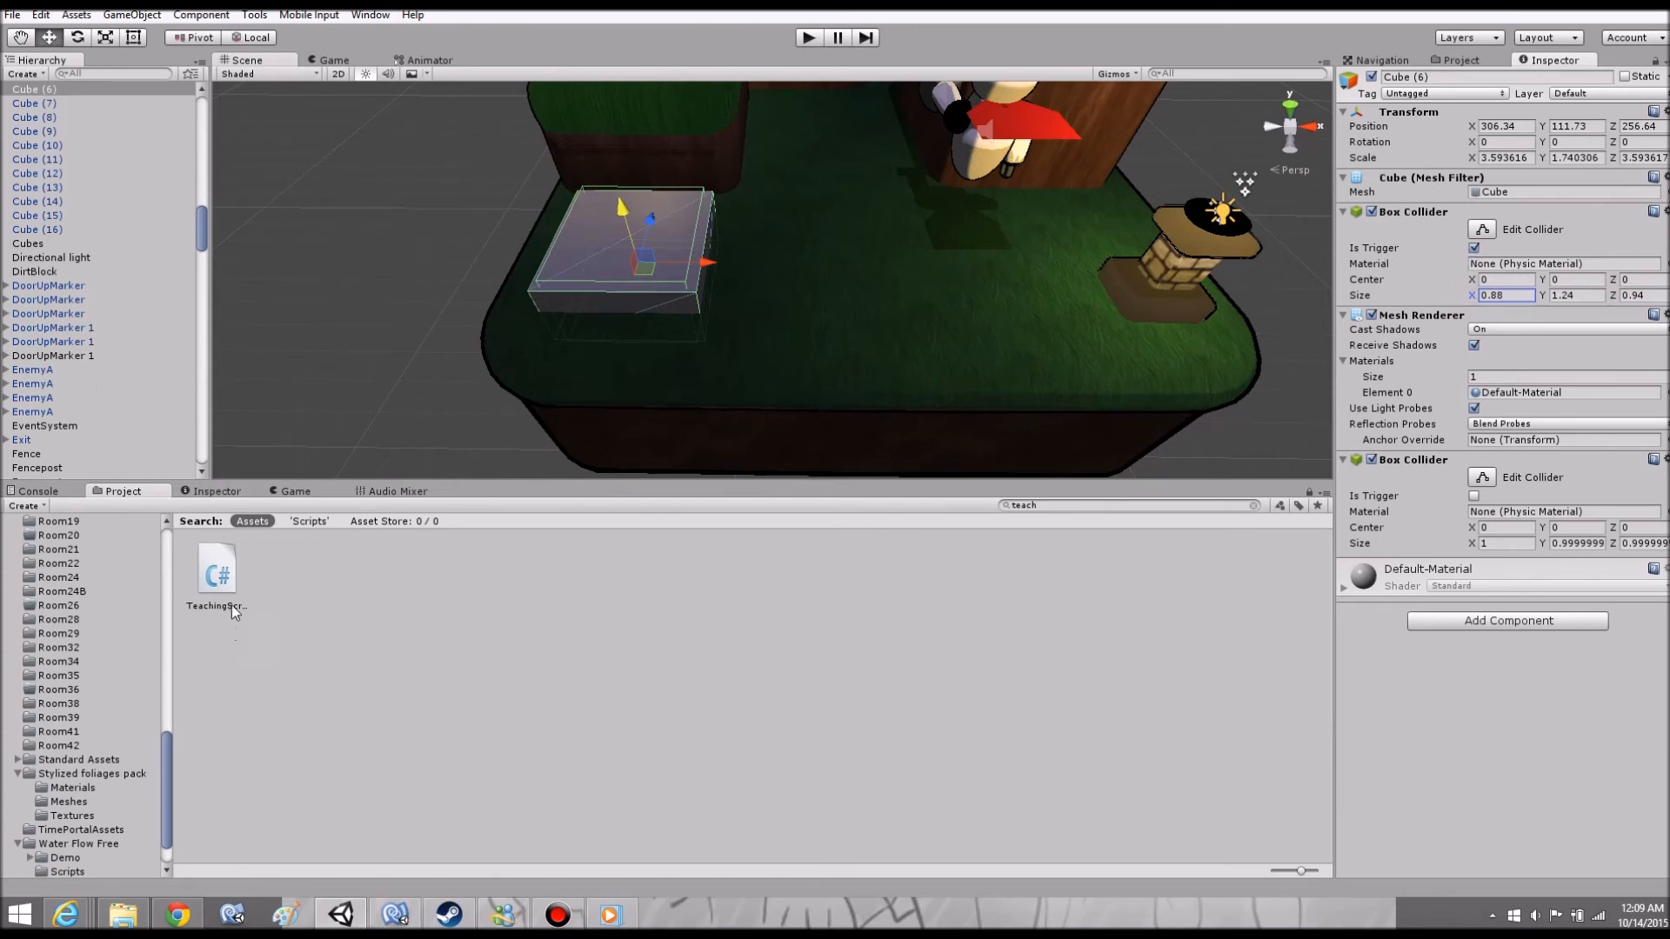
# Attach TeachingScript to the pad cube with Power 10 and start a play test.
pyautogui.click(216, 570)
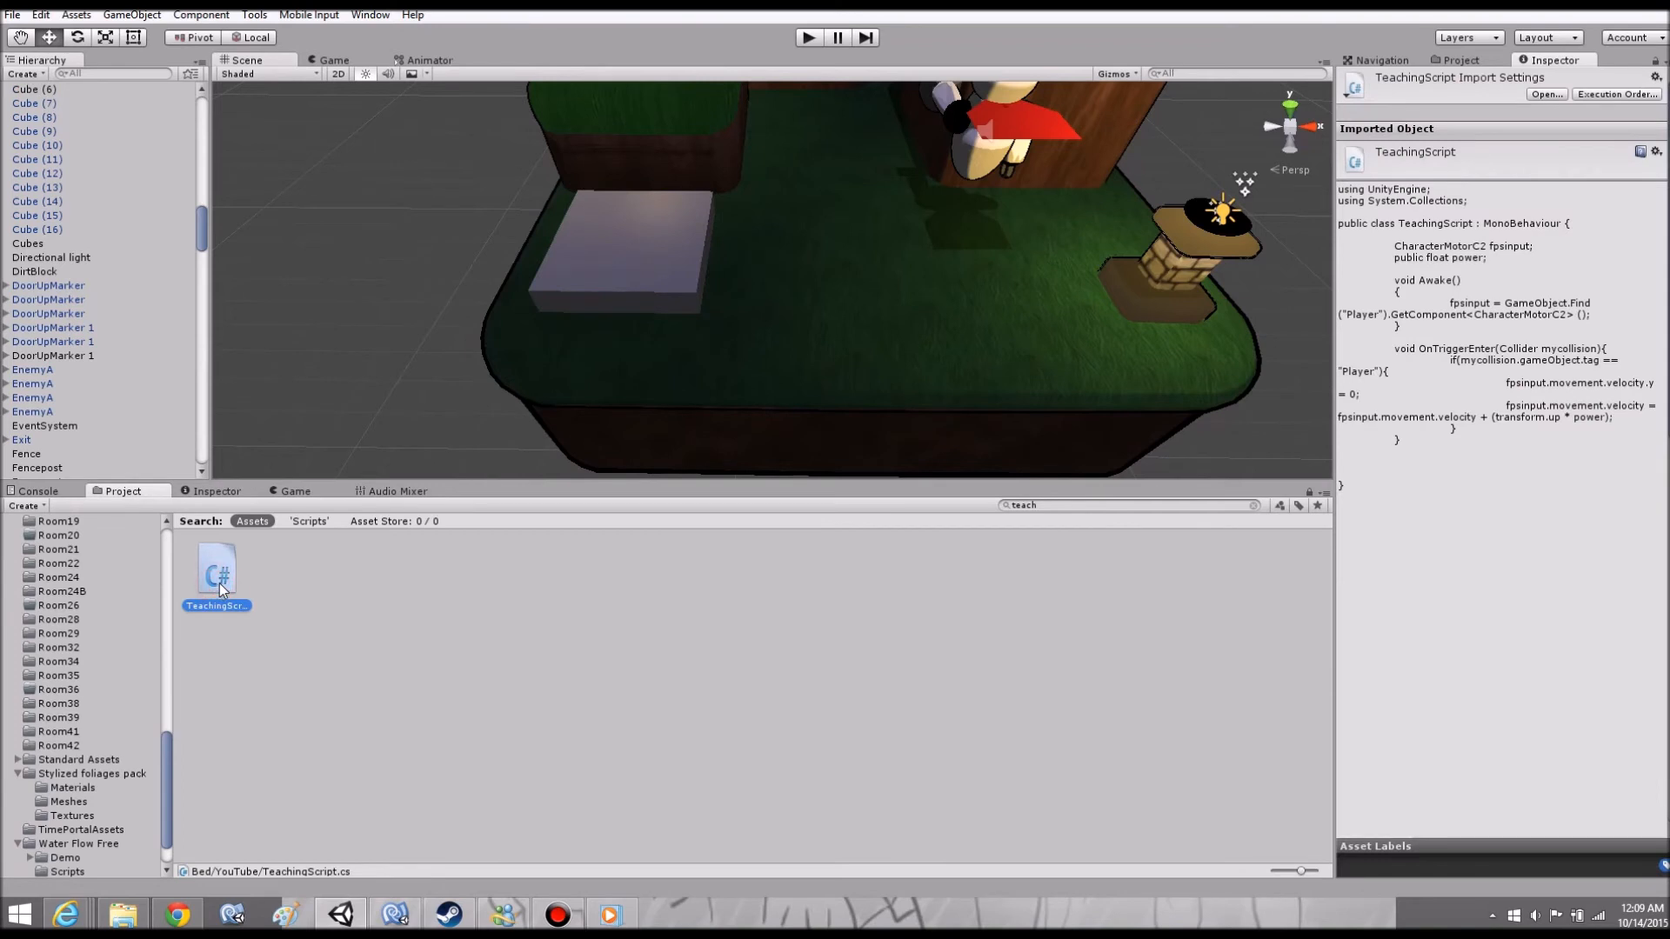
pyautogui.moveTo(210, 607)
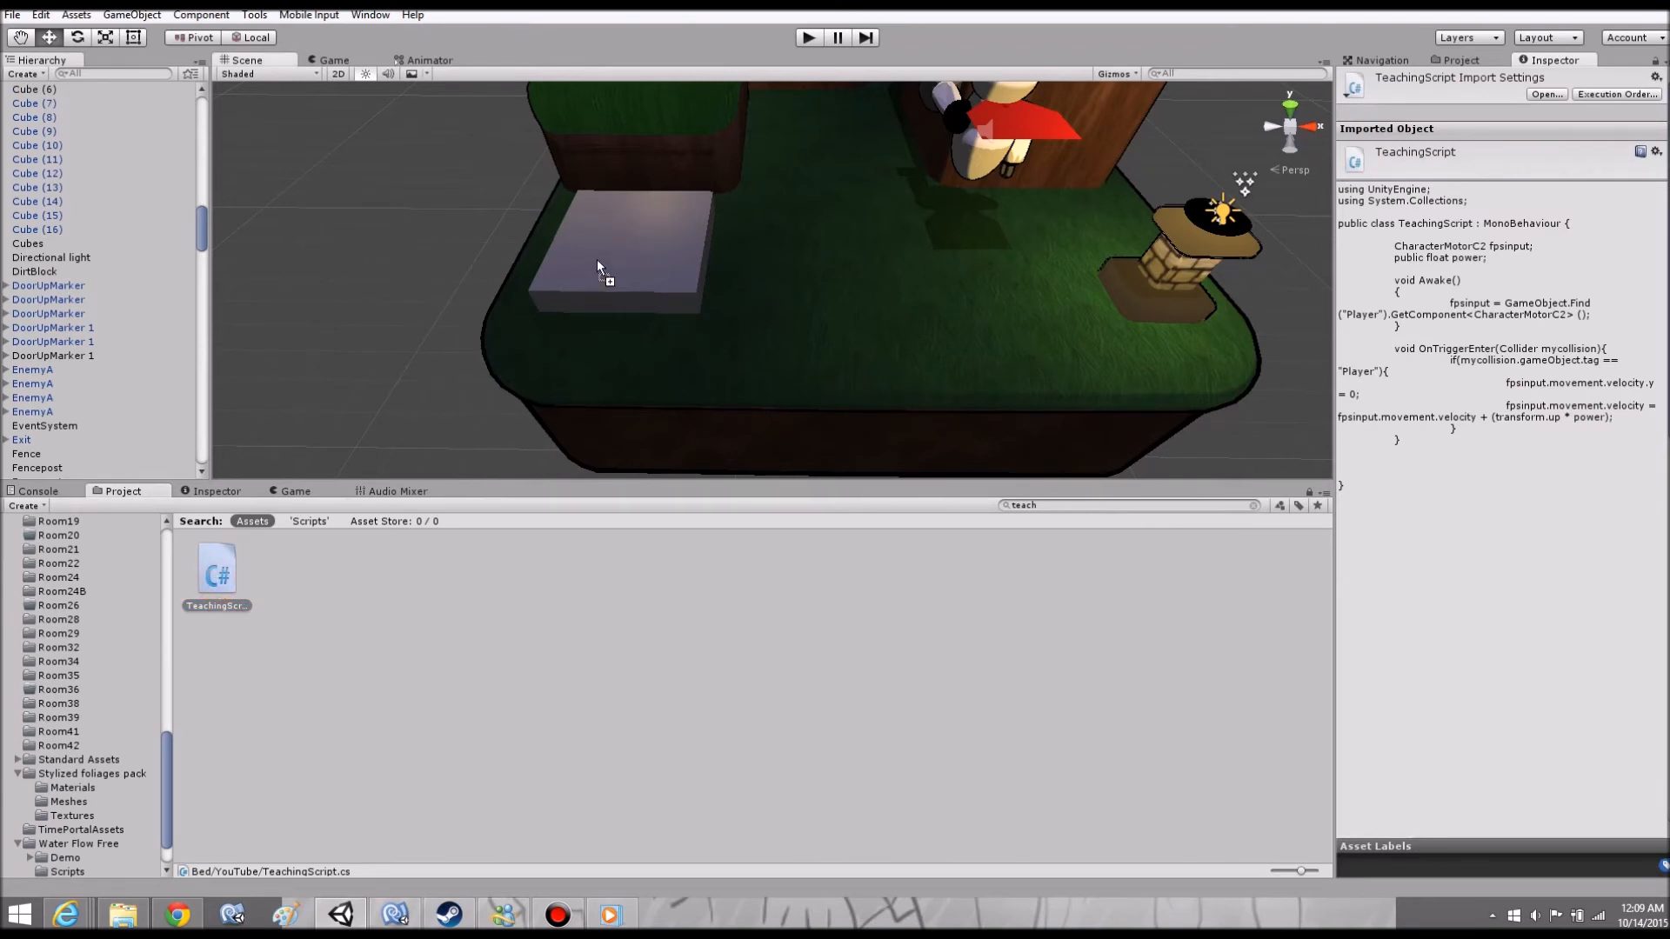
pyautogui.click(628, 256)
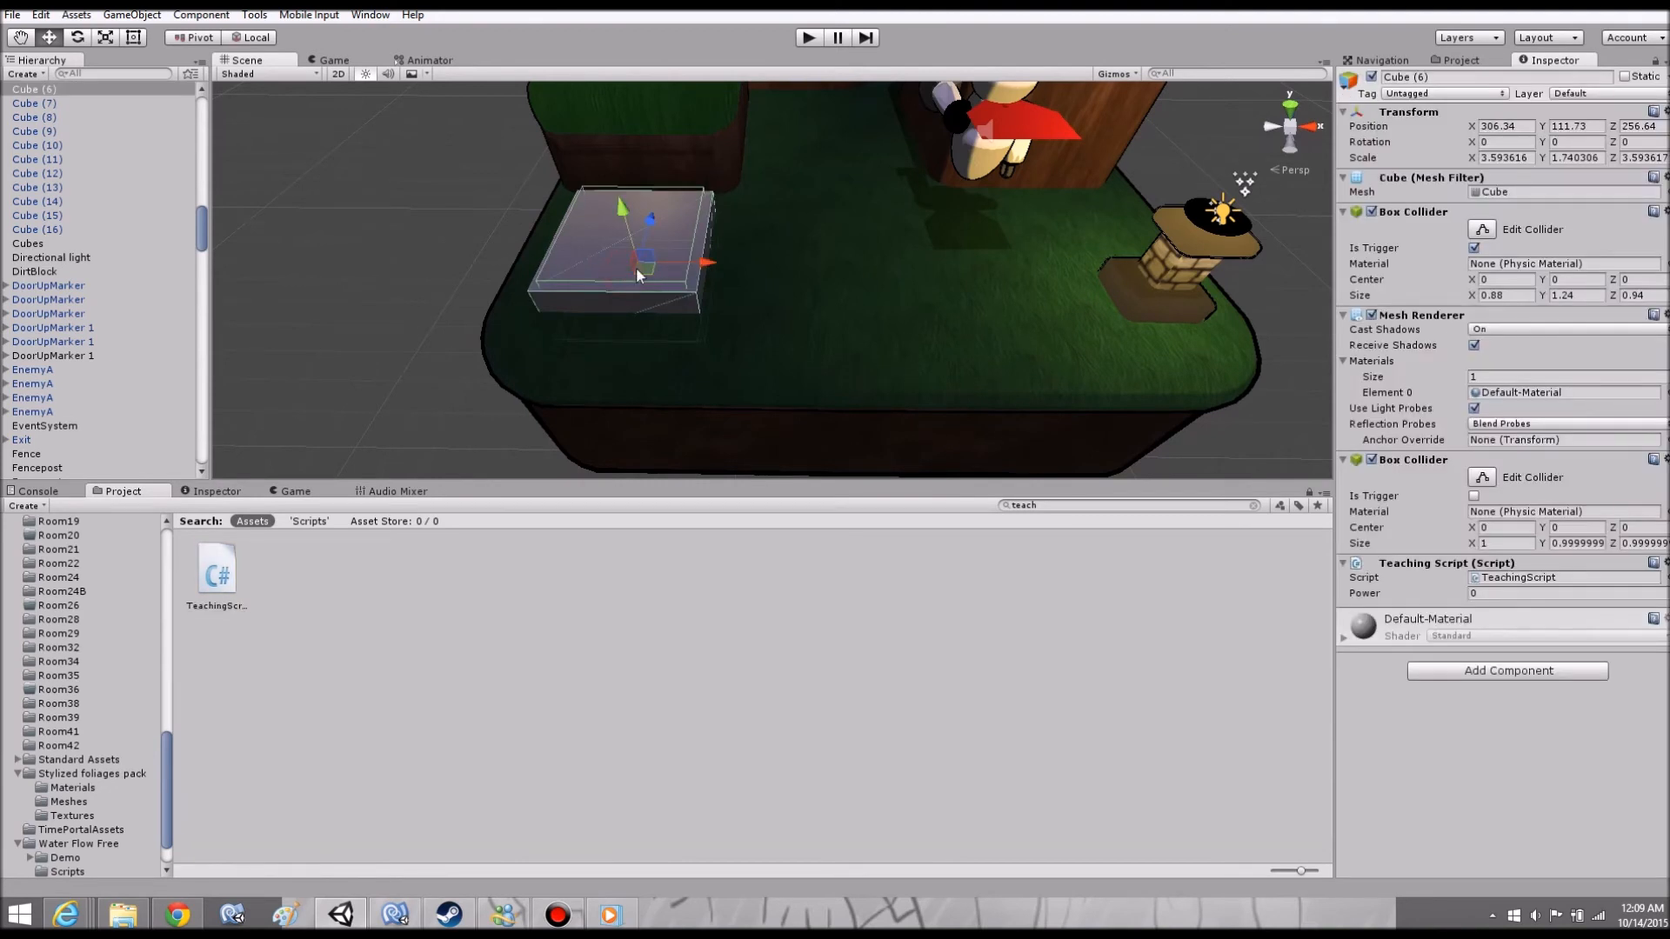
pyautogui.moveTo(1382, 594)
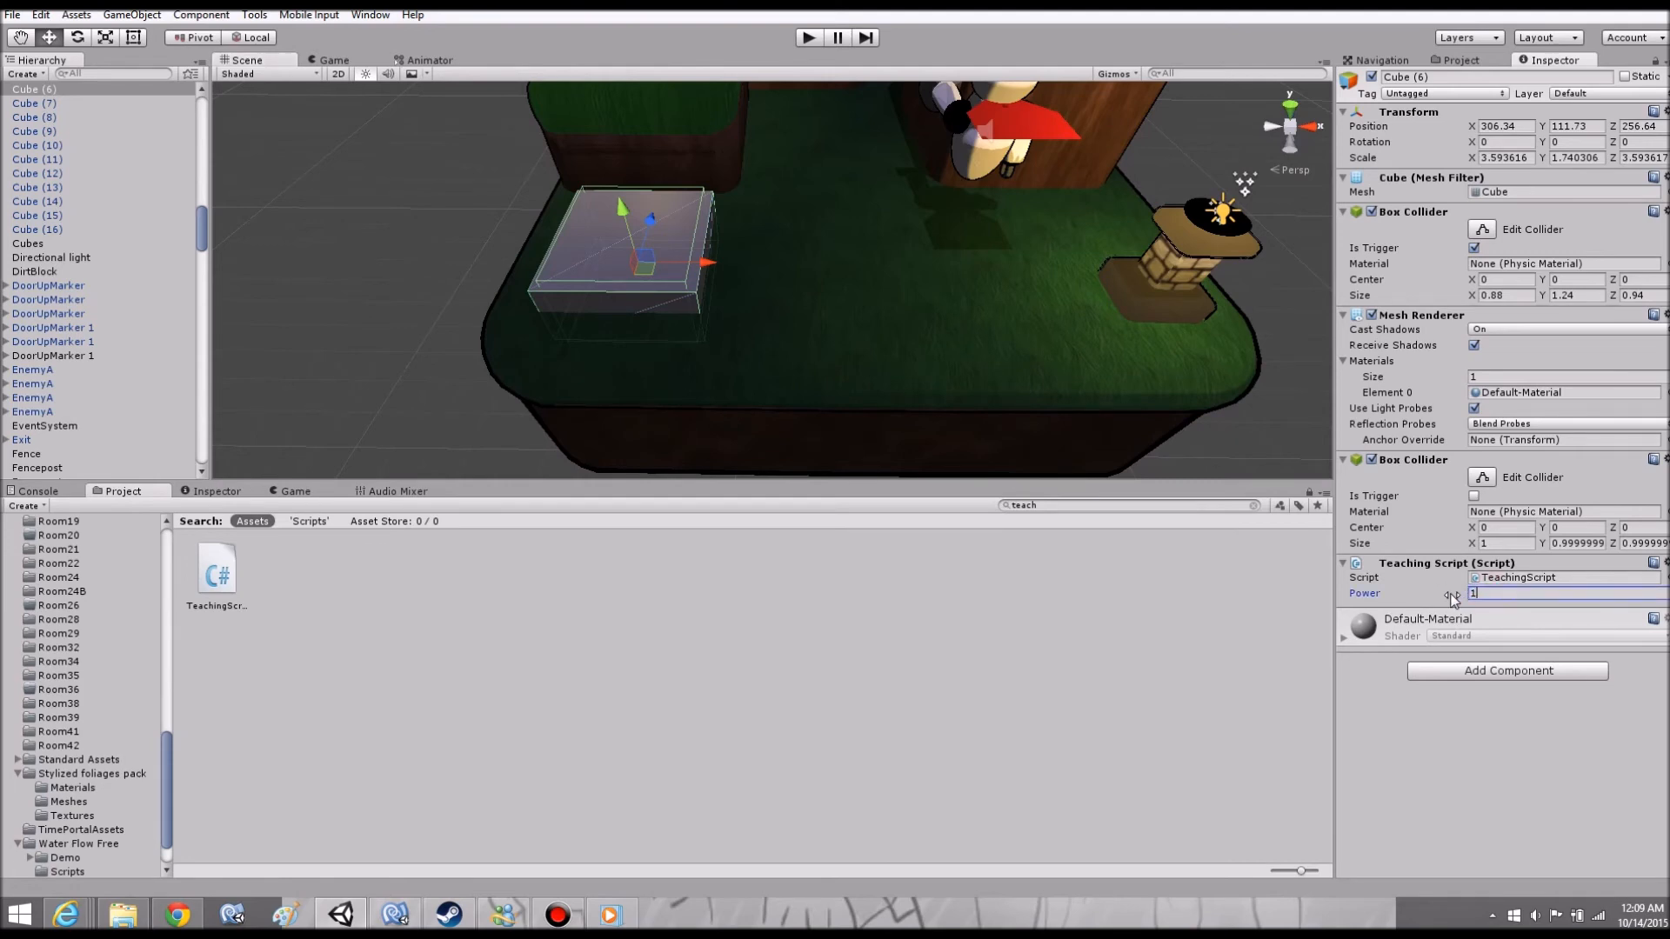
pyautogui.write('0')
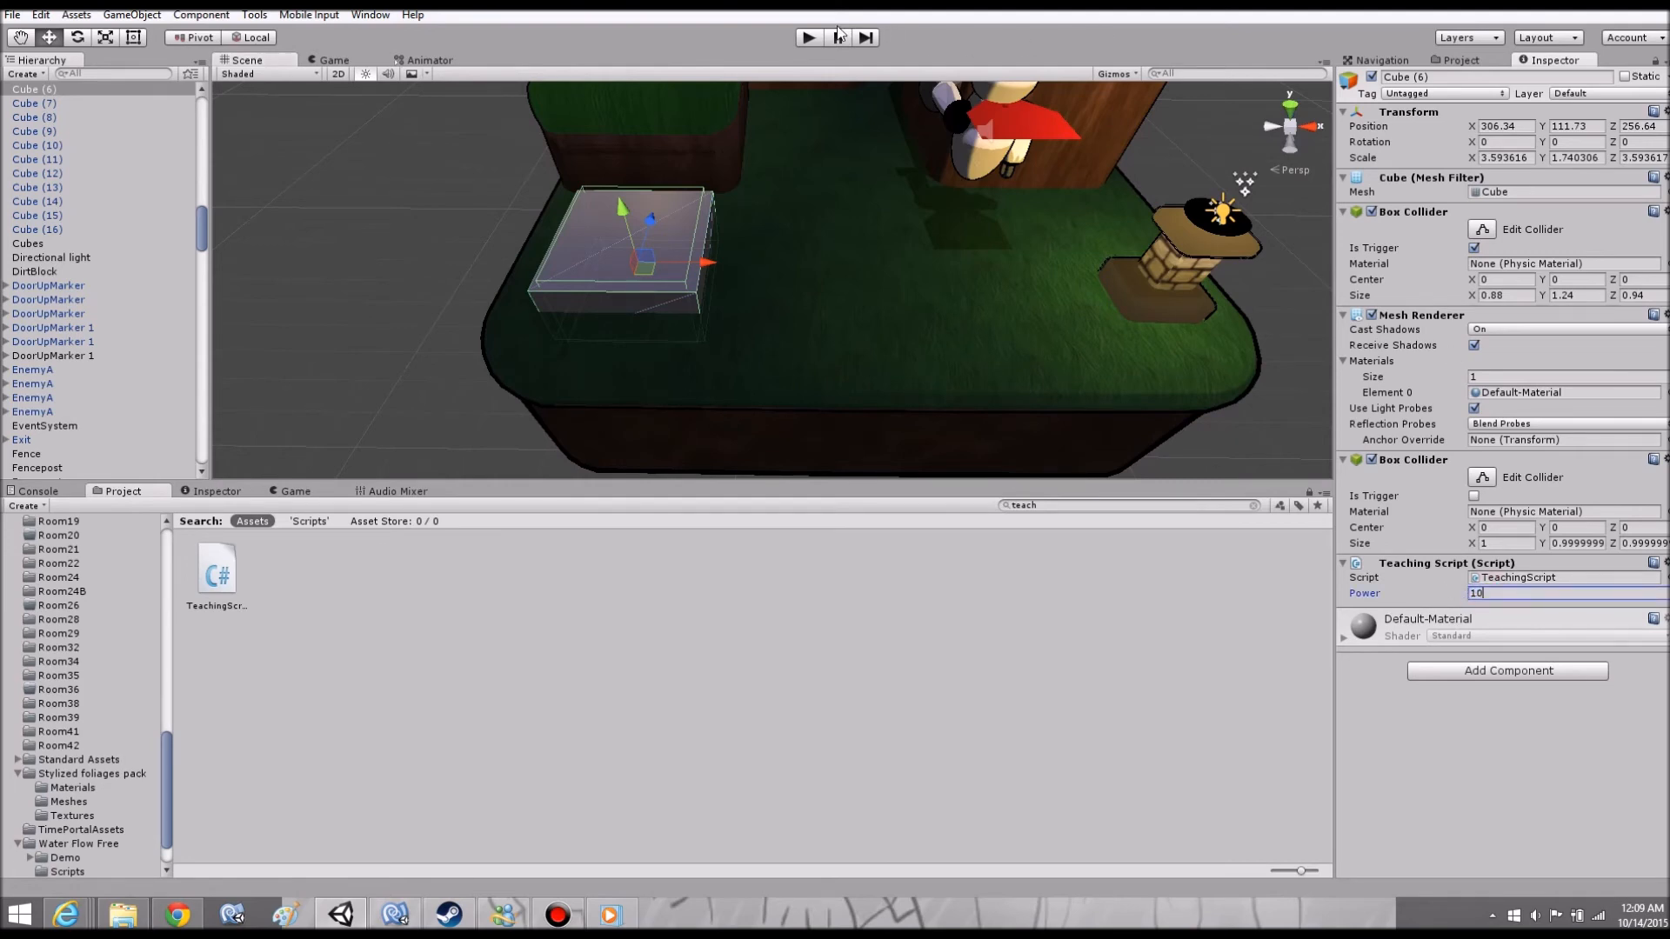
pyautogui.click(807, 36)
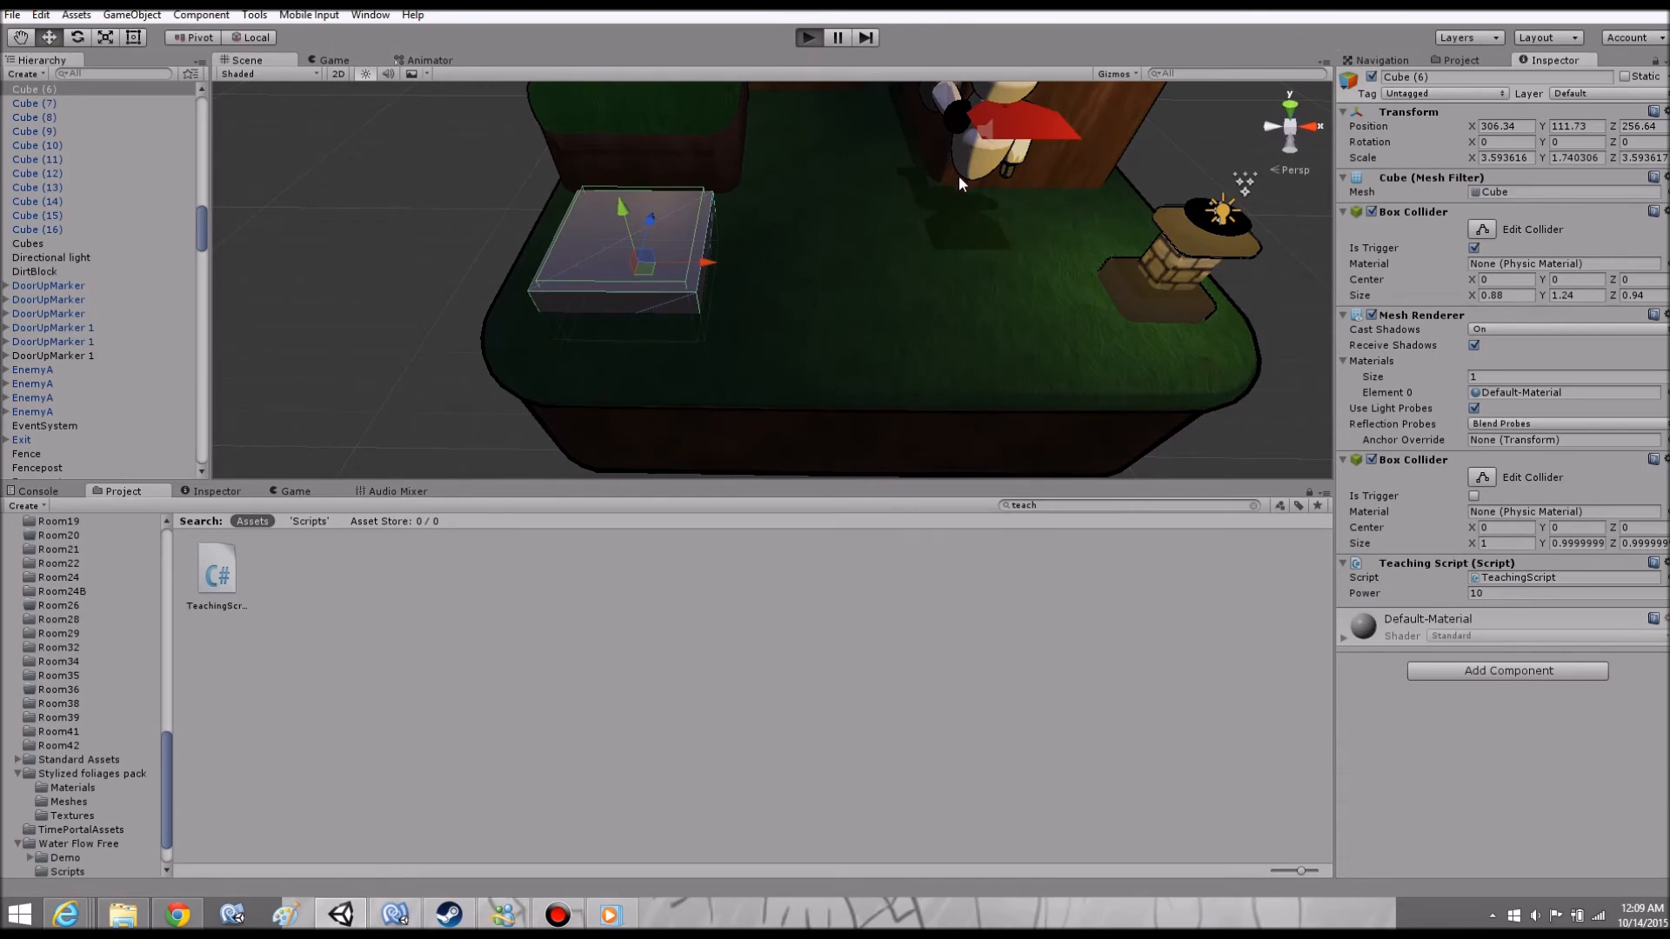
pyautogui.click(807, 38)
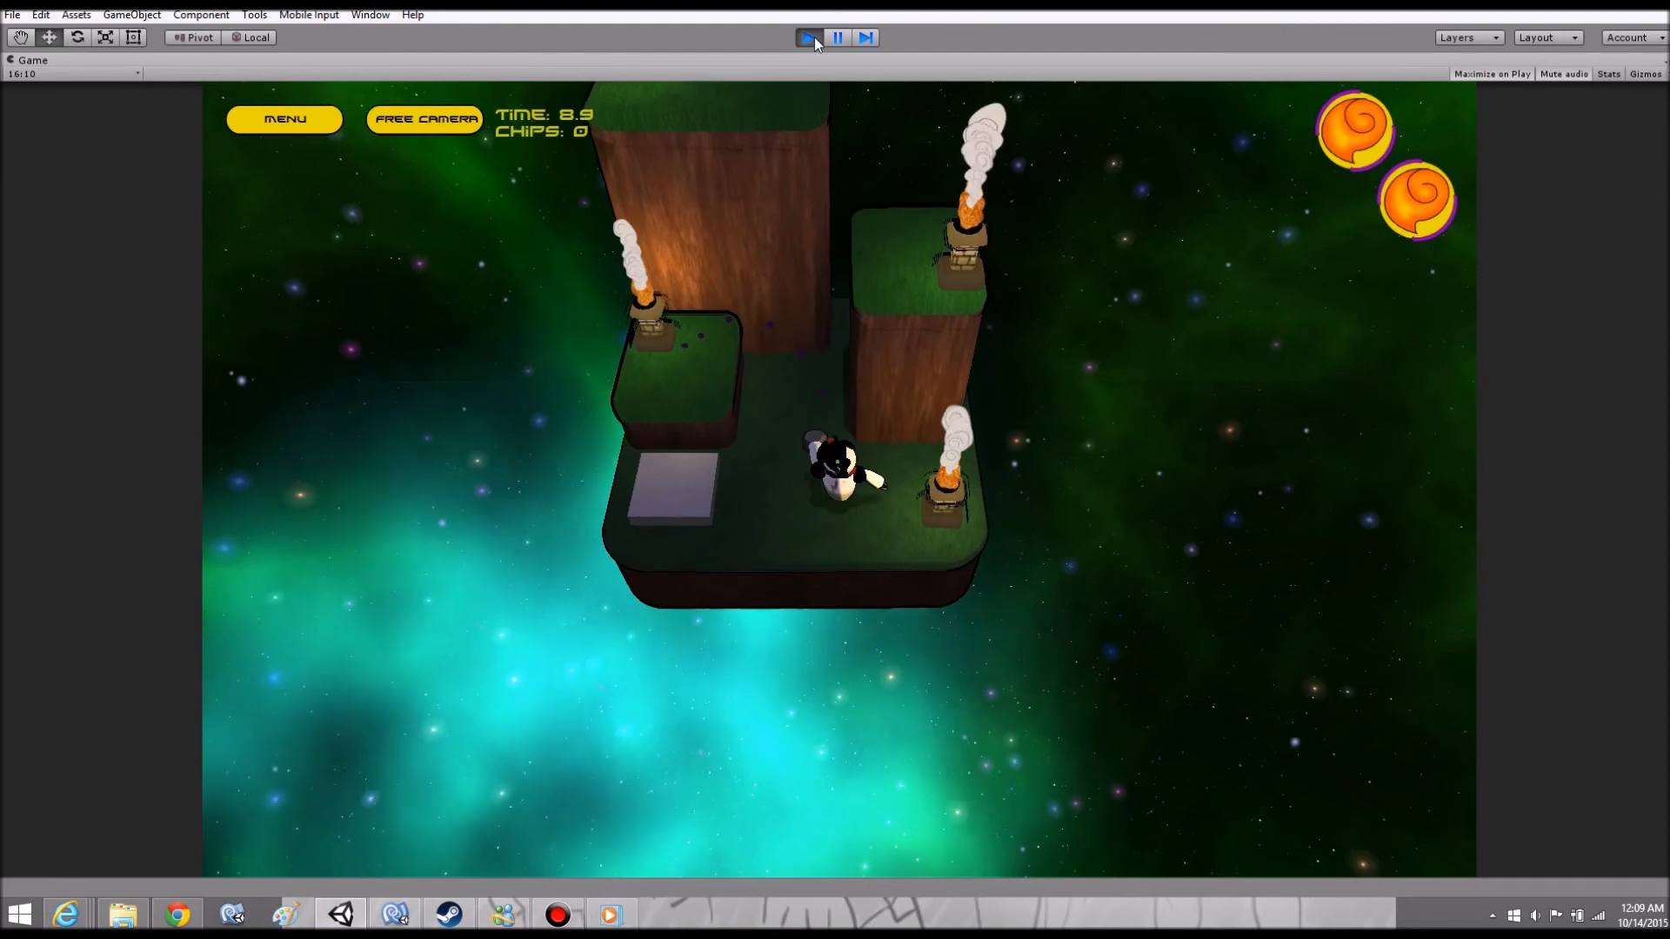
pyautogui.click(808, 38)
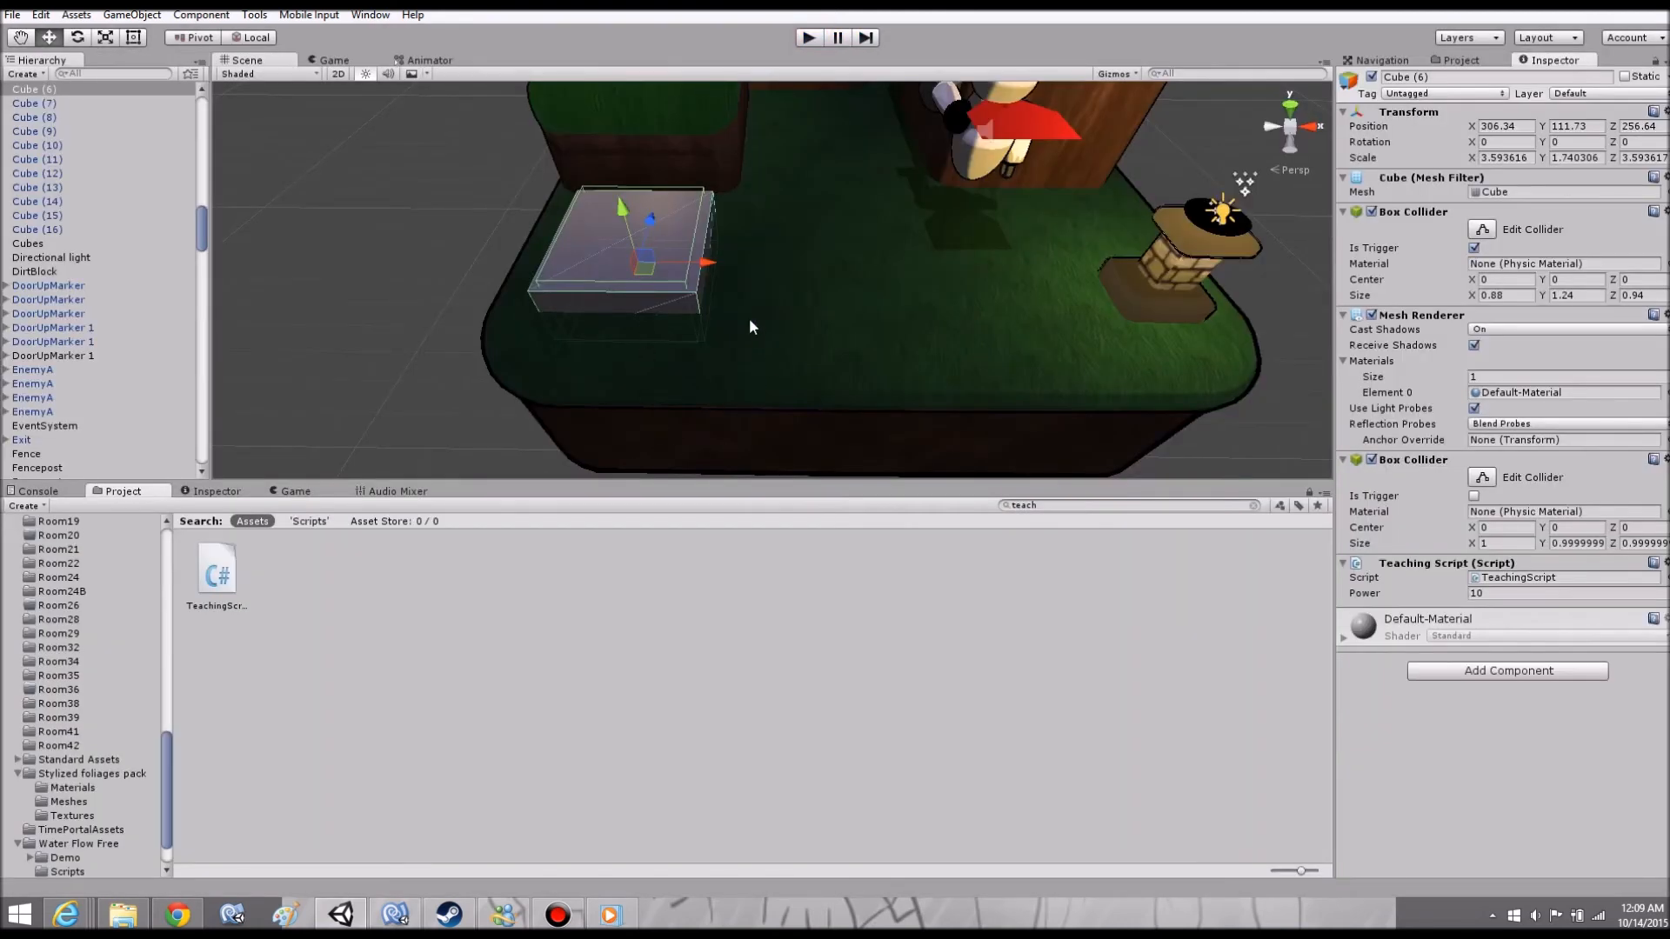
pyautogui.moveTo(1010, 712)
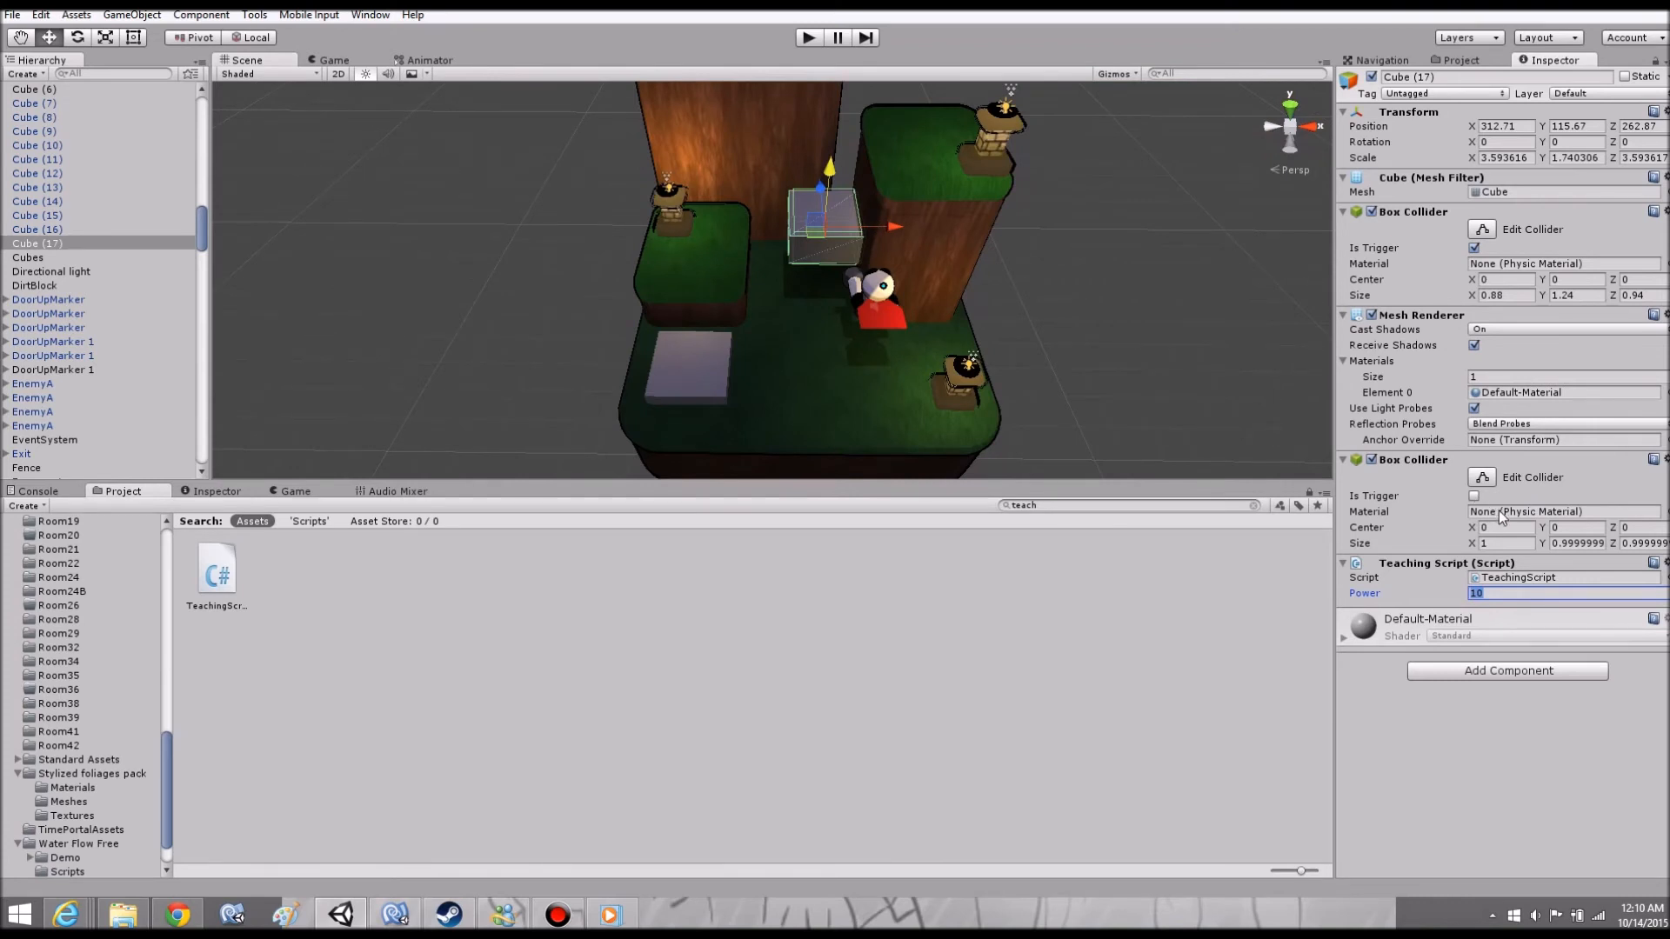
pyautogui.moveTo(929, 379)
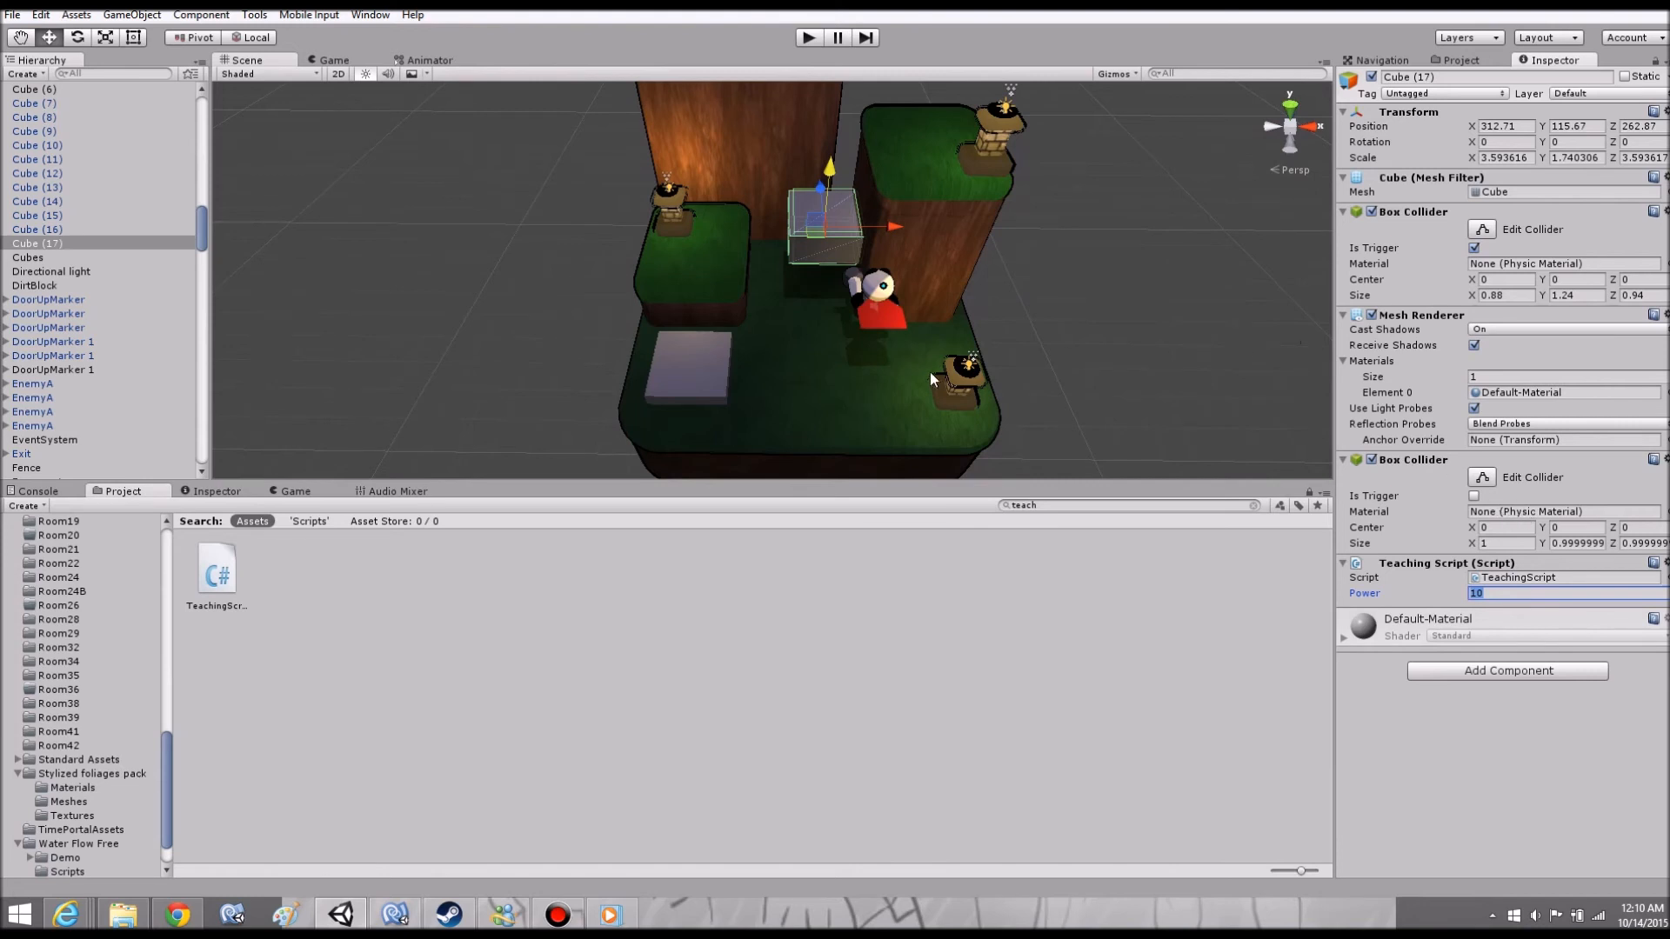
pyautogui.moveTo(1517, 564)
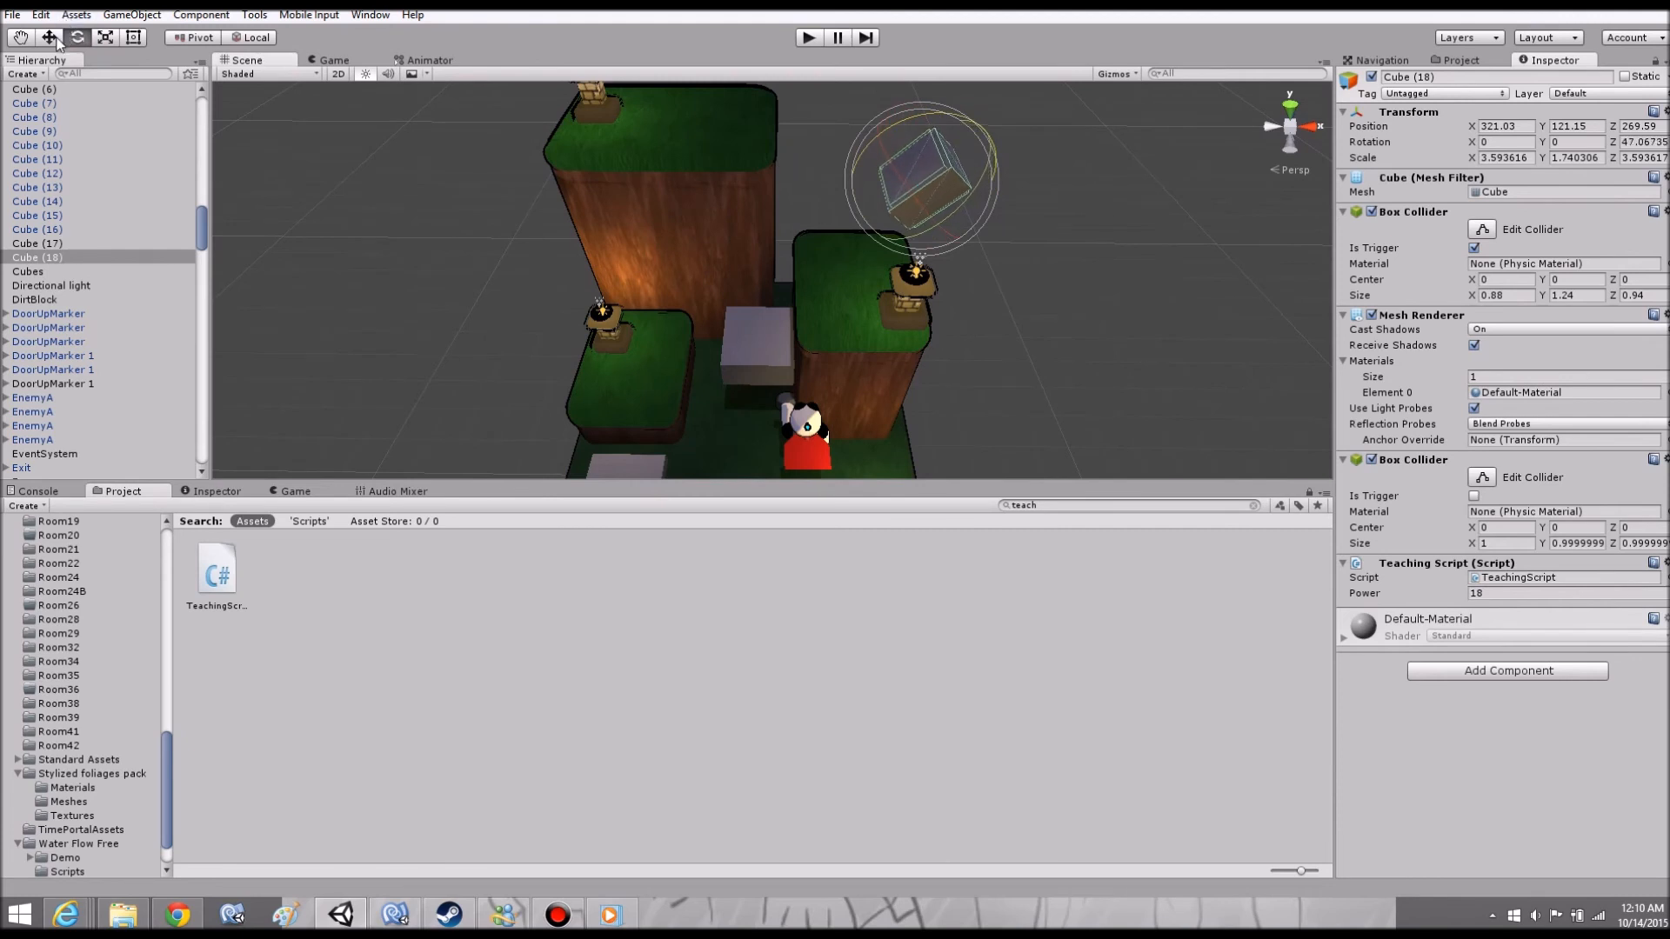
# Reposition Cube (18) with the Move tool, set its Power to 23 and start a play test.
pyautogui.click(48, 36)
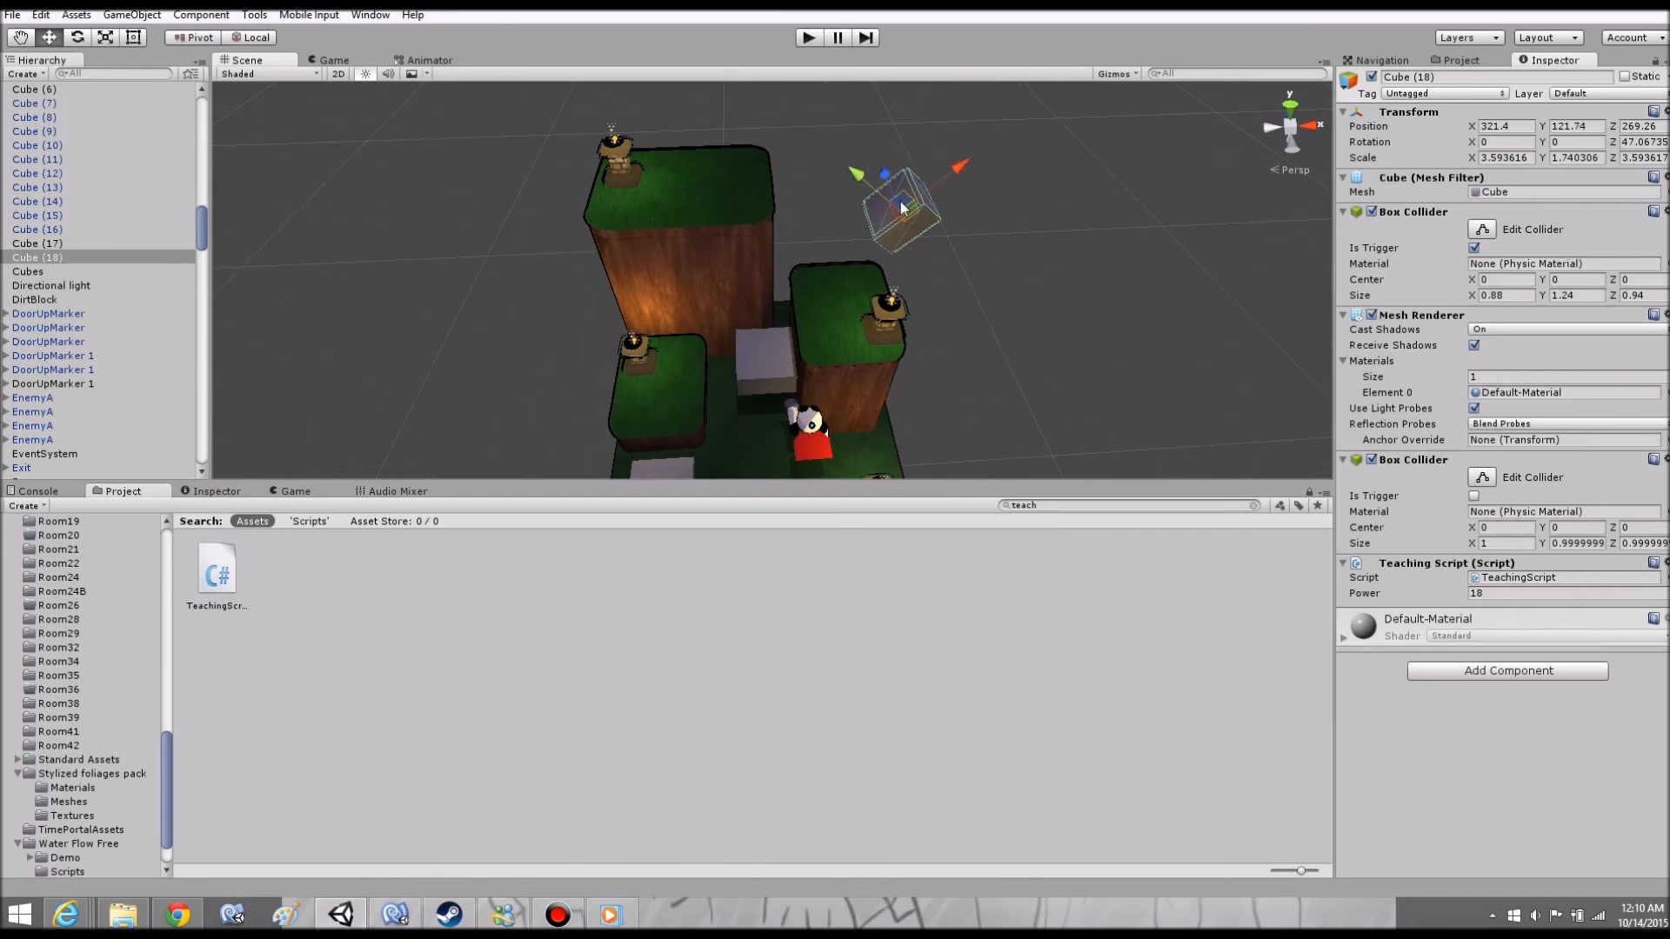
pyautogui.moveTo(1541, 413)
pyautogui.write('2')
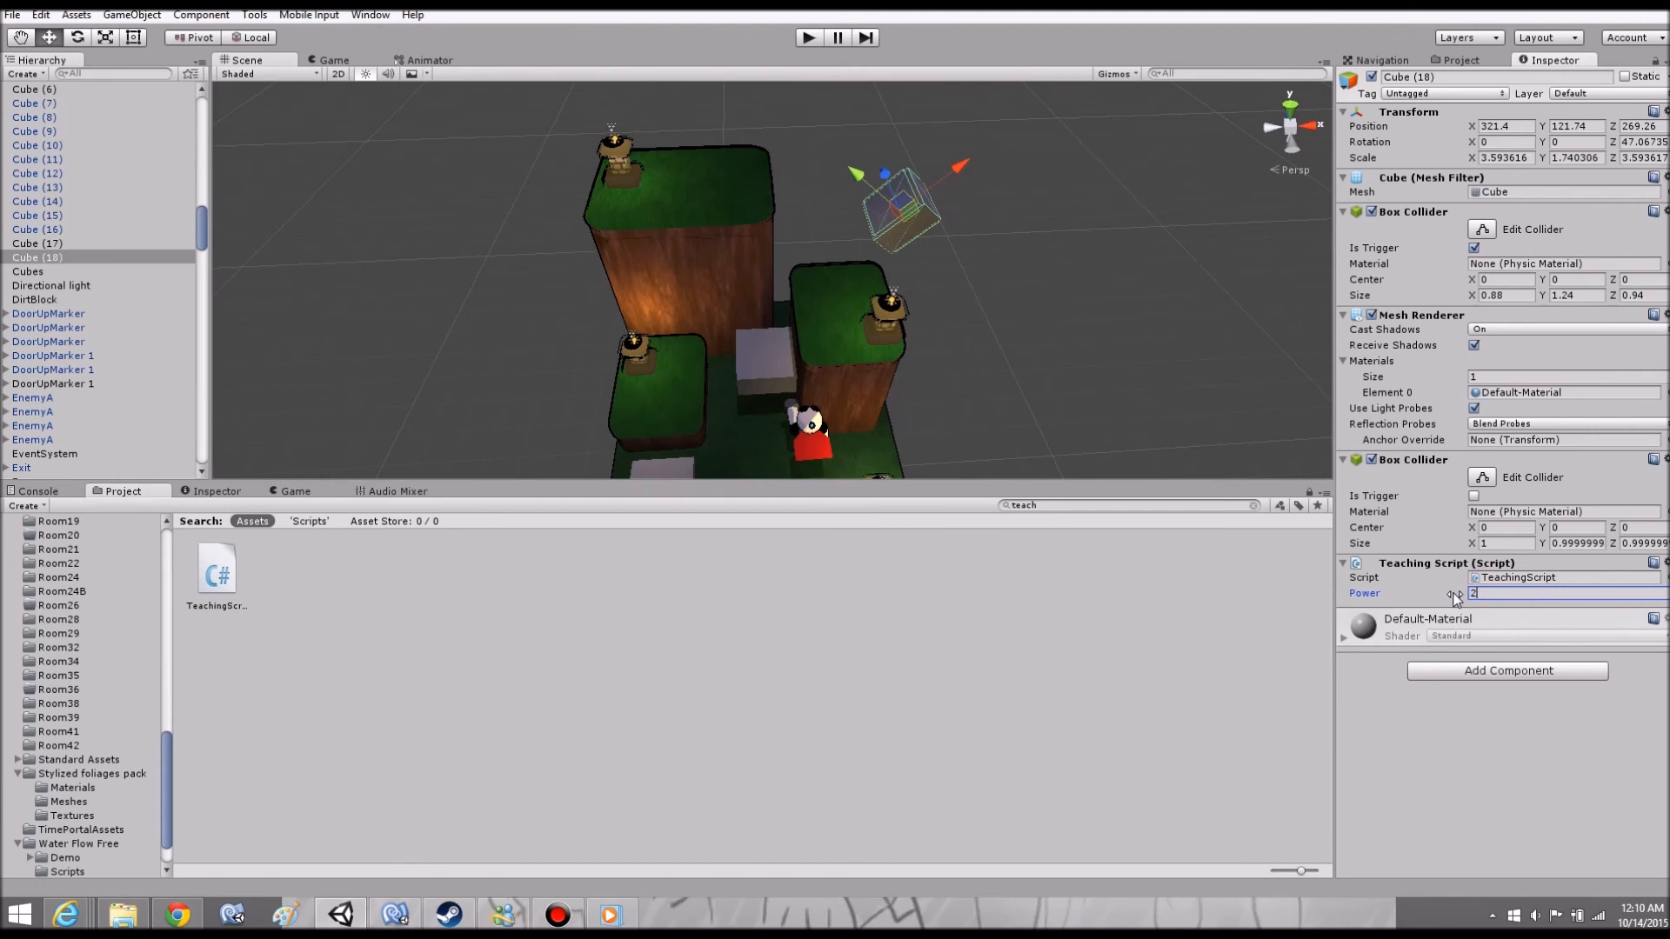
pyautogui.write('3')
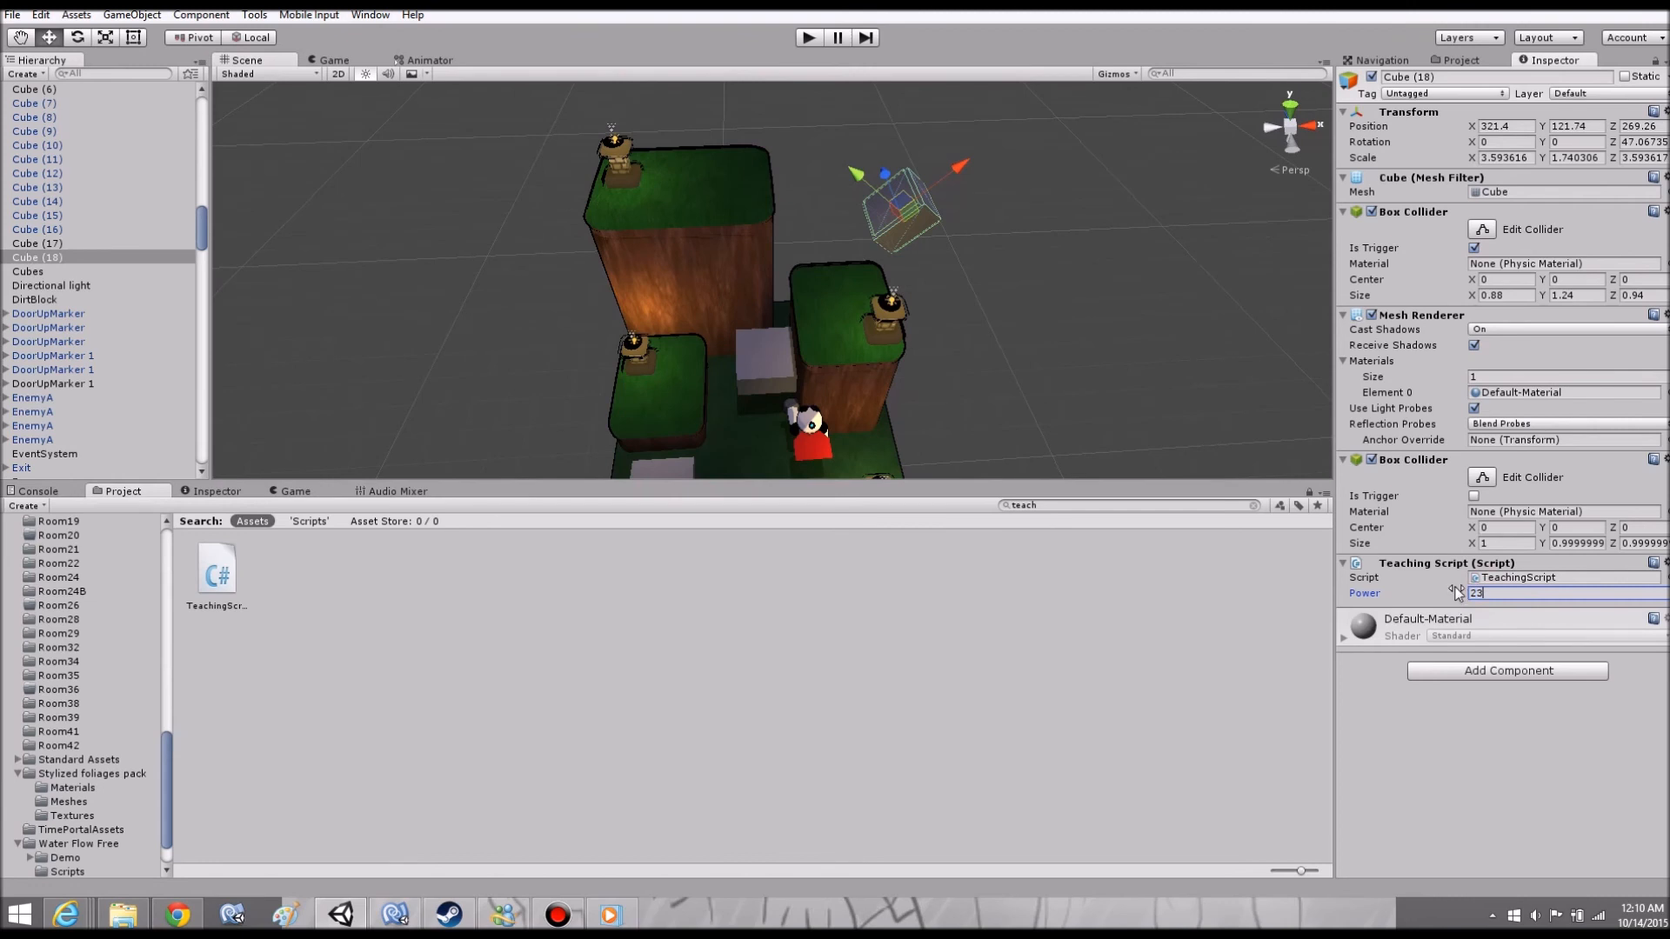
pyautogui.click(807, 37)
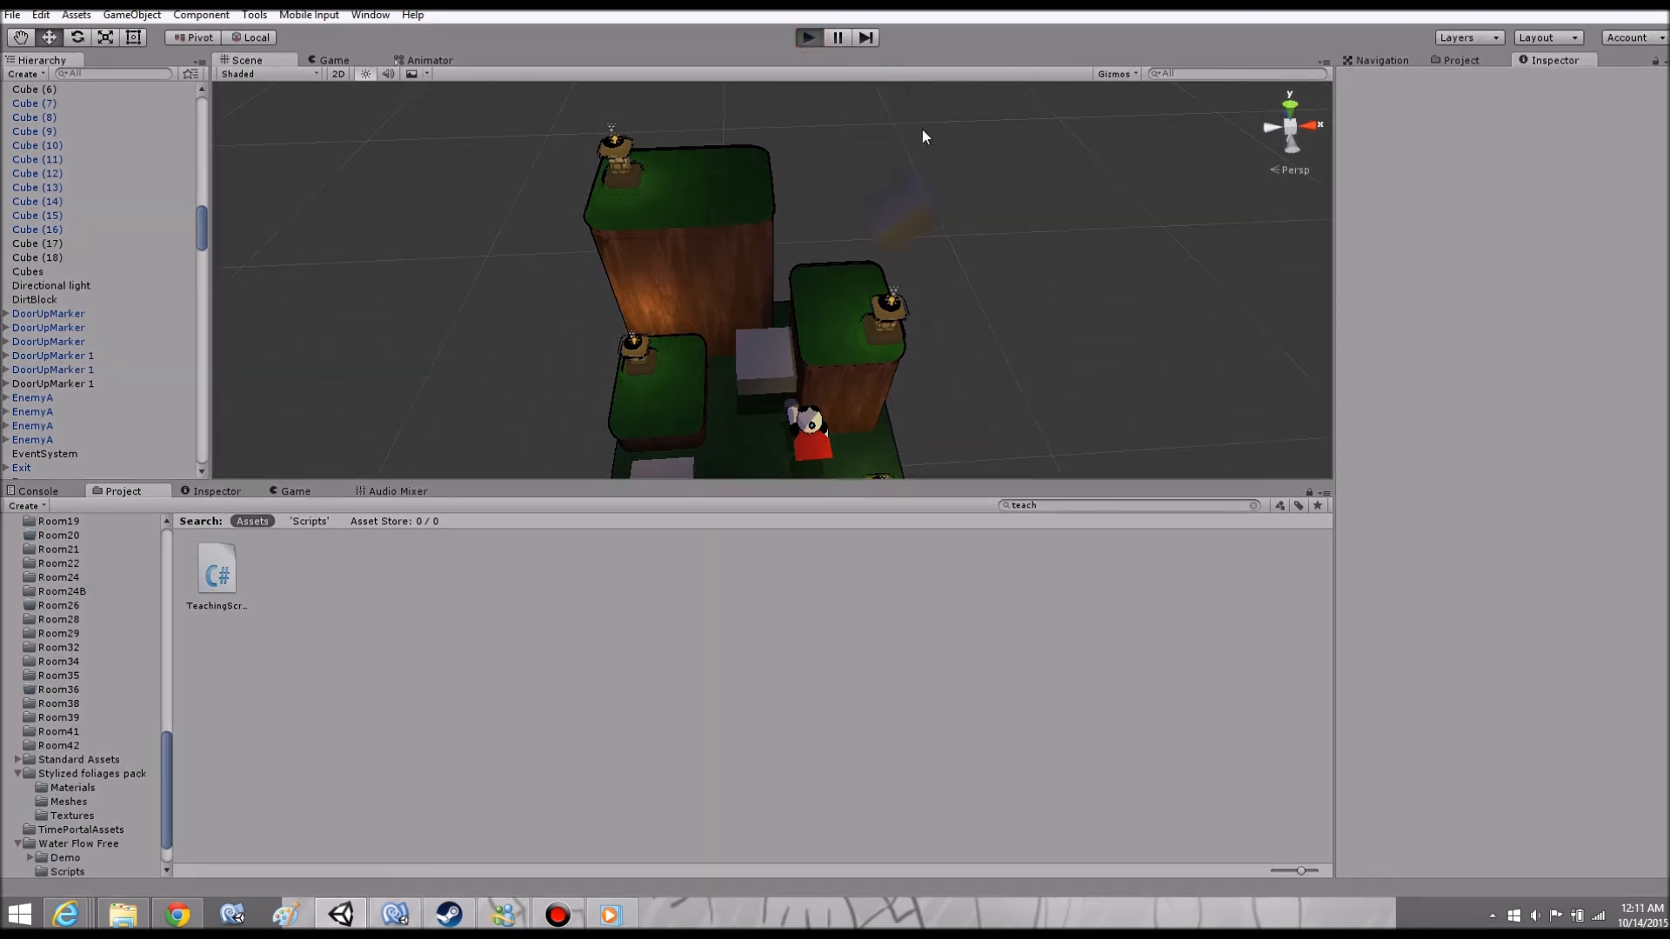
# Stop the test, lower Cube (18)'s Power to 20 and run the level again.
pyautogui.click(807, 37)
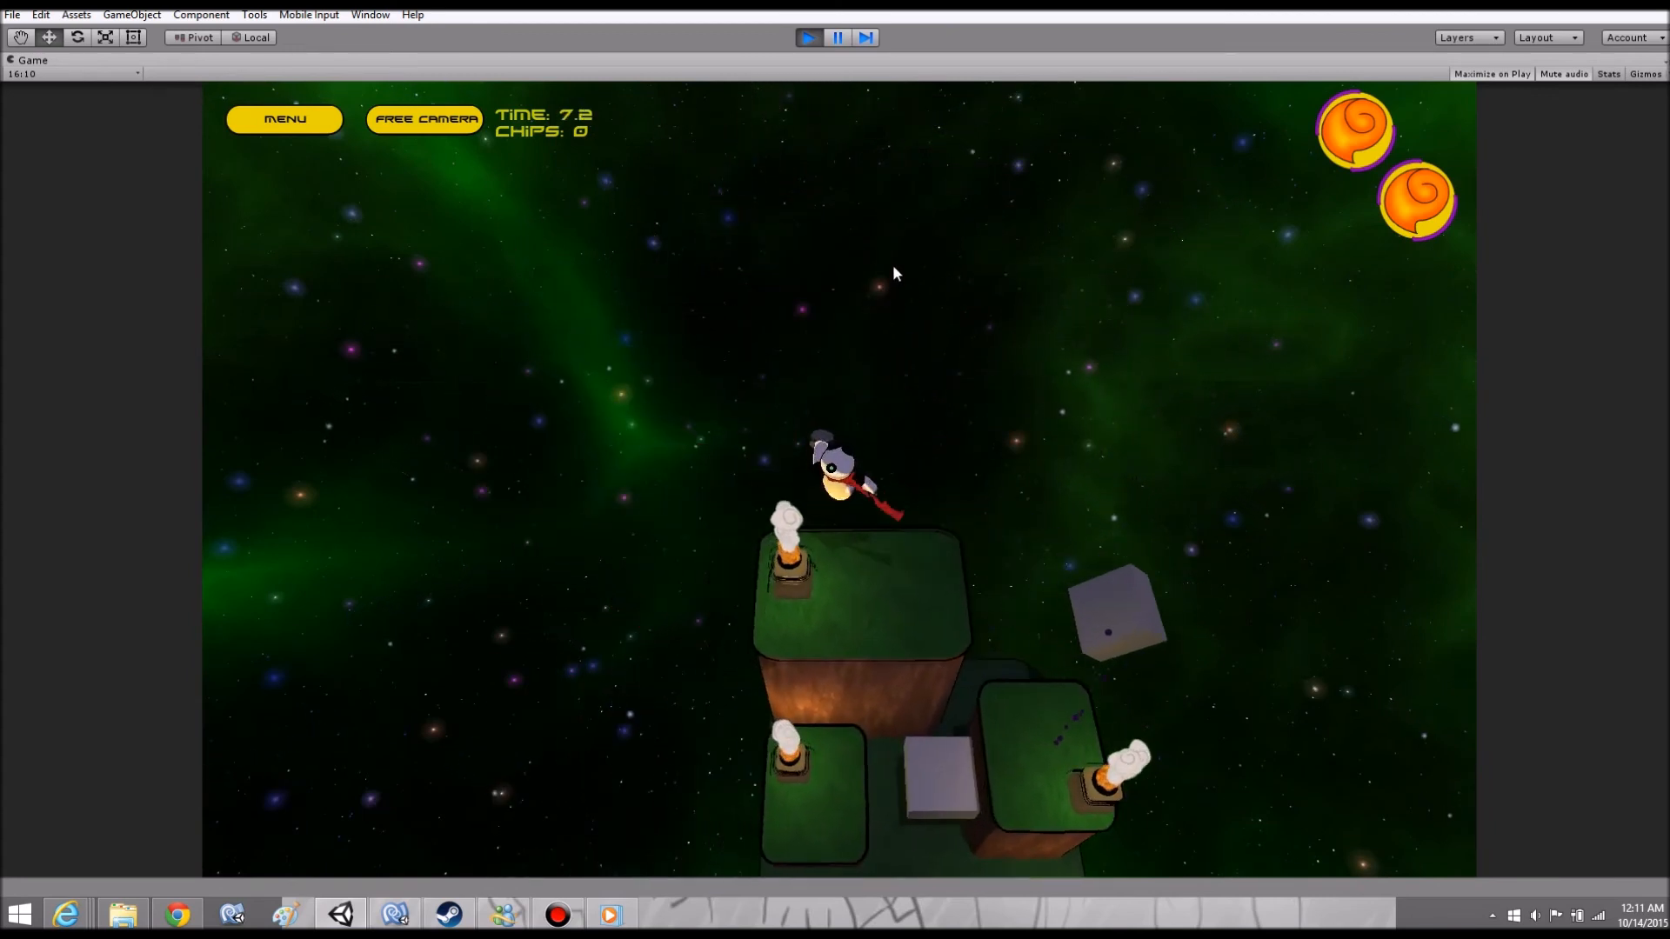
pyautogui.click(808, 37)
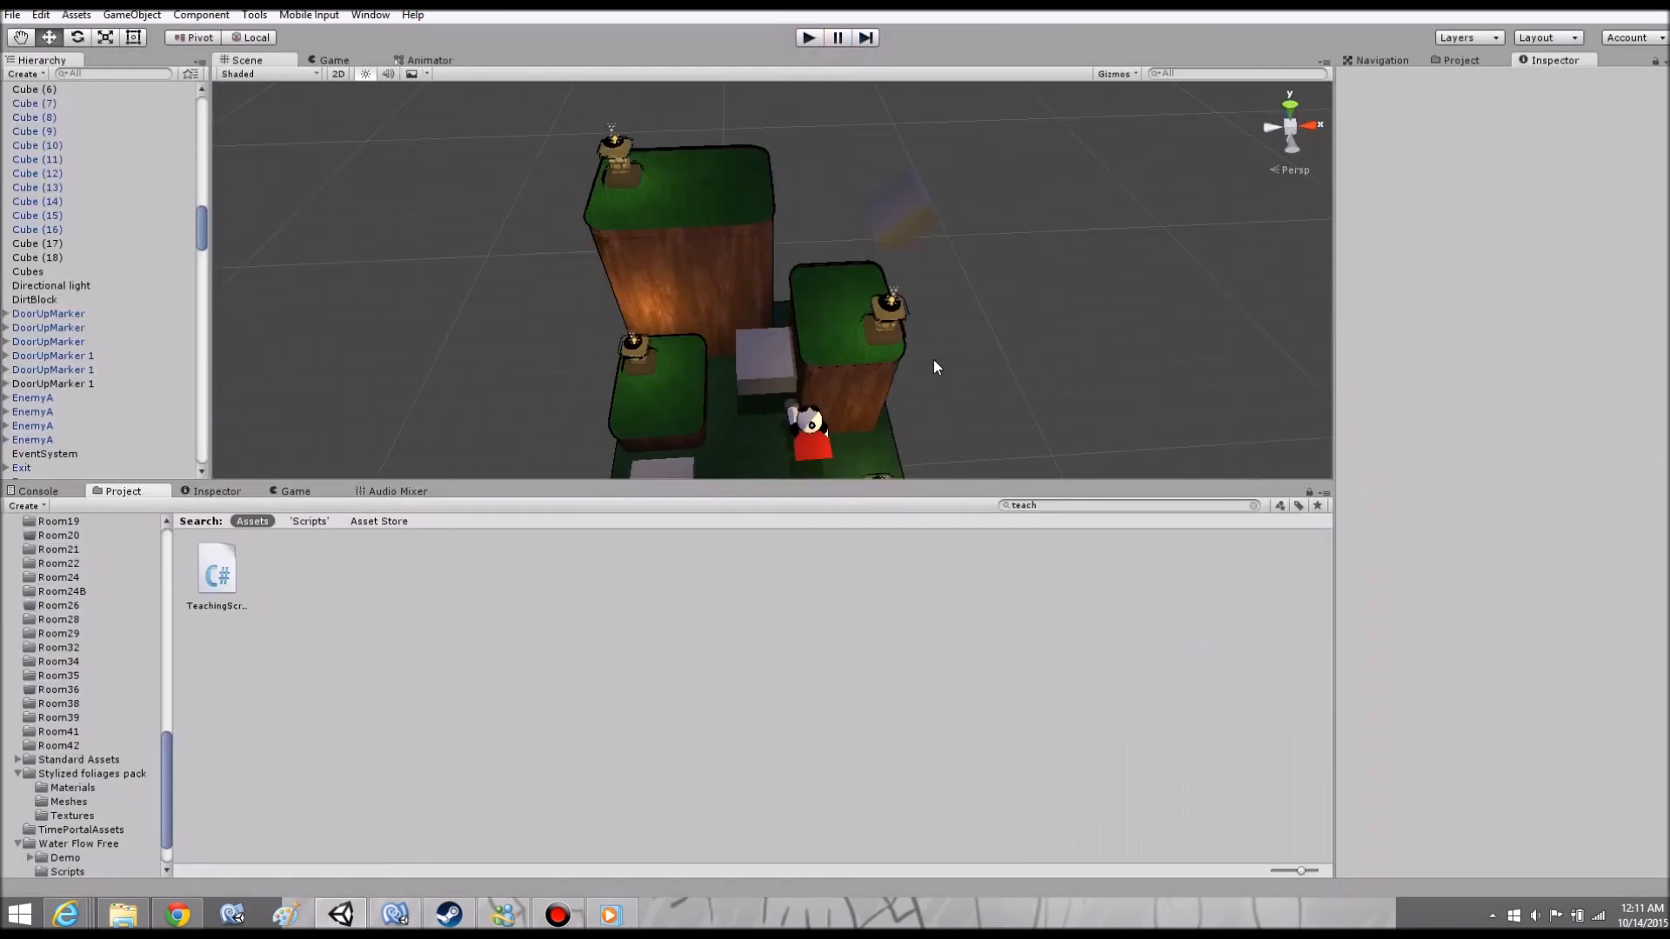
pyautogui.click(37, 257)
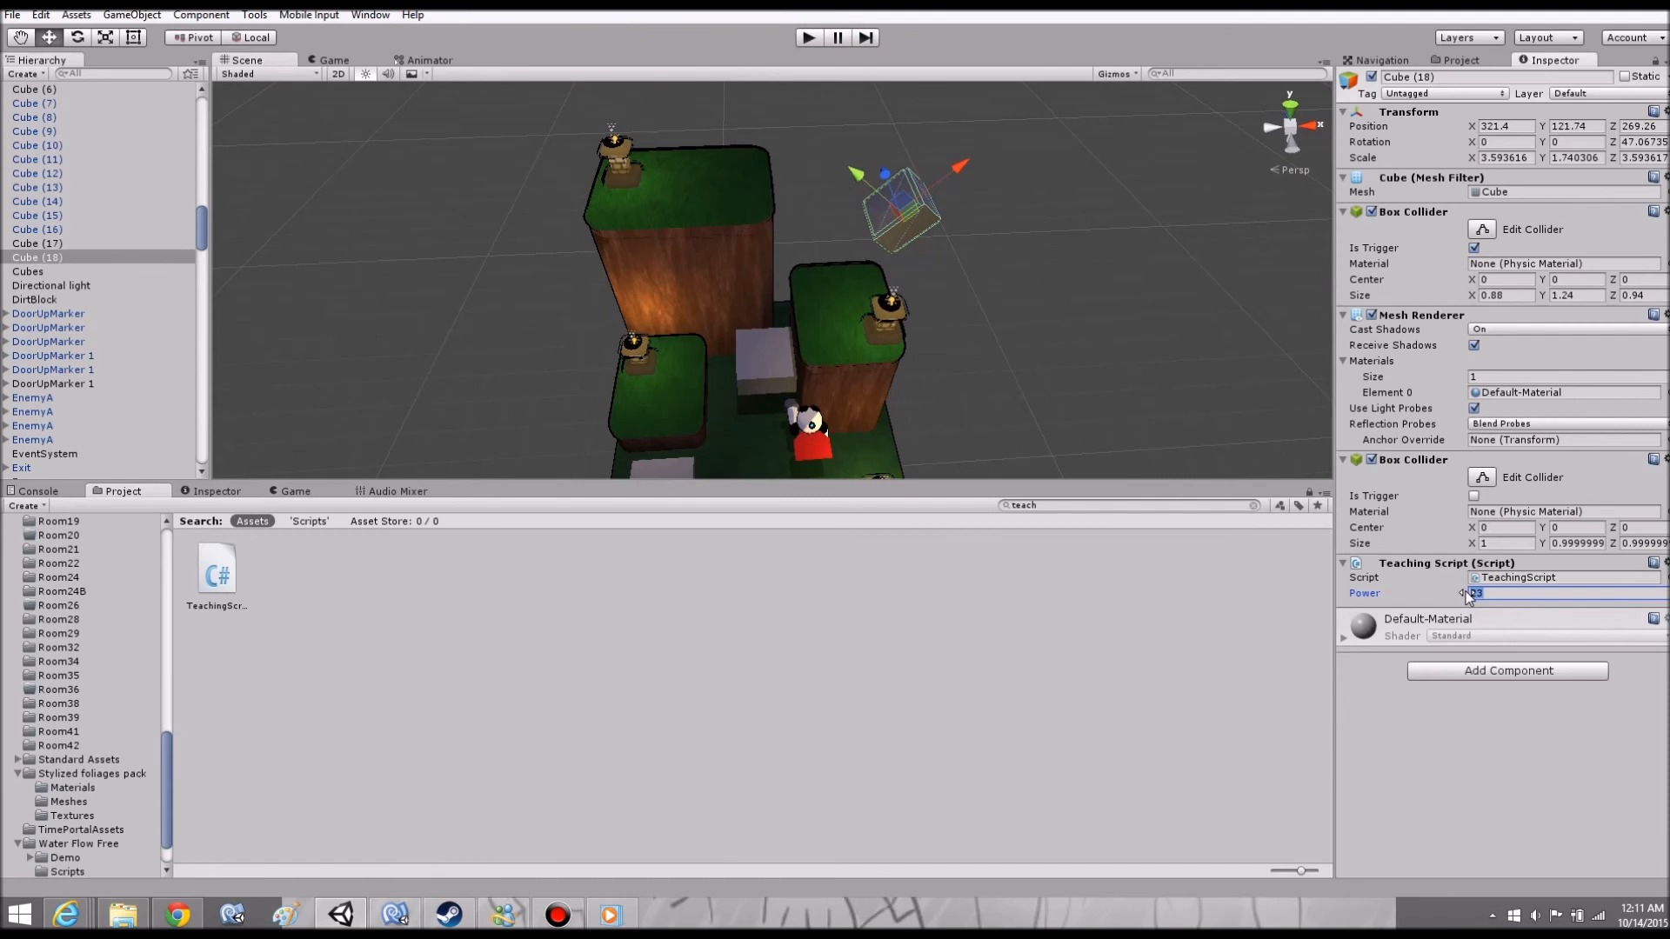
pyautogui.click(807, 37)
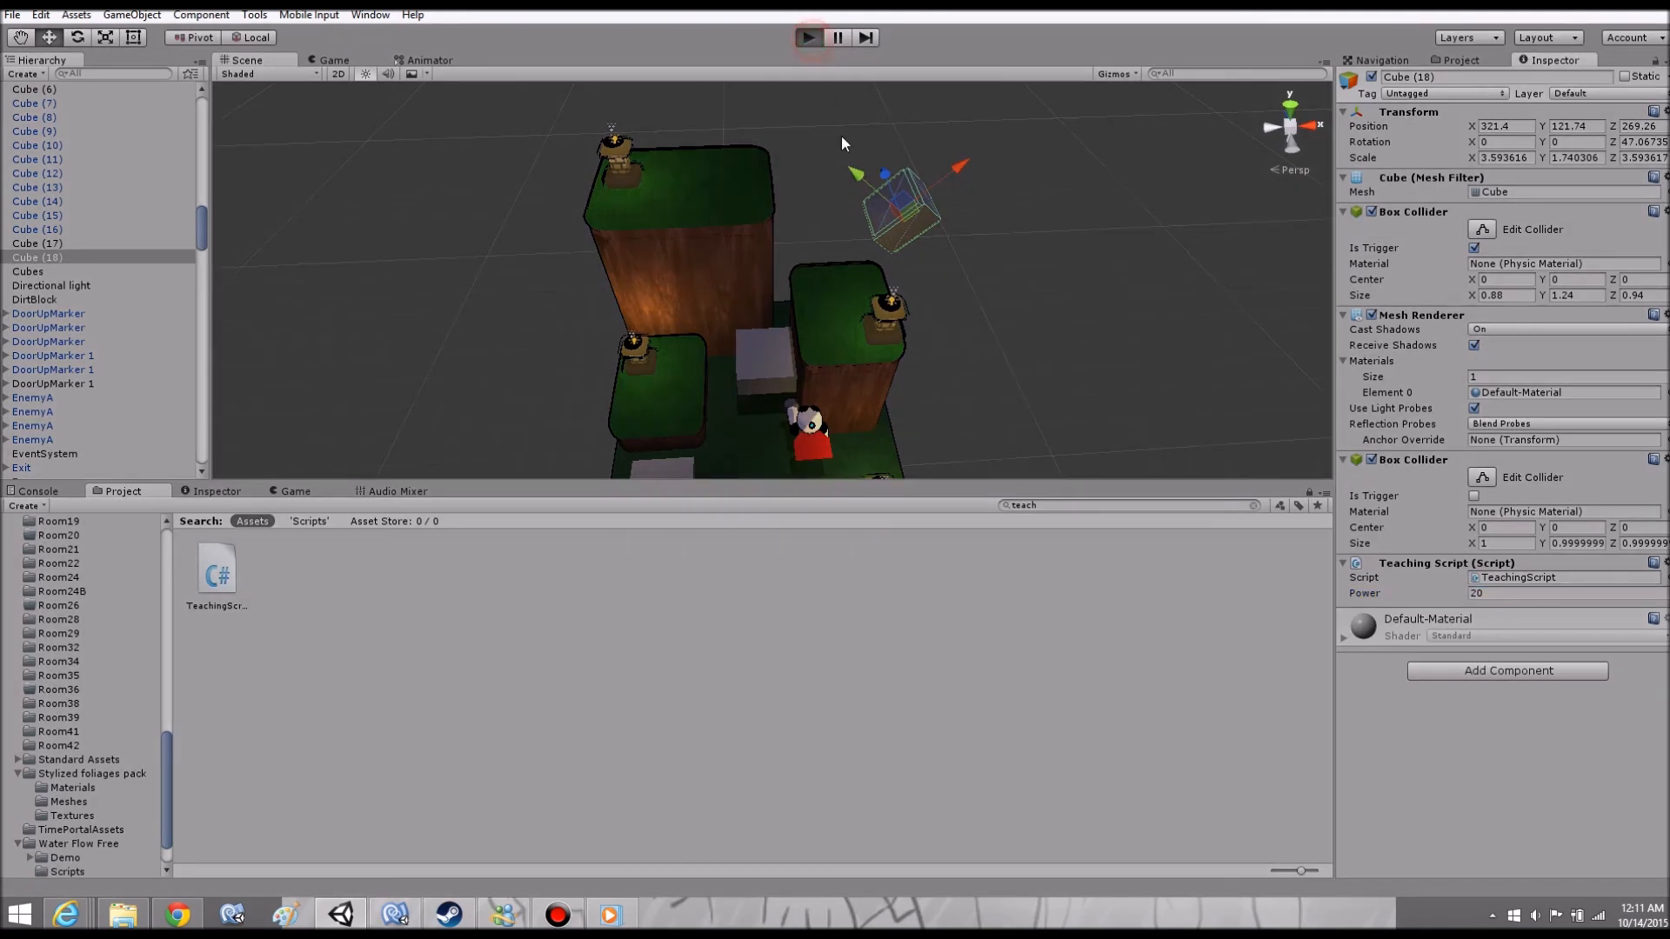
pyautogui.click(807, 37)
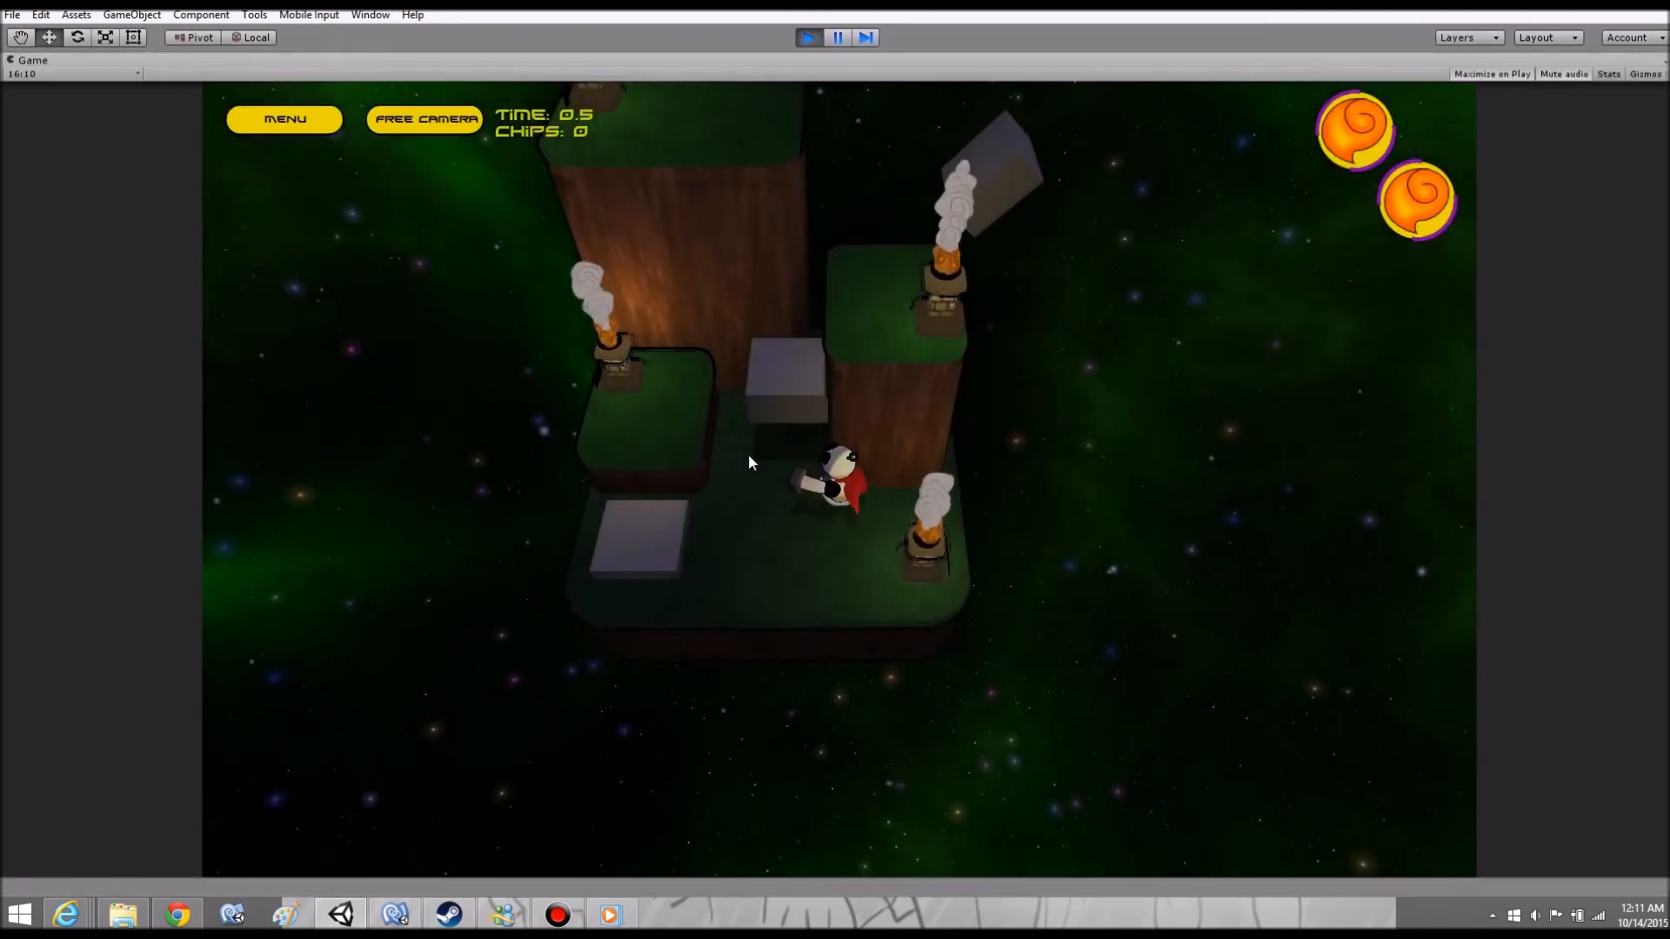